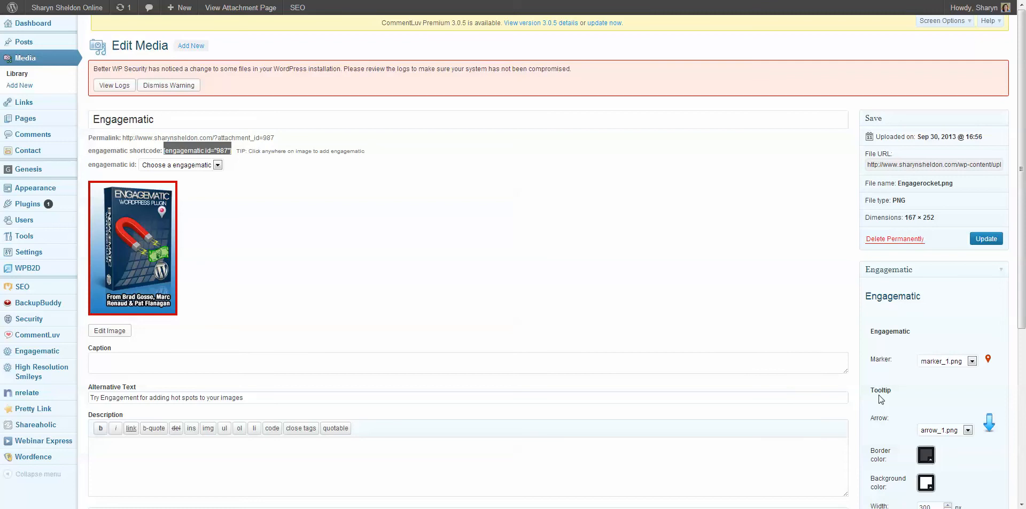
{"action": "mouse_move", "coordinate": [783, 441]}
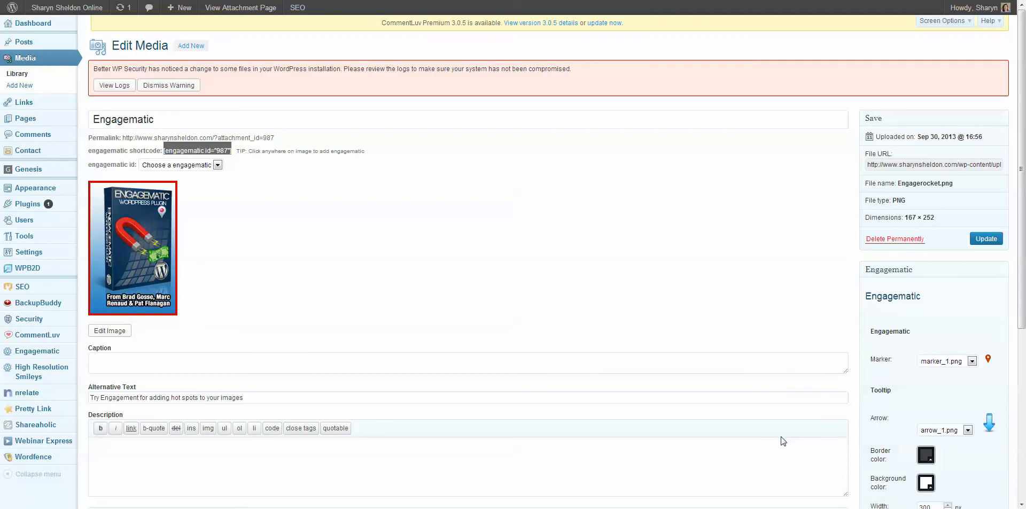
{"action": "mouse_move", "coordinate": [711, 439]}
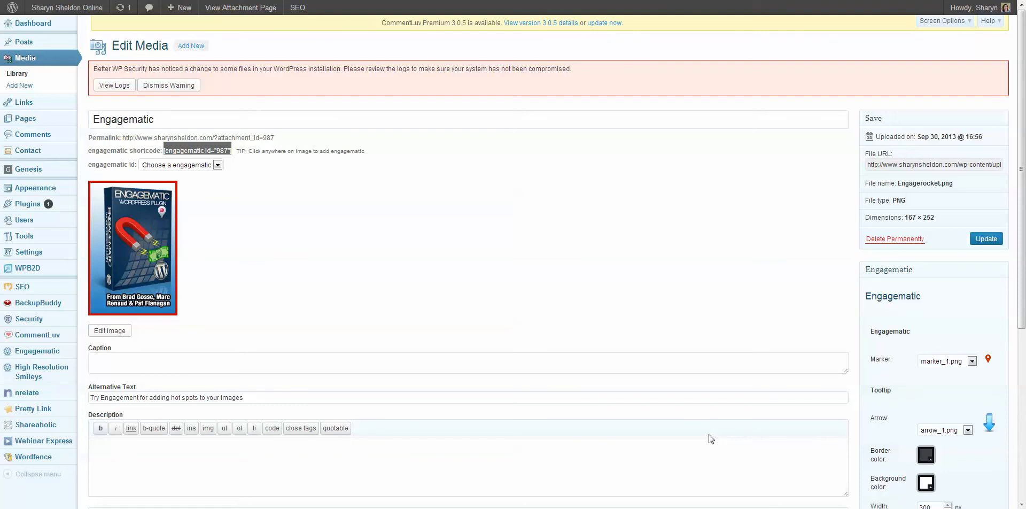
{"action": "mouse_move", "coordinate": [686, 441]}
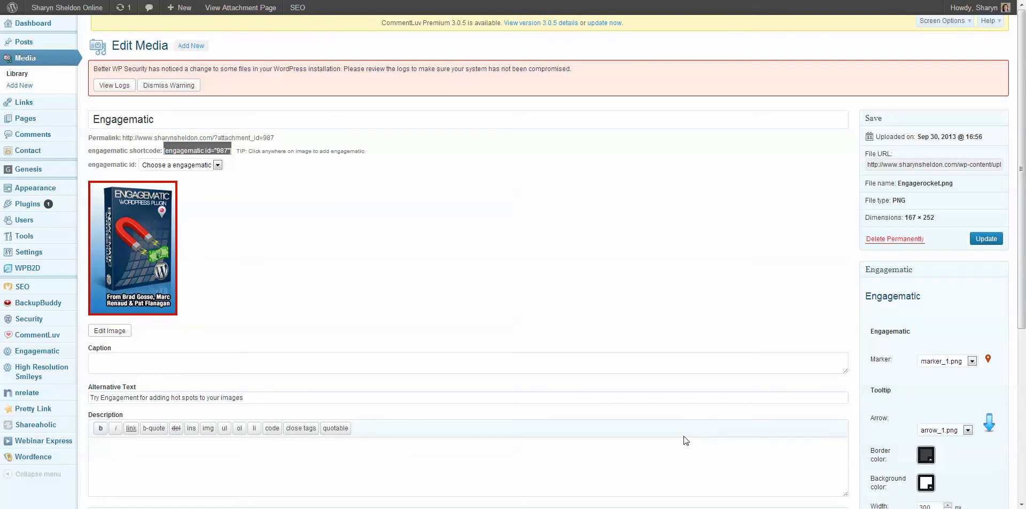
{"action": "mouse_move", "coordinate": [491, 346]}
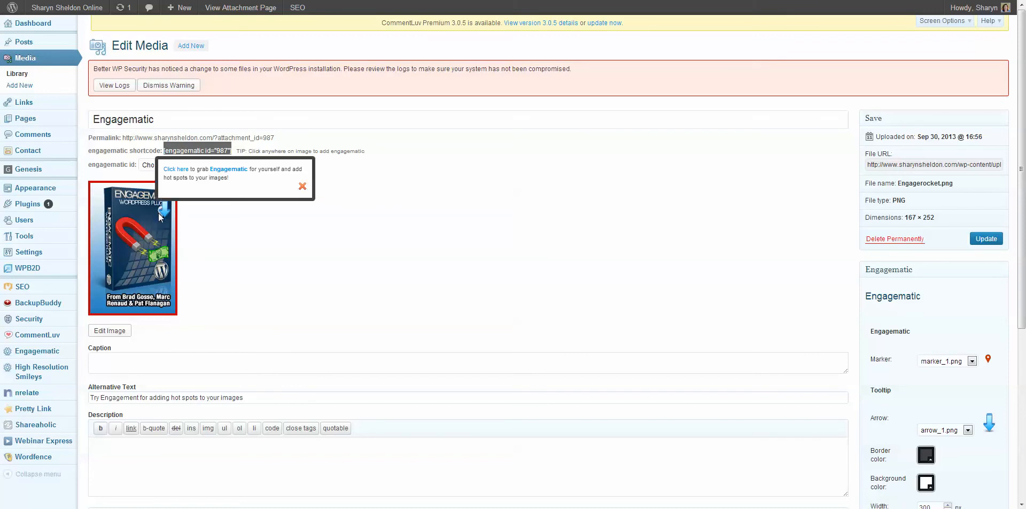
{"action": "mouse_move", "coordinate": [169, 191]}
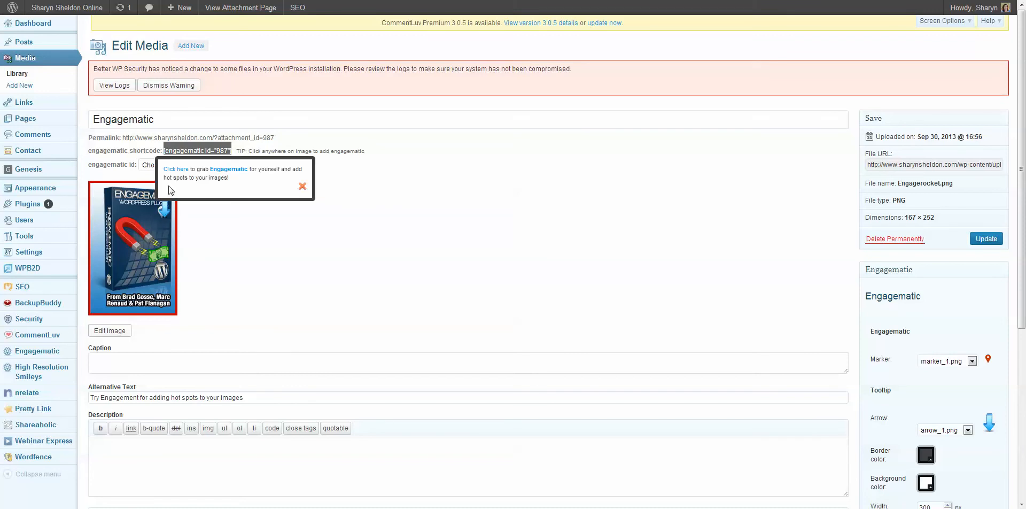
Upload SHARE.jpg to the media library and open its edit screen.
{"action": "left_click", "coordinate": [302, 186]}
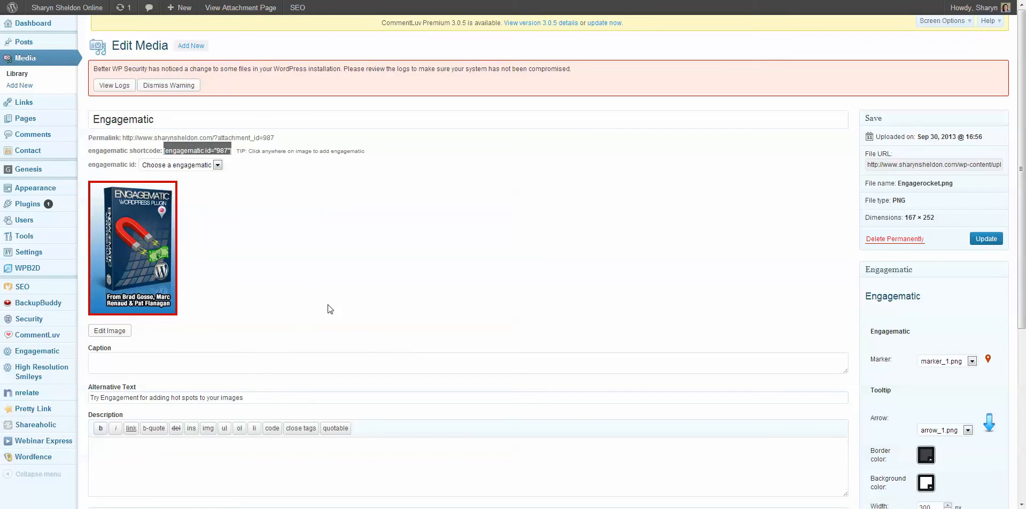
{"action": "mouse_move", "coordinate": [59, 85]}
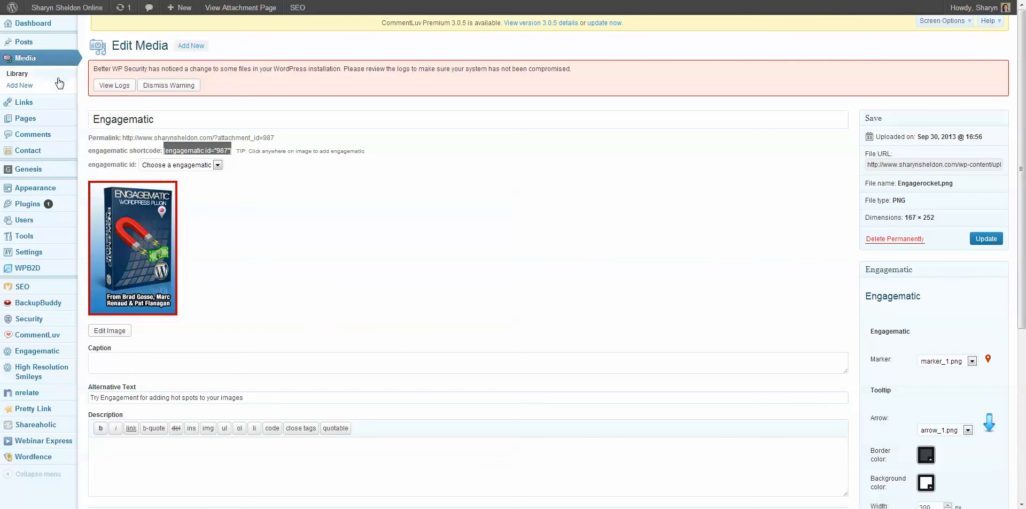
{"action": "mouse_move", "coordinate": [493, 255]}
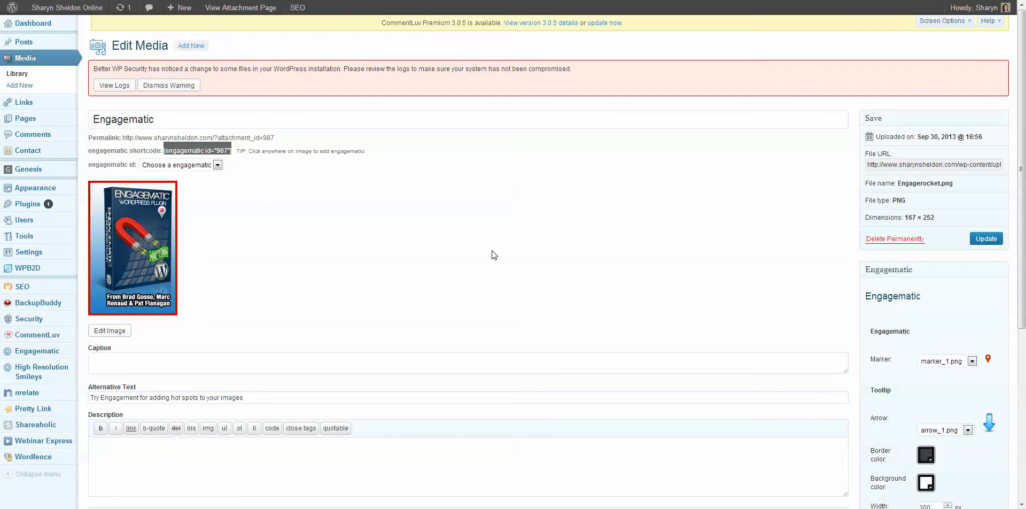
{"action": "mouse_move", "coordinate": [48, 72]}
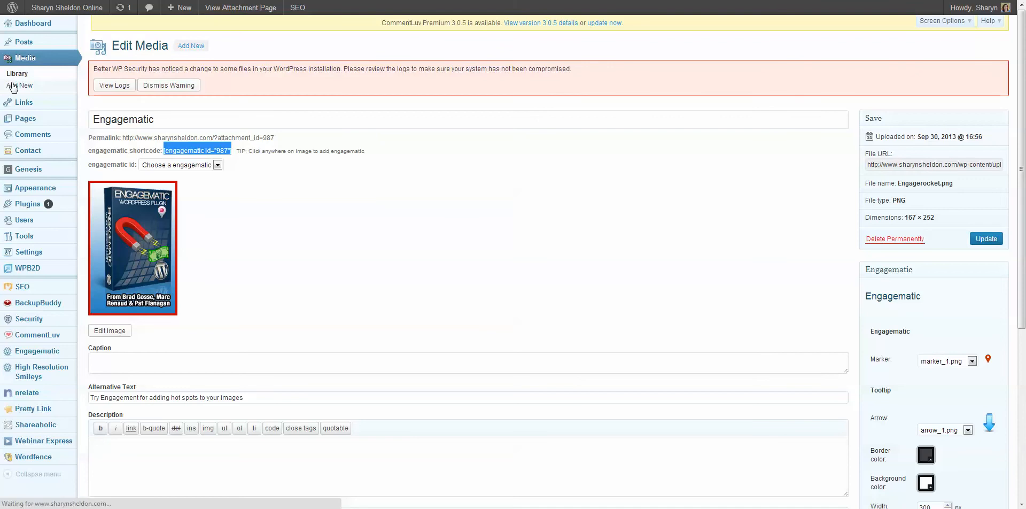
{"action": "left_click", "coordinate": [21, 85]}
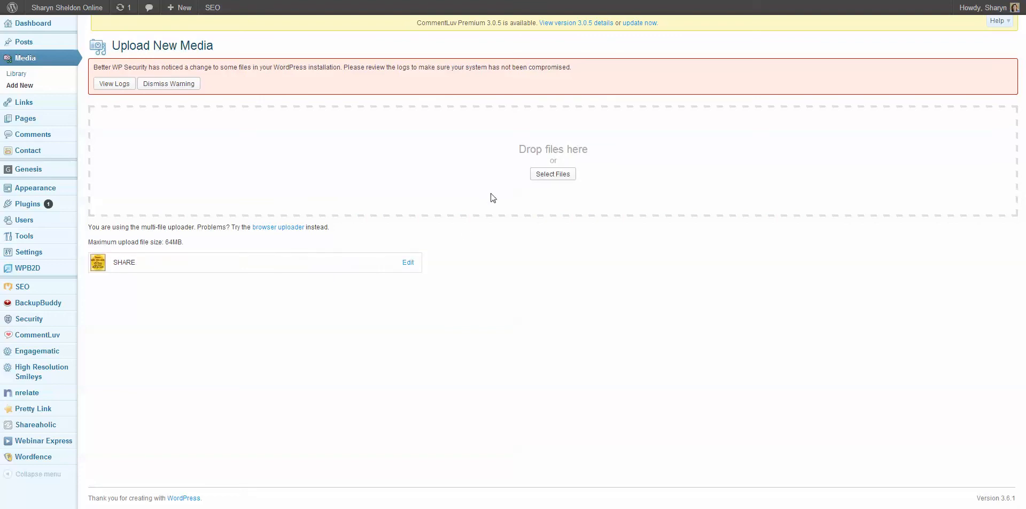
{"action": "left_click", "coordinate": [408, 262]}
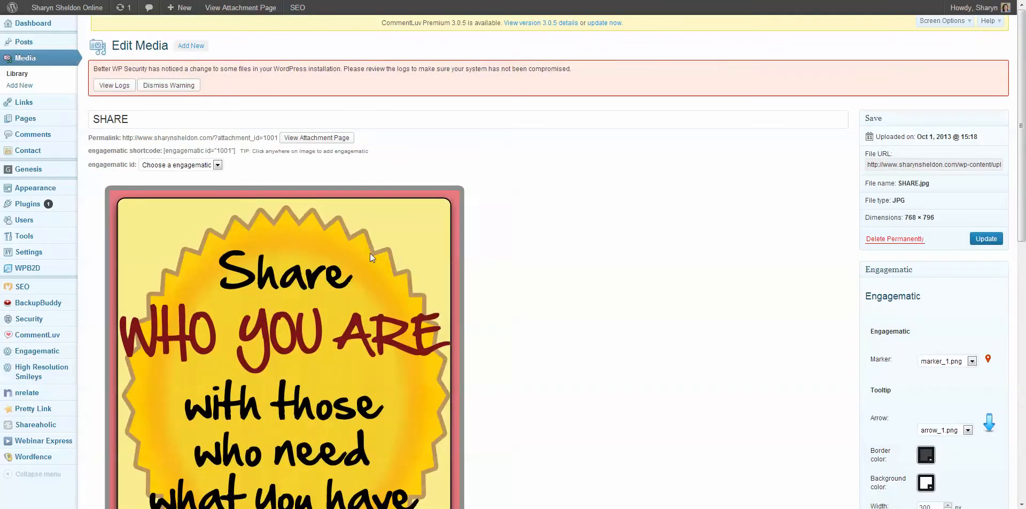
{"action": "scroll", "scroll_direction": "down", "scroll_amount": 3}
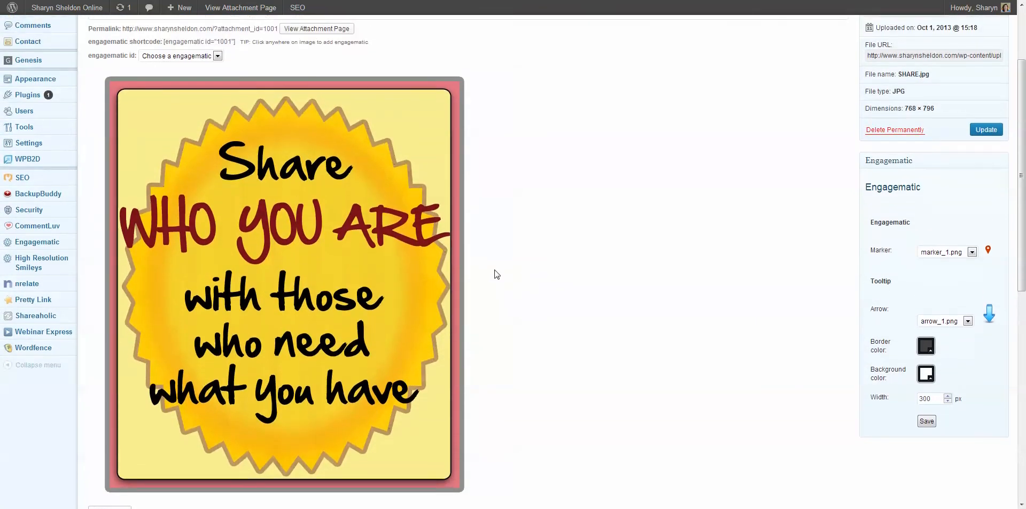
{"action": "scroll", "scroll_direction": "down", "scroll_amount": 3}
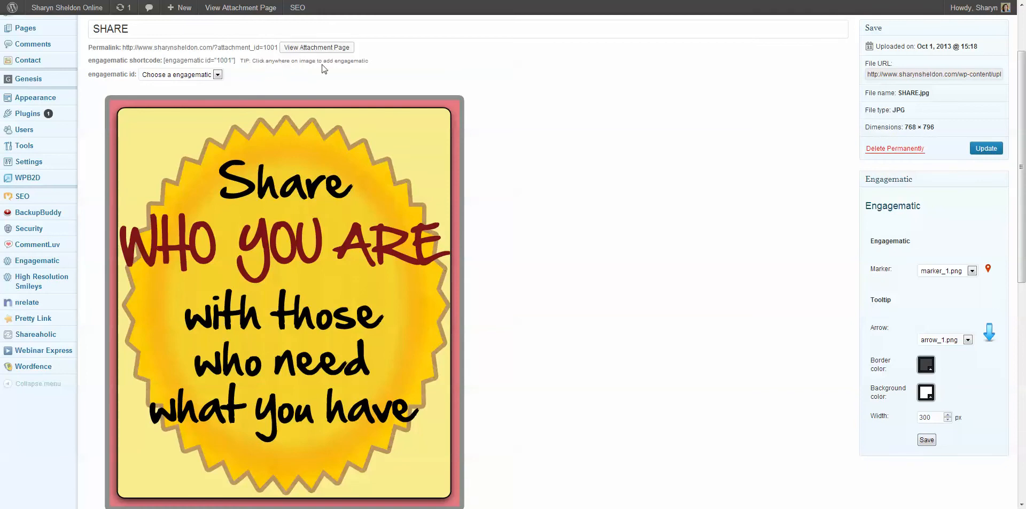
{"action": "mouse_move", "coordinate": [411, 78]}
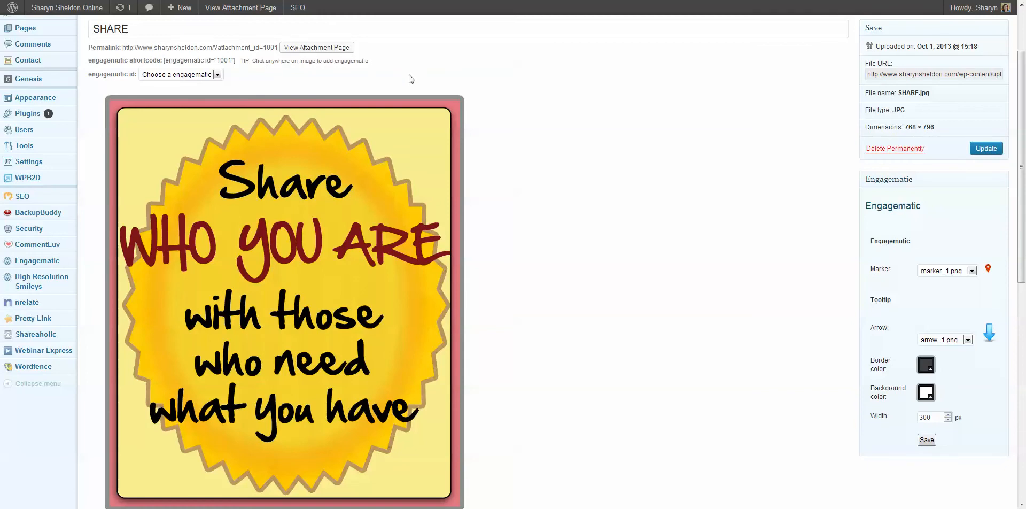
{"action": "mouse_move", "coordinate": [403, 146]}
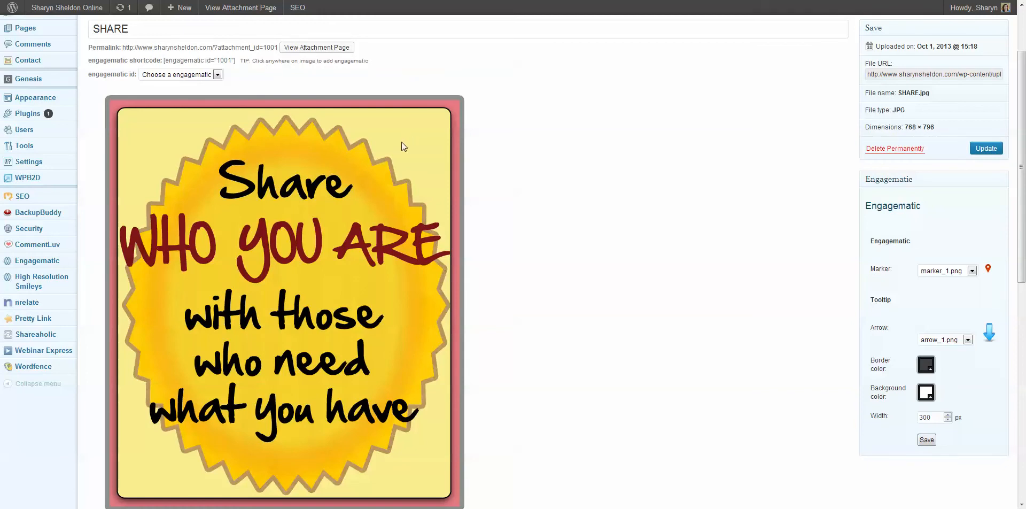
{"action": "mouse_move", "coordinate": [402, 130]}
{"action": "type", "text": "I picked up this image at Coach"}
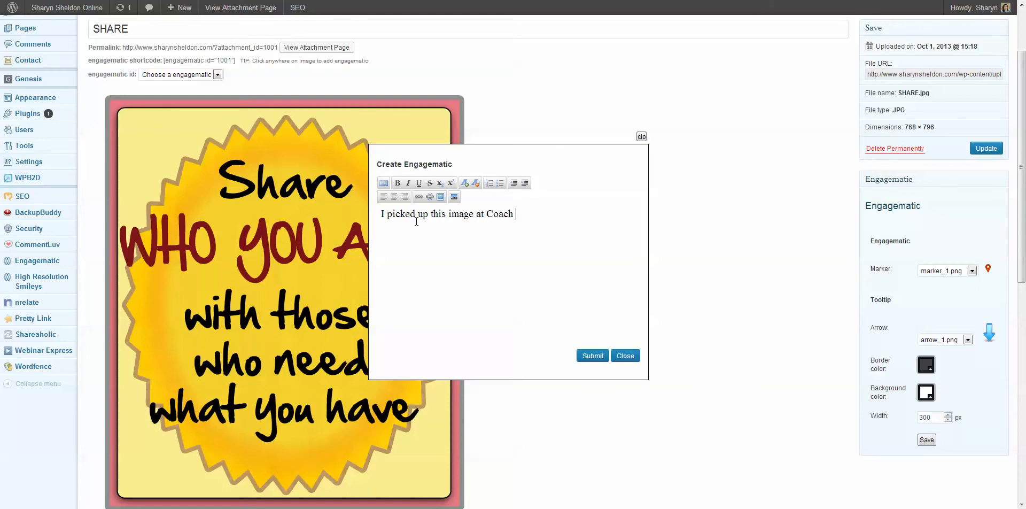
Write the hotspot note crediting Coach Glue's Sticky Social Media training program.
{"action": "type", "text": "Glue from their"}
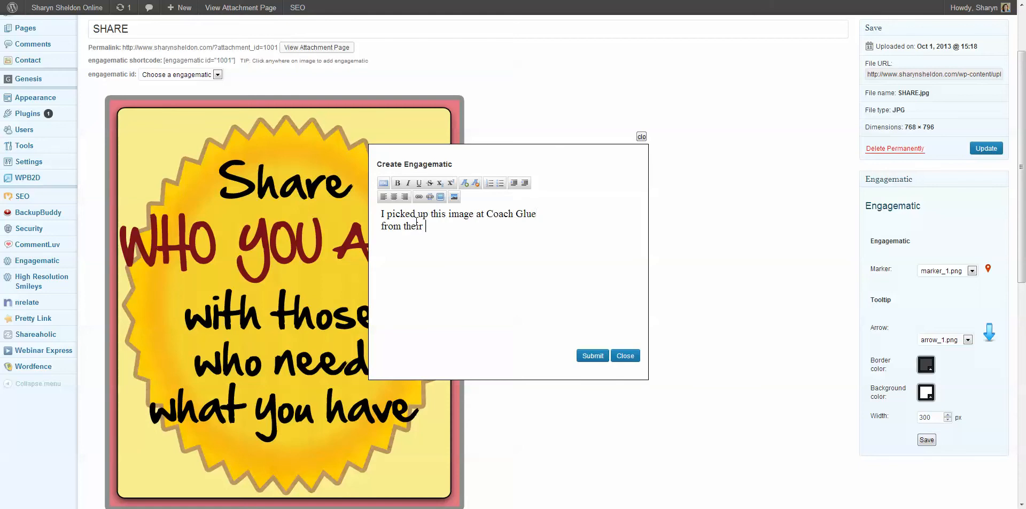
{"action": "type", "text": "Sticky So"}
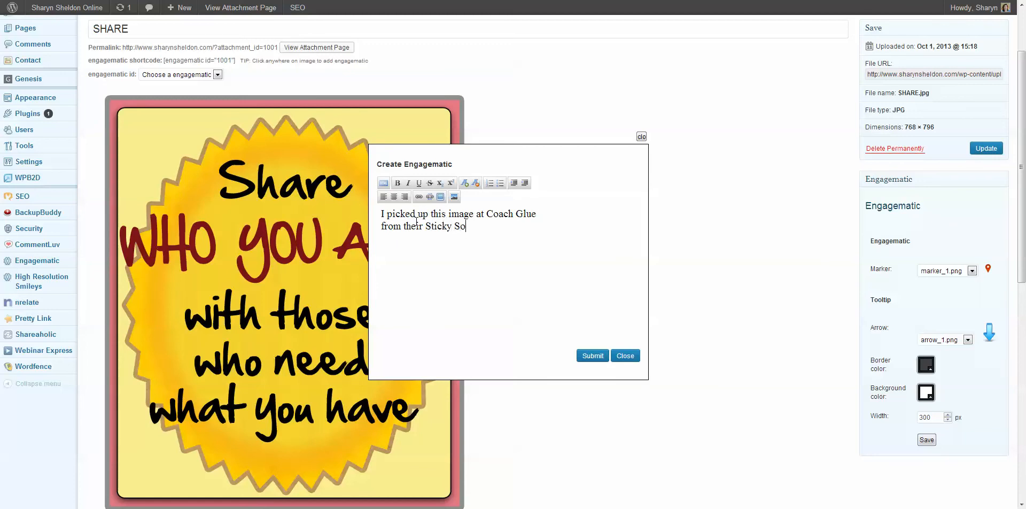
{"action": "type", "text": "cial Media"}
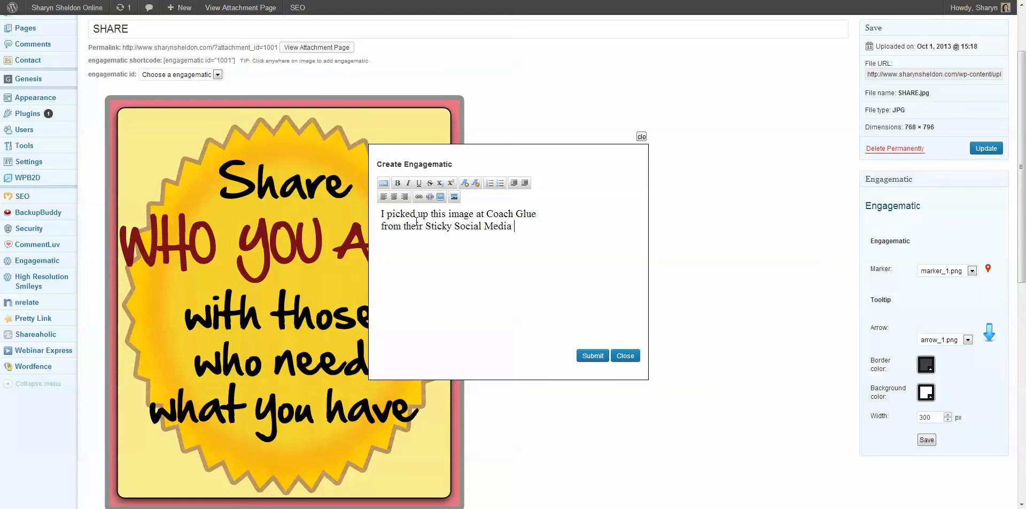
{"action": "type", "text": "training program. Click here to g"}
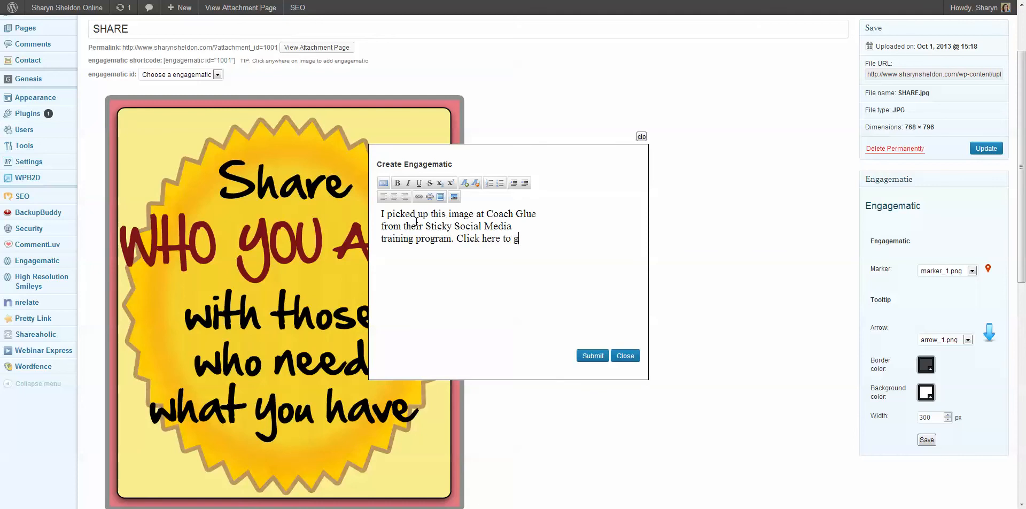
{"action": "type", "text": "et"}
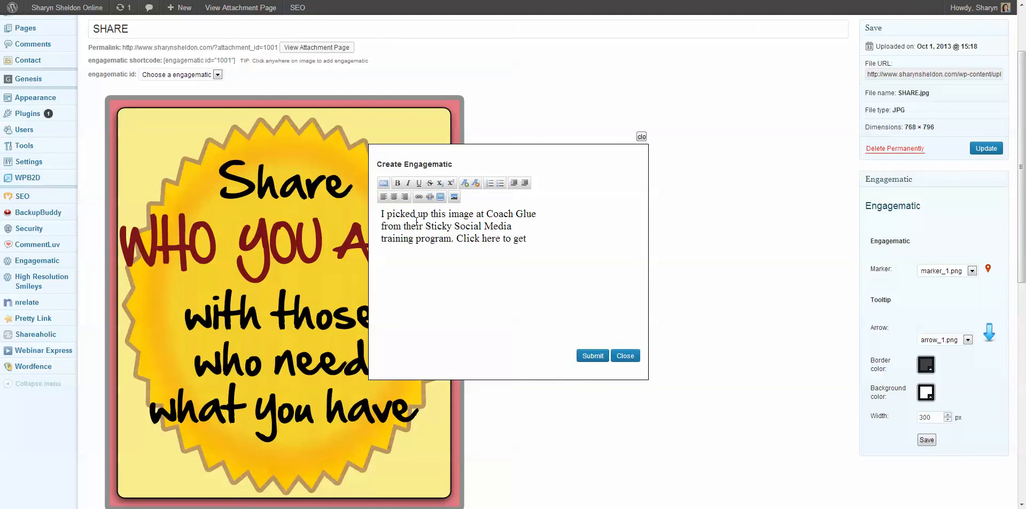
{"action": "type", "text": "a whole"}
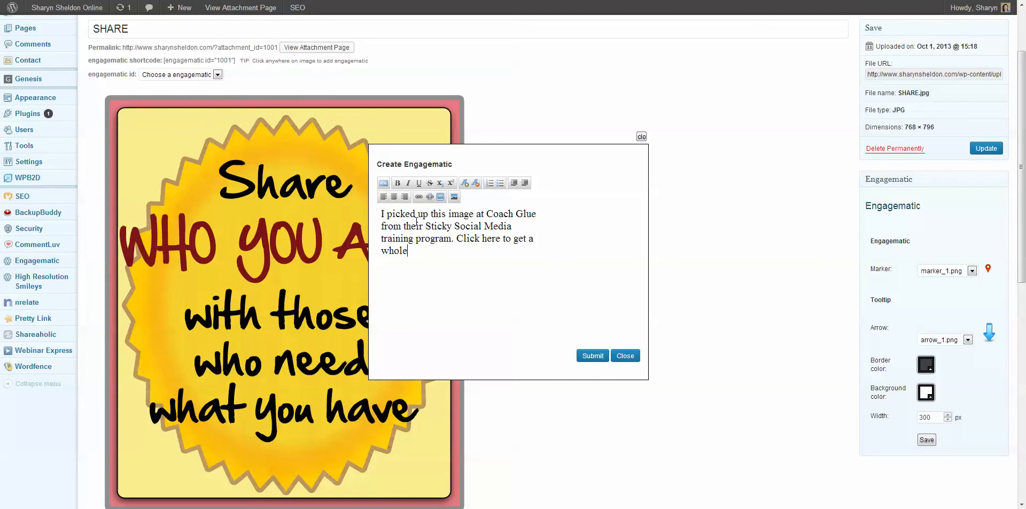
{"action": "type", "text": "load of your"}
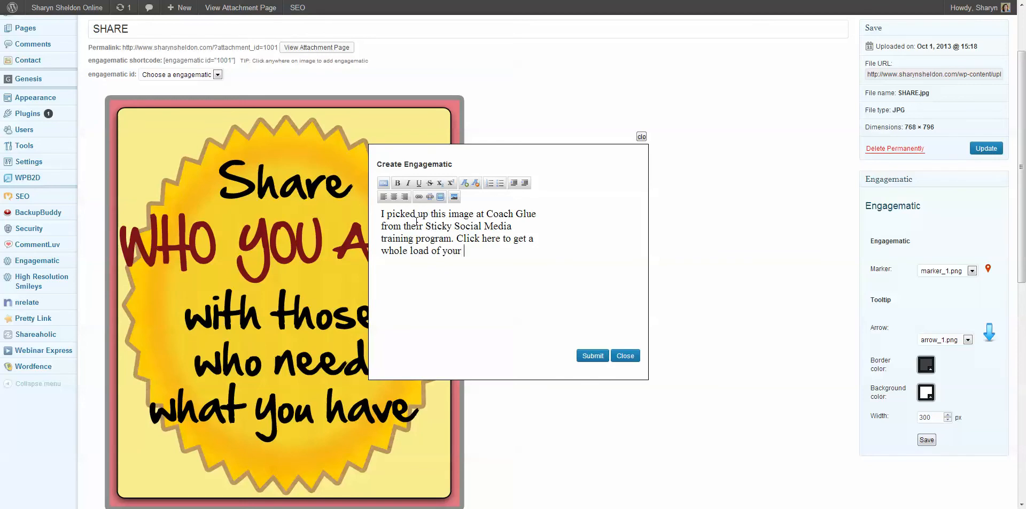
{"action": "type", "text": "own."}
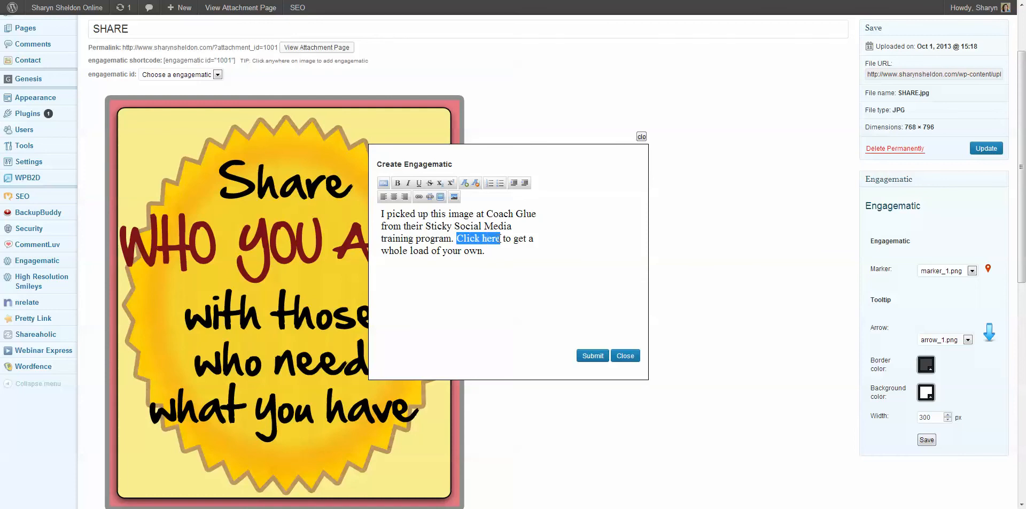
{"action": "mouse_move", "coordinate": [397, 183]}
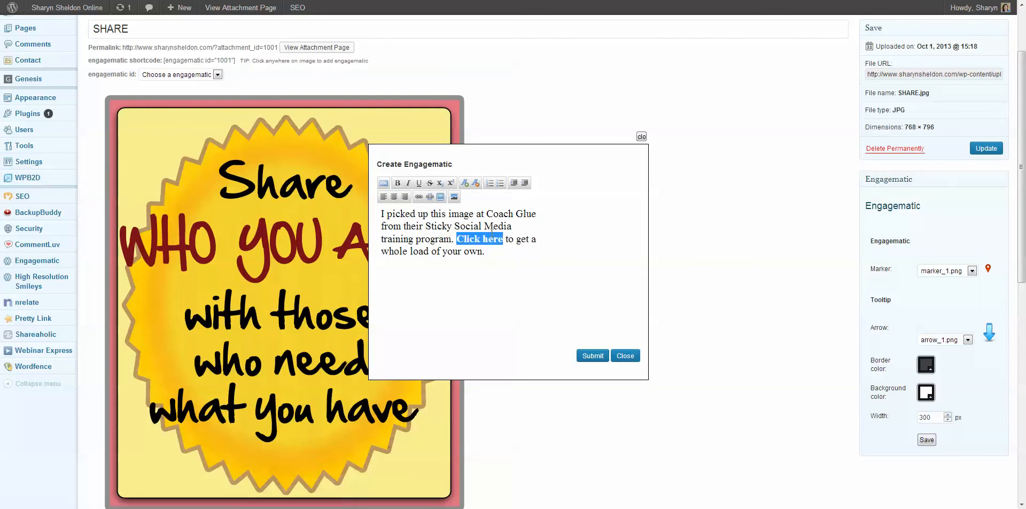
Link 'Click here' to the sticky-social page and submit the hotspot.
{"action": "left_click", "coordinate": [418, 197]}
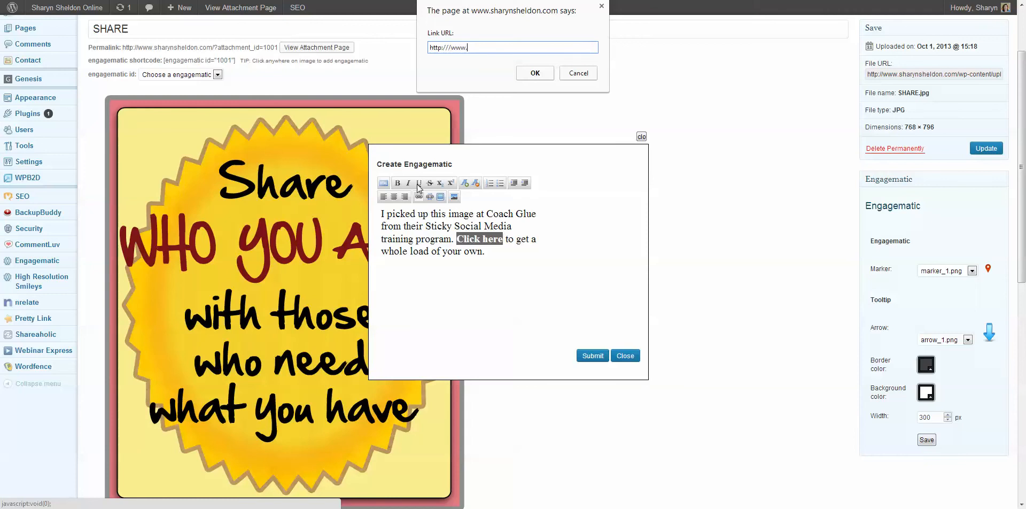
{"action": "type", "text": "sharynsheldon.com/"}
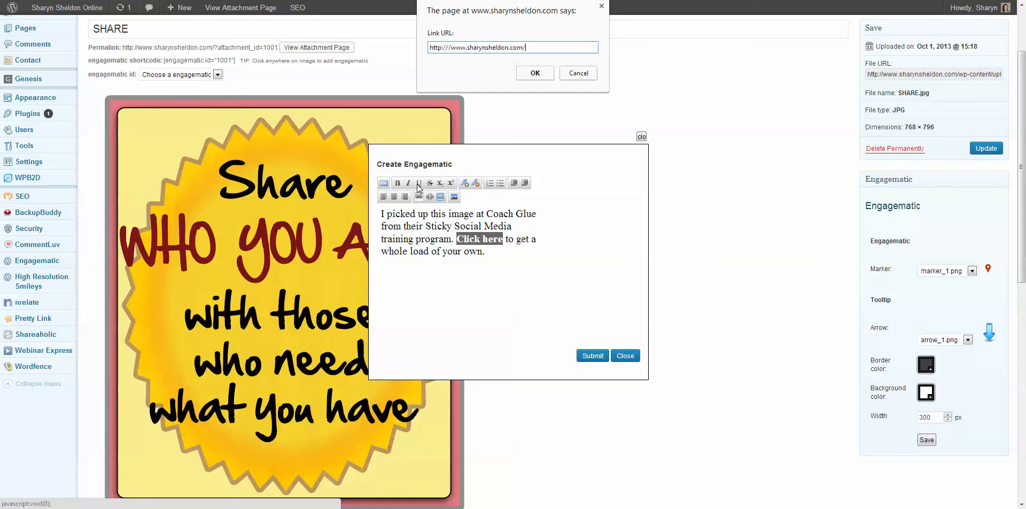
{"action": "type", "text": "sticky-social-media"}
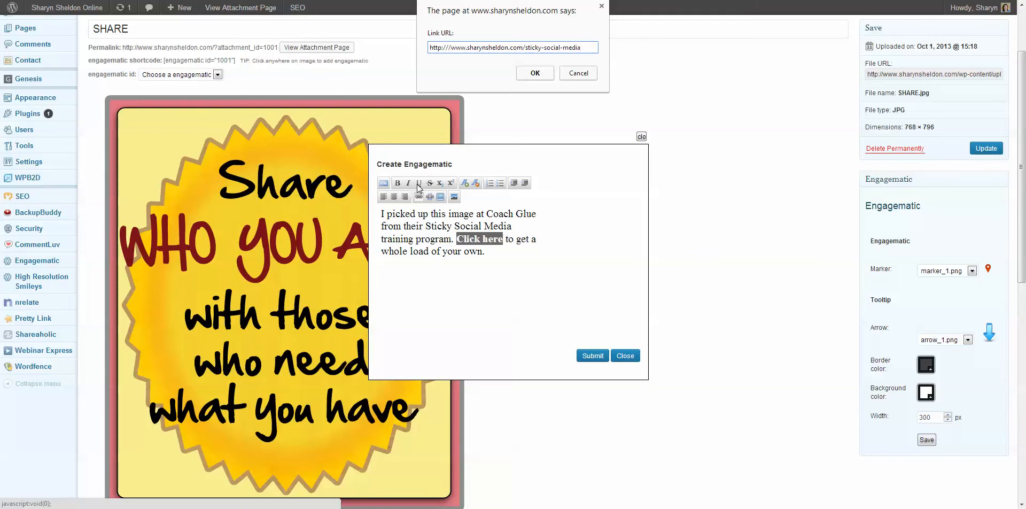
{"action": "left_click", "coordinate": [534, 73]}
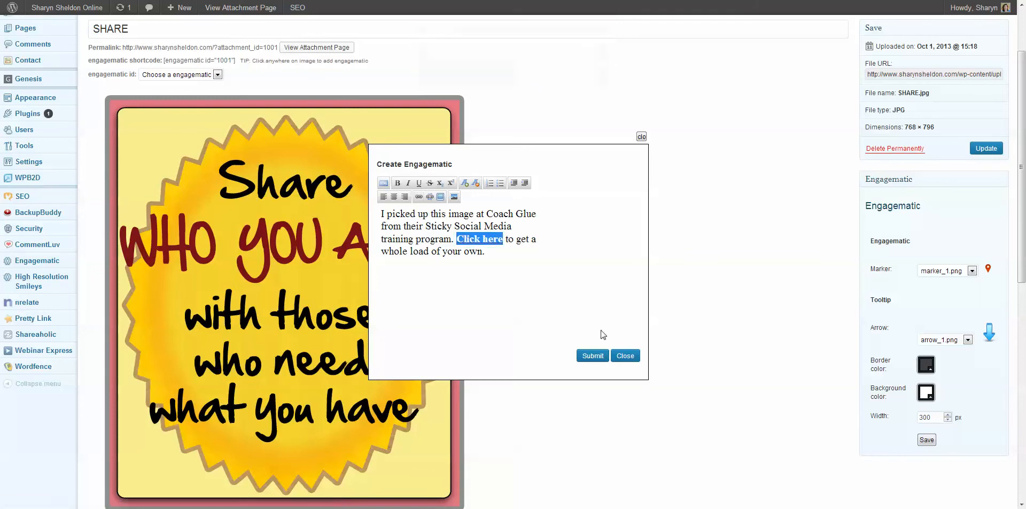
{"action": "left_click", "coordinate": [591, 356]}
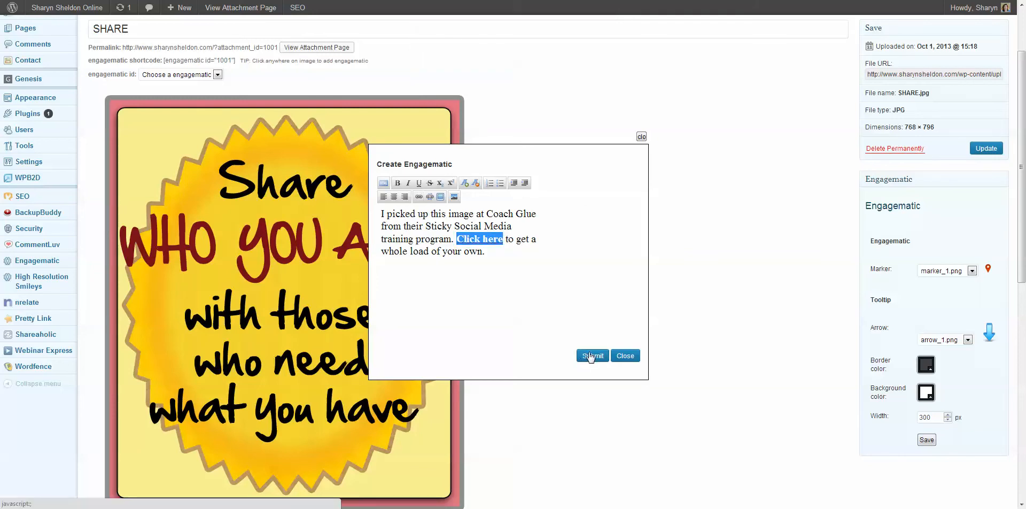
{"action": "left_click", "coordinate": [592, 356]}
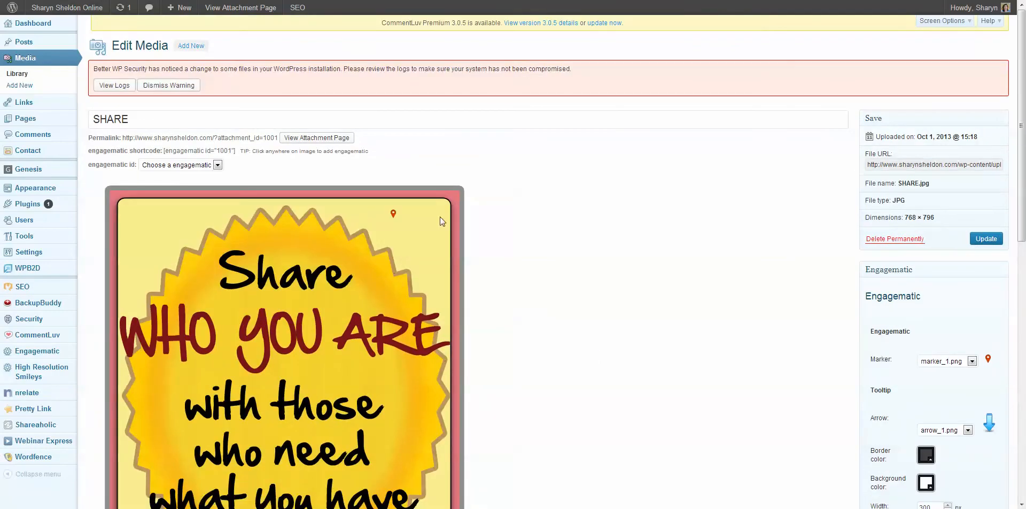
Open the new pin's popup to check the Coach Glue note and link.
{"action": "left_click", "coordinate": [393, 214]}
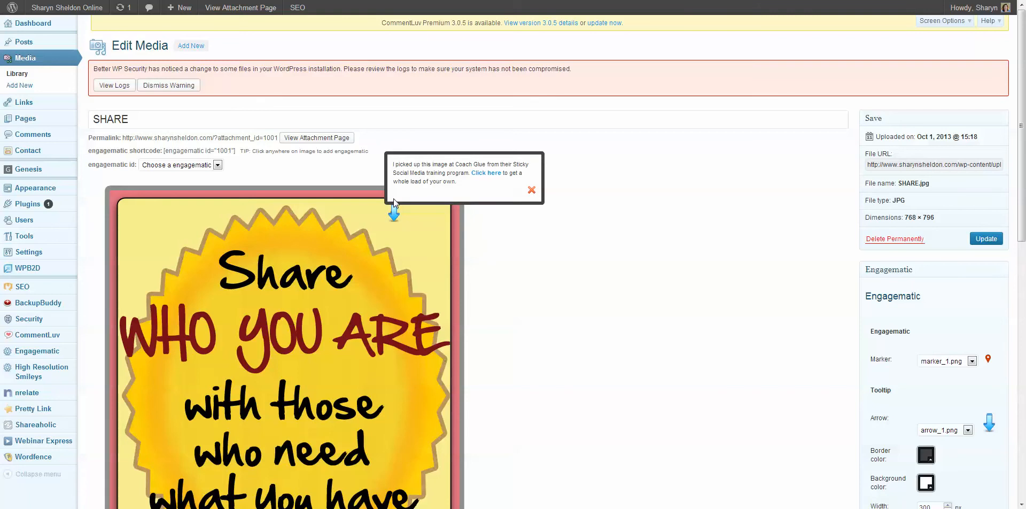
{"action": "mouse_move", "coordinate": [404, 191]}
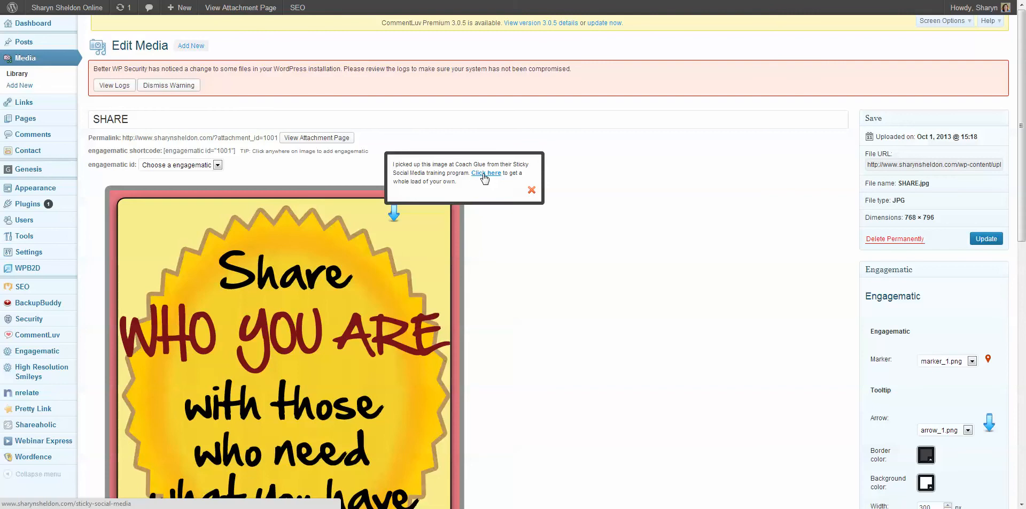
{"action": "mouse_move", "coordinate": [486, 178]}
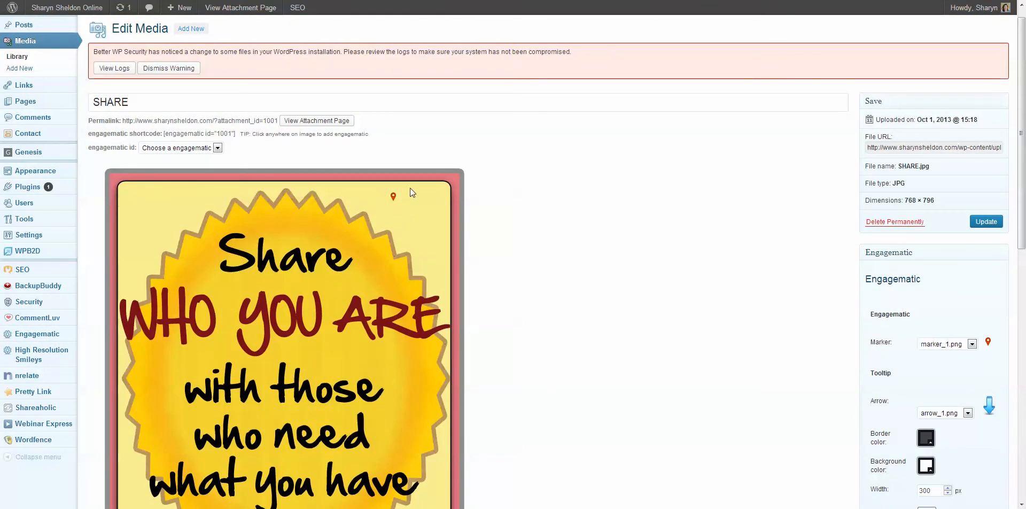
{"action": "mouse_move", "coordinate": [223, 229]}
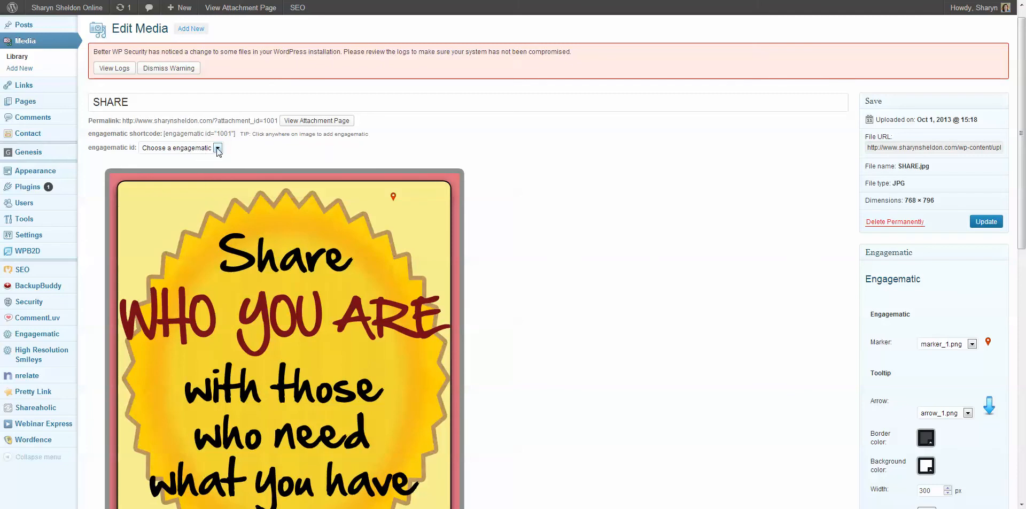
Select engagematic id 6 and scroll down to its settings panel.
{"action": "left_click", "coordinate": [216, 148]}
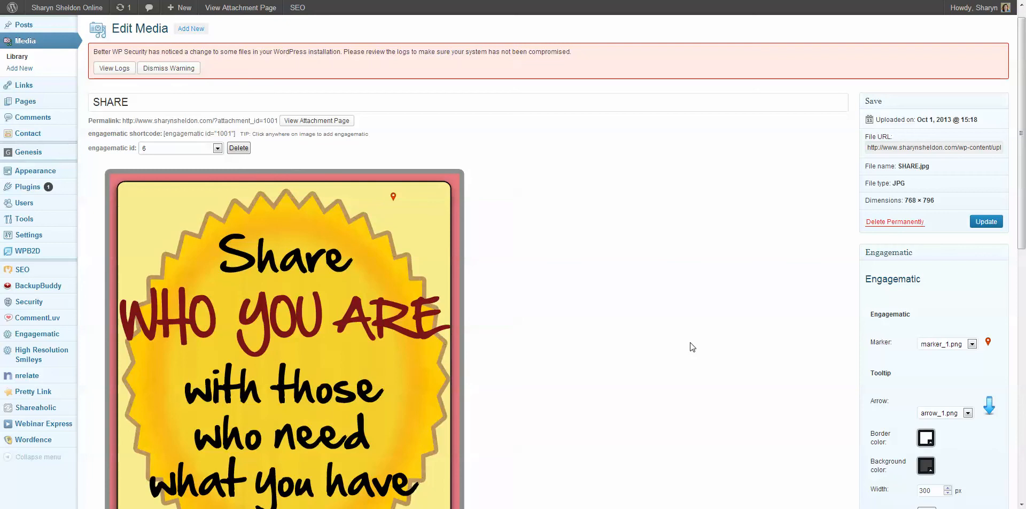
{"action": "scroll", "scroll_direction": "down", "scroll_amount": 3}
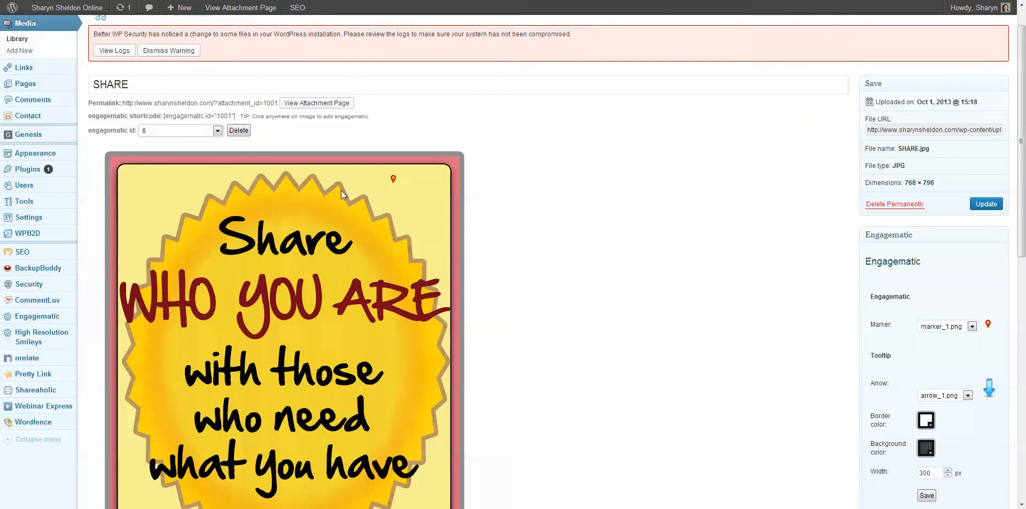
{"action": "scroll", "scroll_direction": "down", "scroll_amount": 3}
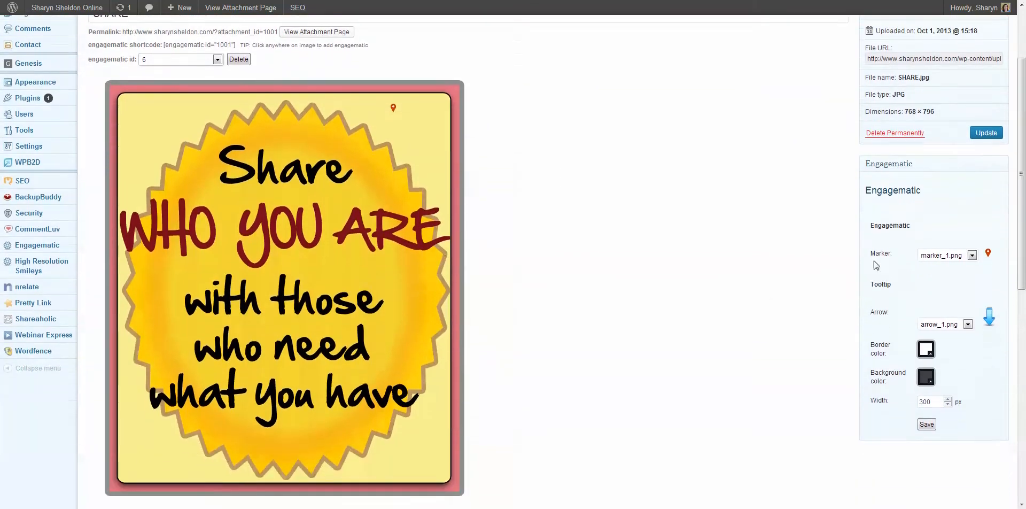
Try several marker images and settle on the pink pin.
{"action": "left_click", "coordinate": [971, 255]}
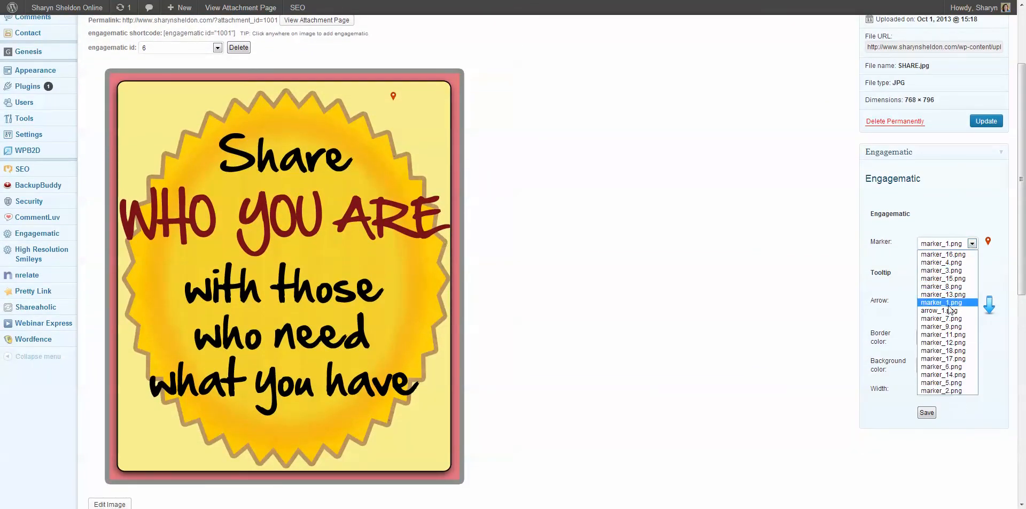
{"action": "left_click", "coordinate": [937, 310]}
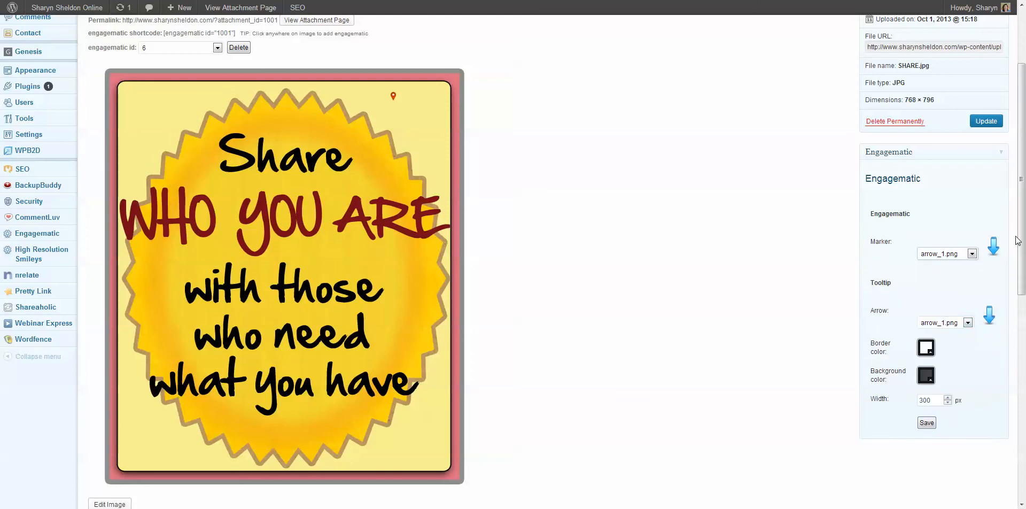
{"action": "left_click", "coordinate": [972, 254]}
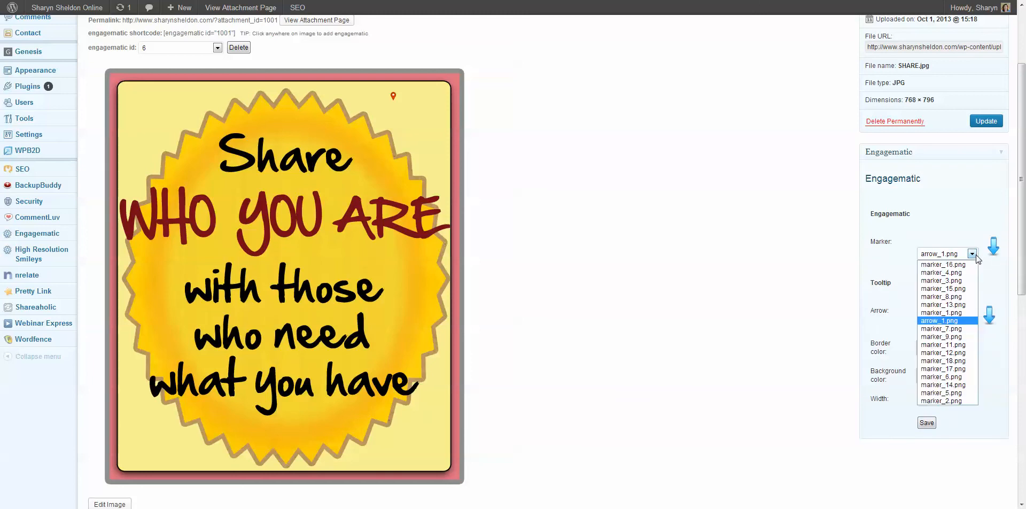
{"action": "left_click", "coordinate": [943, 264]}
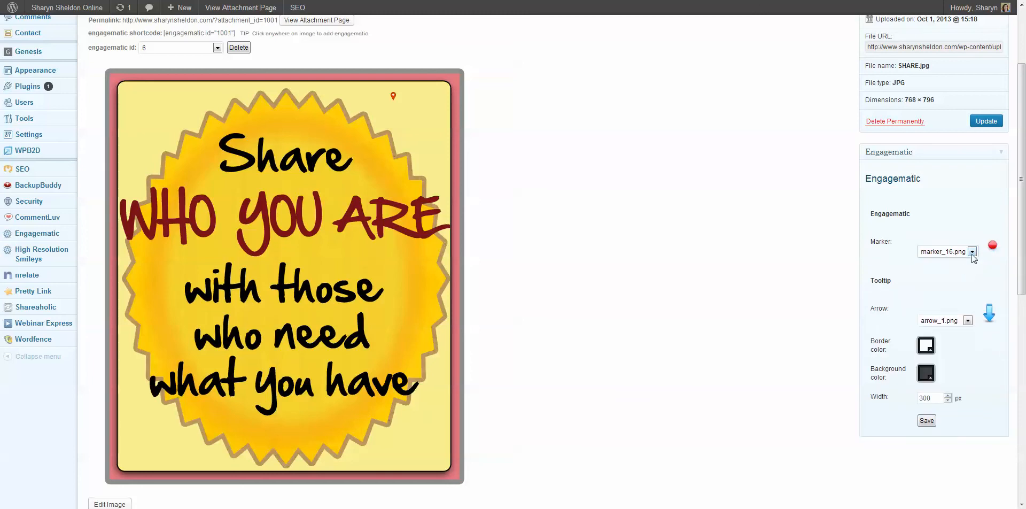
{"action": "left_click", "coordinate": [973, 251]}
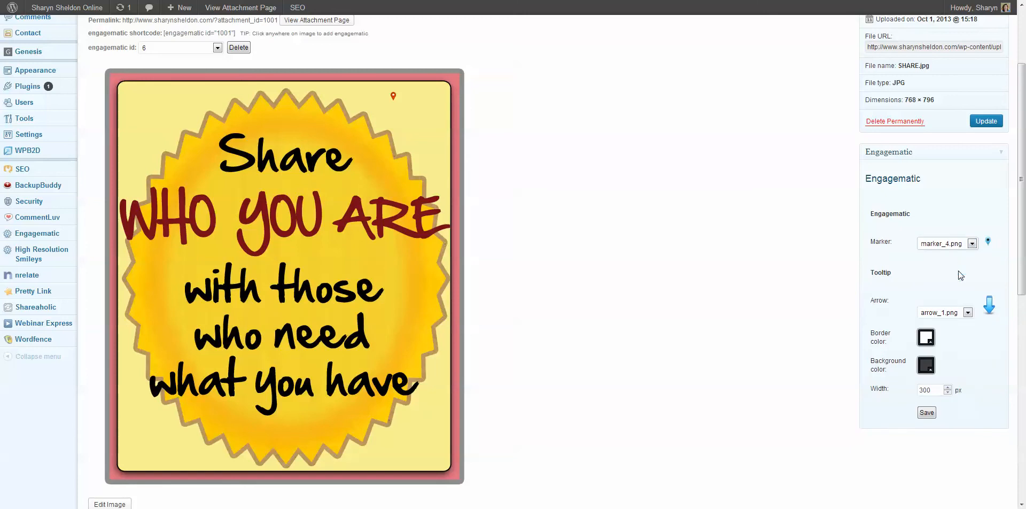
{"action": "left_click", "coordinate": [972, 243]}
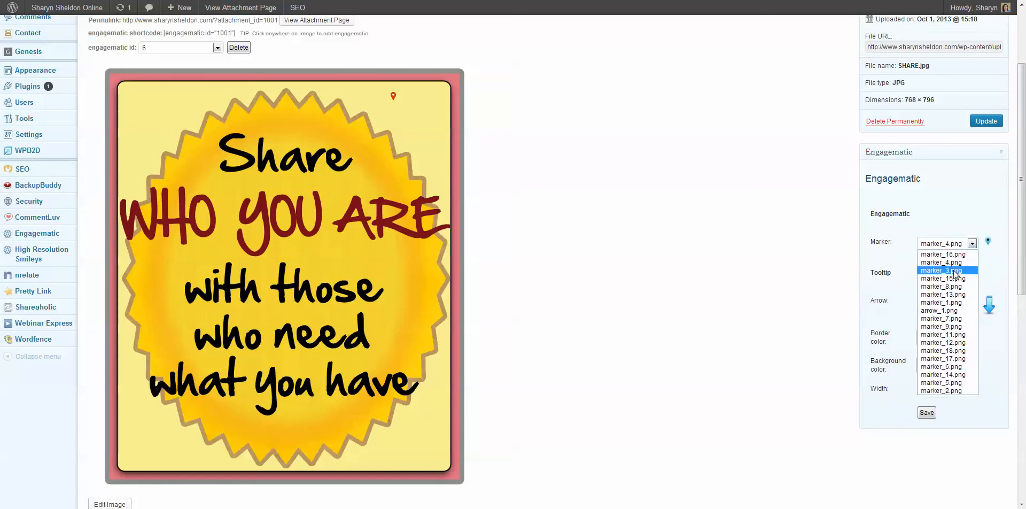
{"action": "left_click", "coordinate": [941, 270]}
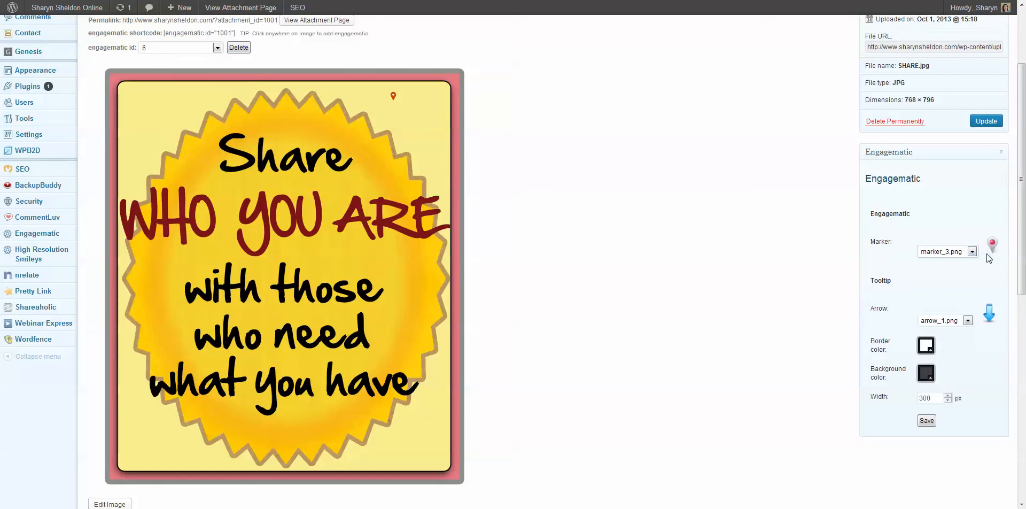
{"action": "left_click", "coordinate": [972, 252]}
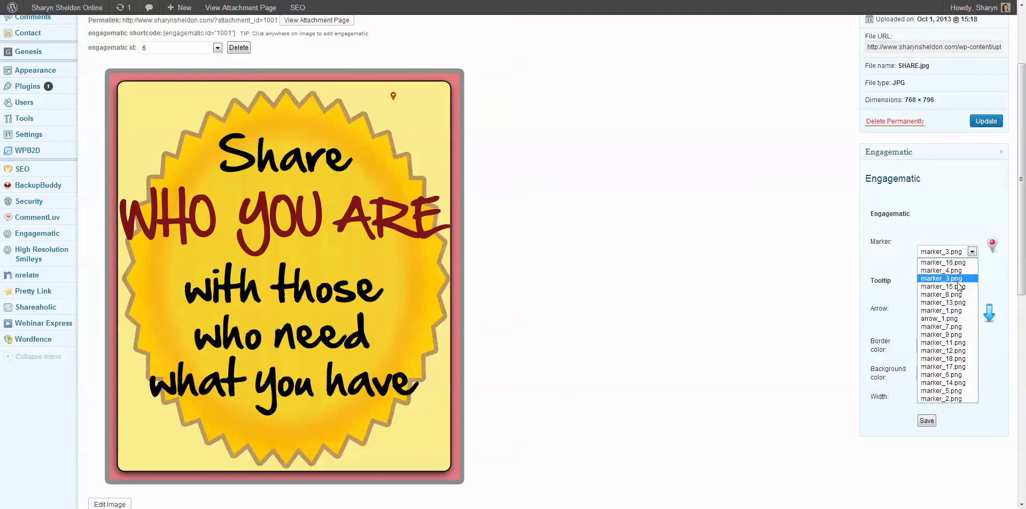
{"action": "left_click", "coordinate": [942, 286]}
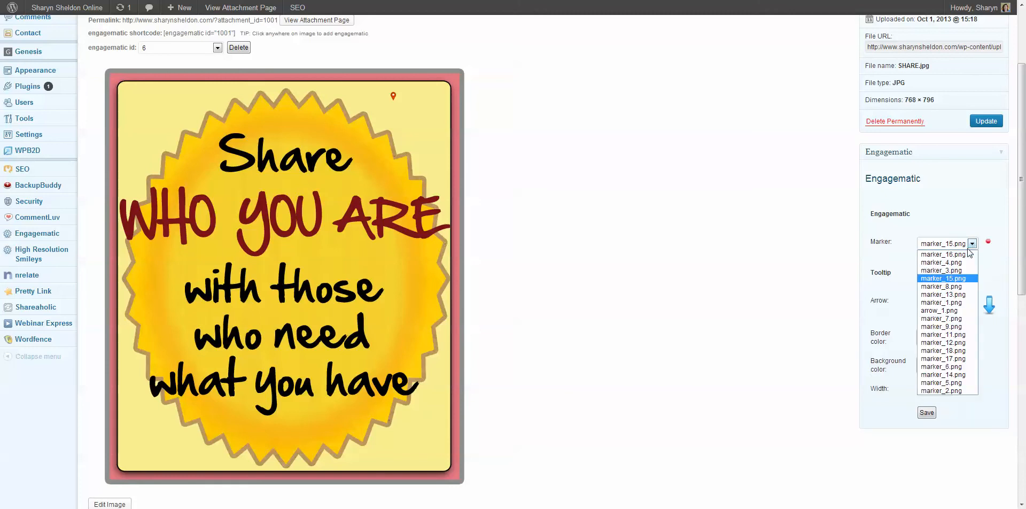
{"action": "left_click", "coordinate": [942, 271]}
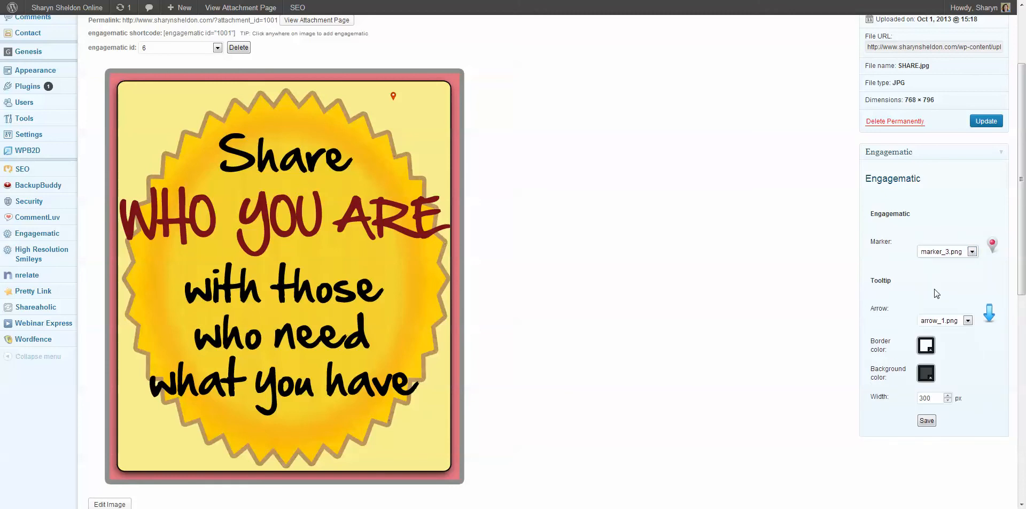
Keep the current tooltip arrow, save the appearance, and check the pin's popup.
{"action": "left_click", "coordinate": [968, 320]}
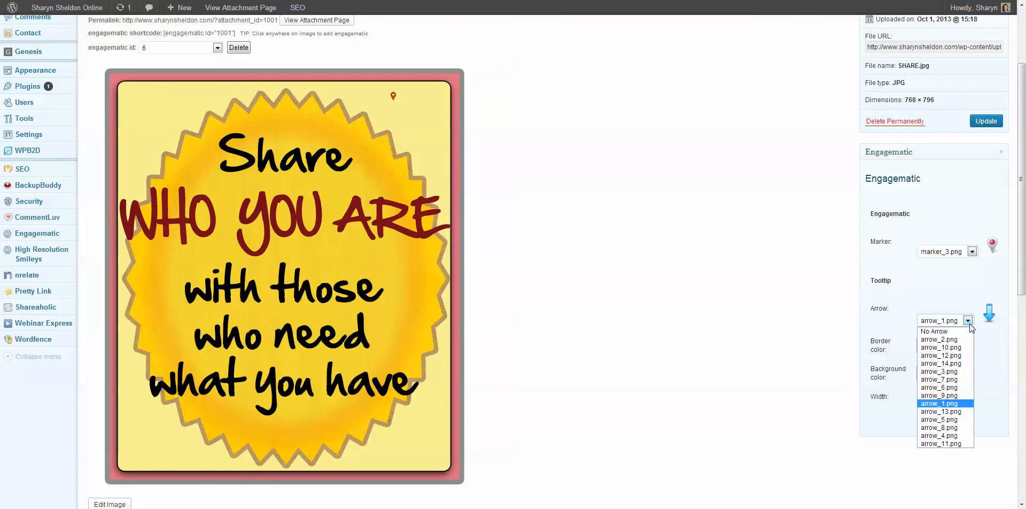
{"action": "left_click", "coordinate": [939, 403]}
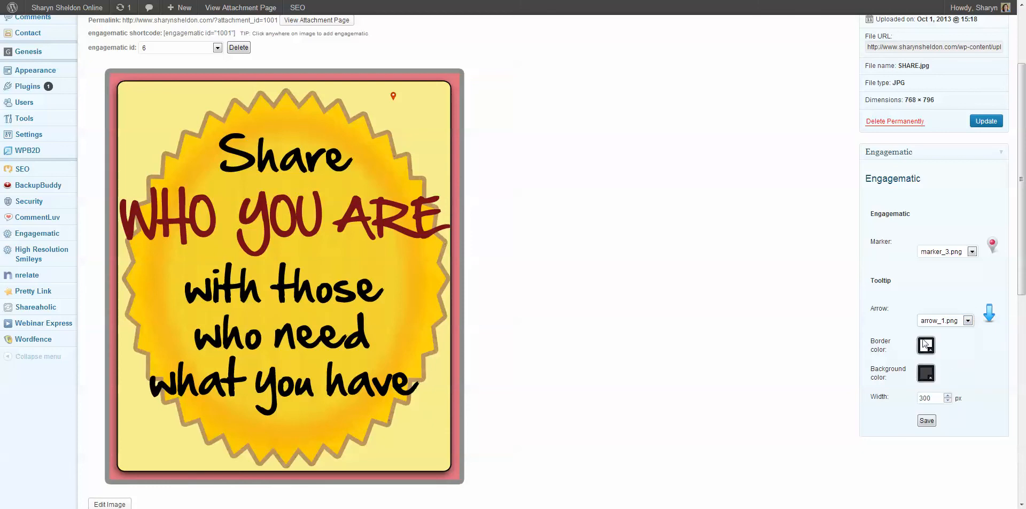
{"action": "mouse_move", "coordinate": [958, 369]}
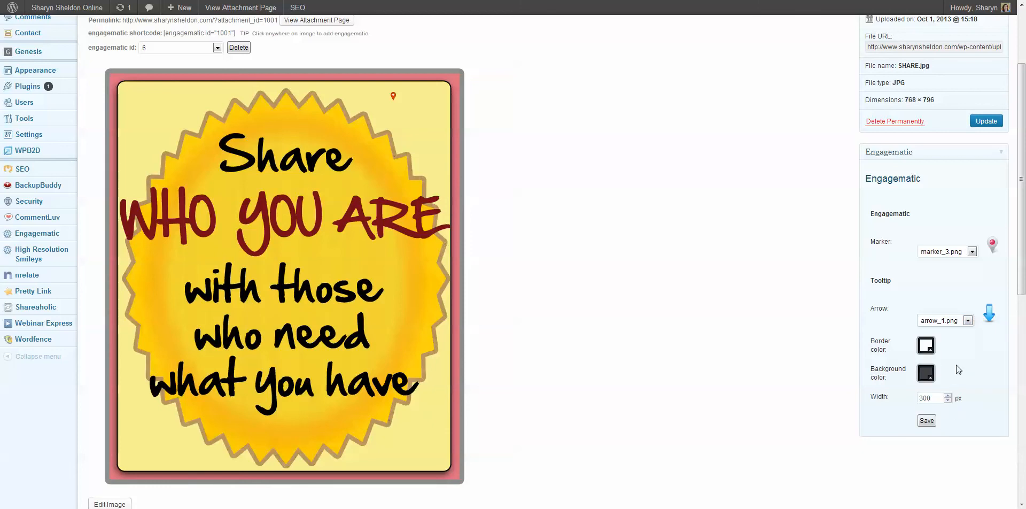
{"action": "left_click", "coordinate": [927, 420]}
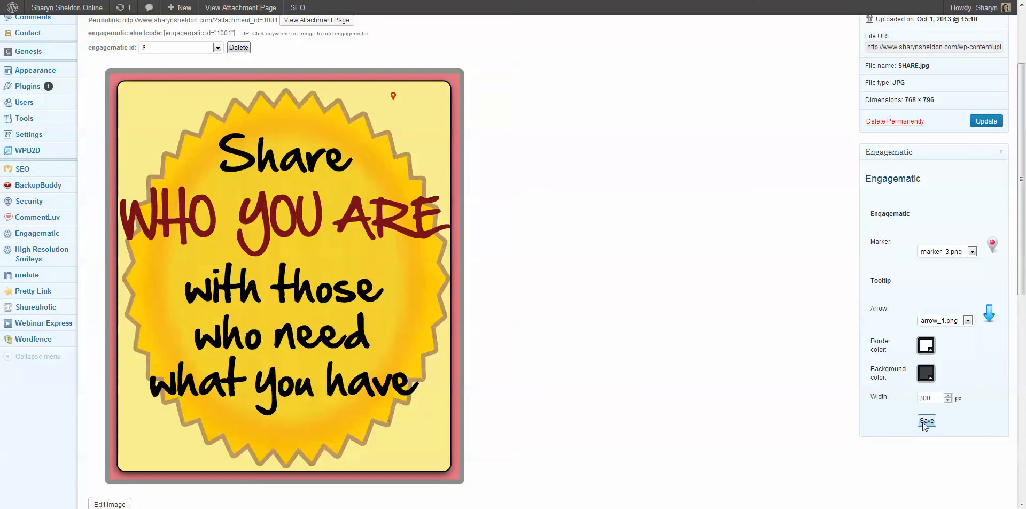
{"action": "left_click", "coordinate": [927, 421]}
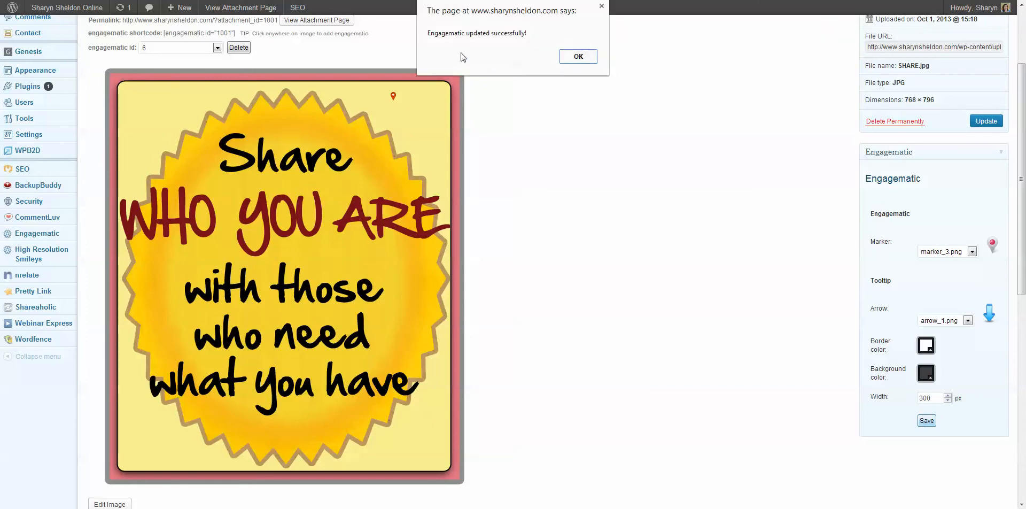
{"action": "left_click", "coordinate": [578, 56]}
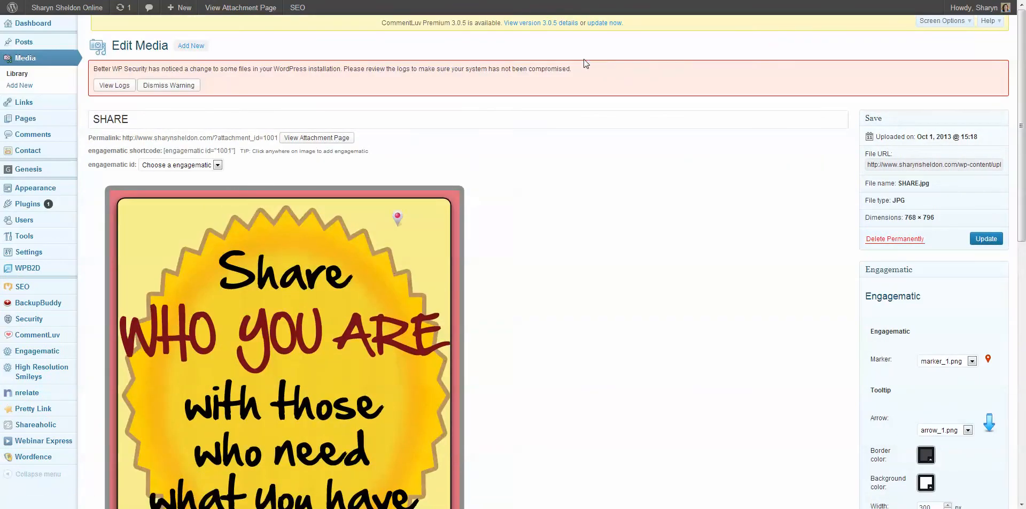
{"action": "left_click", "coordinate": [397, 218]}
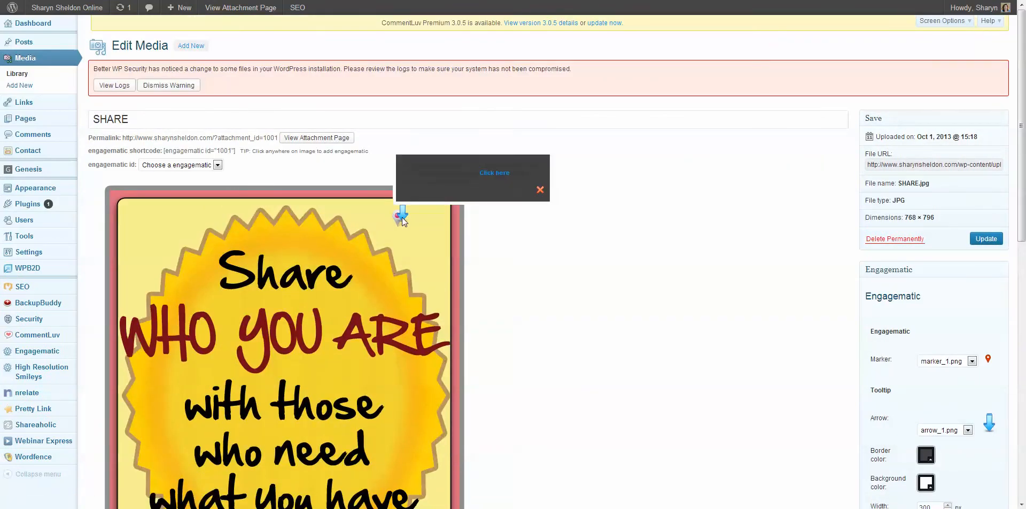
{"action": "left_click", "coordinate": [540, 189]}
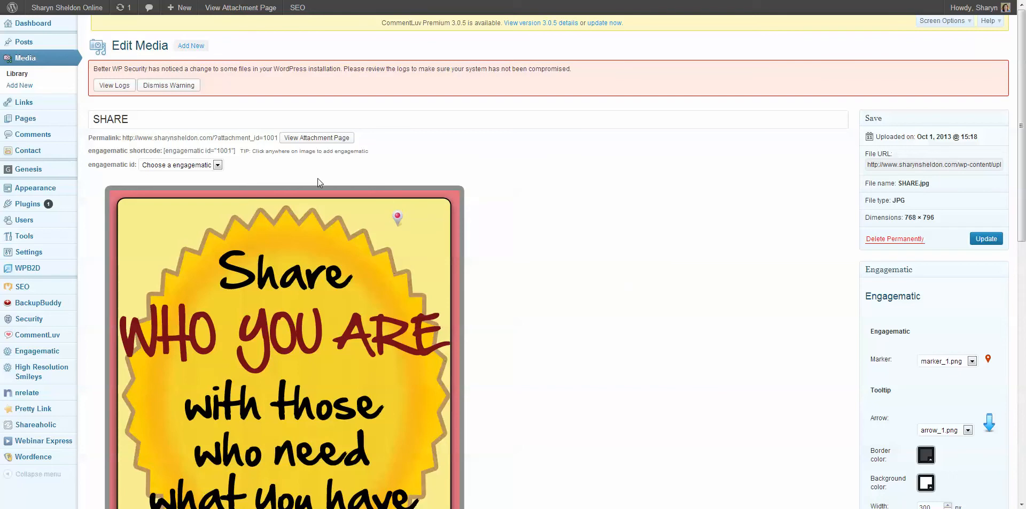
{"action": "left_click", "coordinate": [180, 165]}
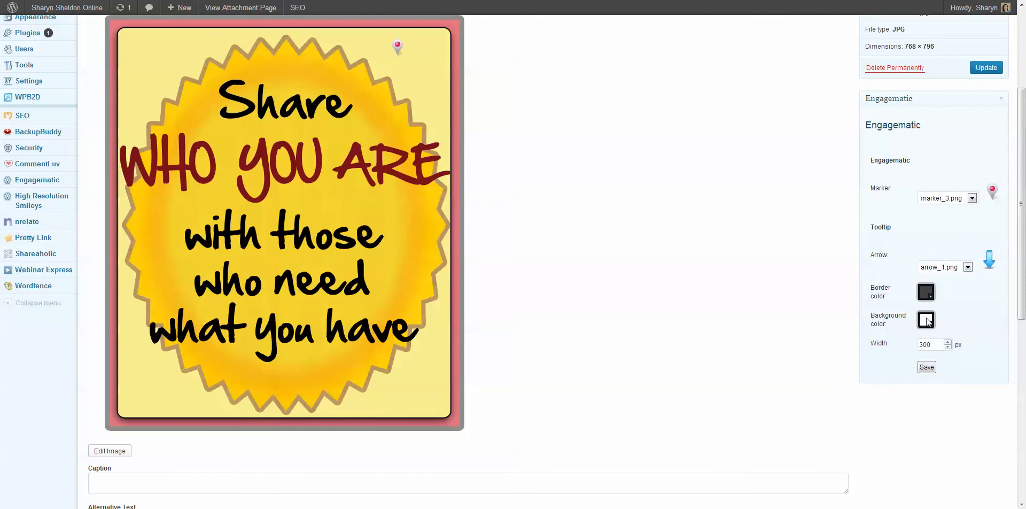
Set the tooltip background colour to yellow and save the hotspot settings.
{"action": "left_click", "coordinate": [925, 320]}
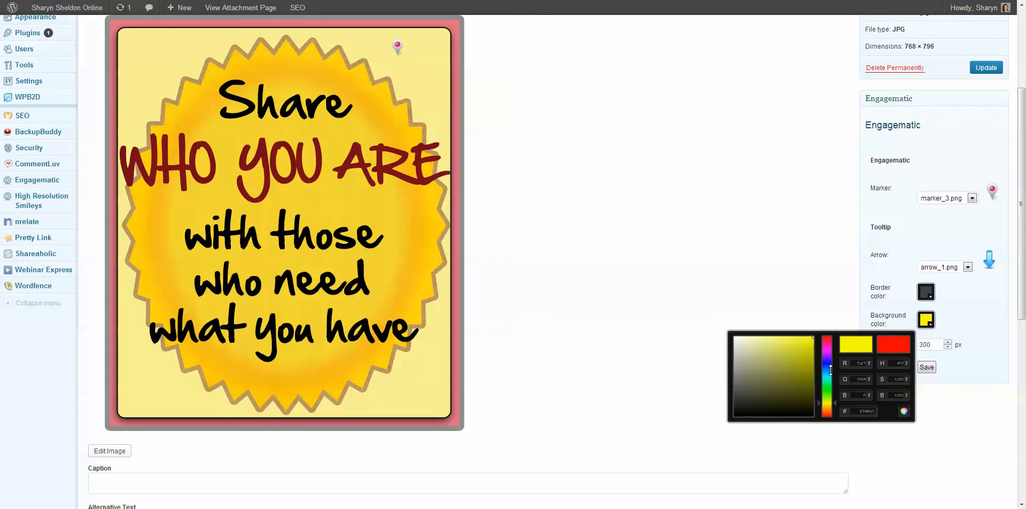
{"action": "left_click", "coordinate": [960, 326]}
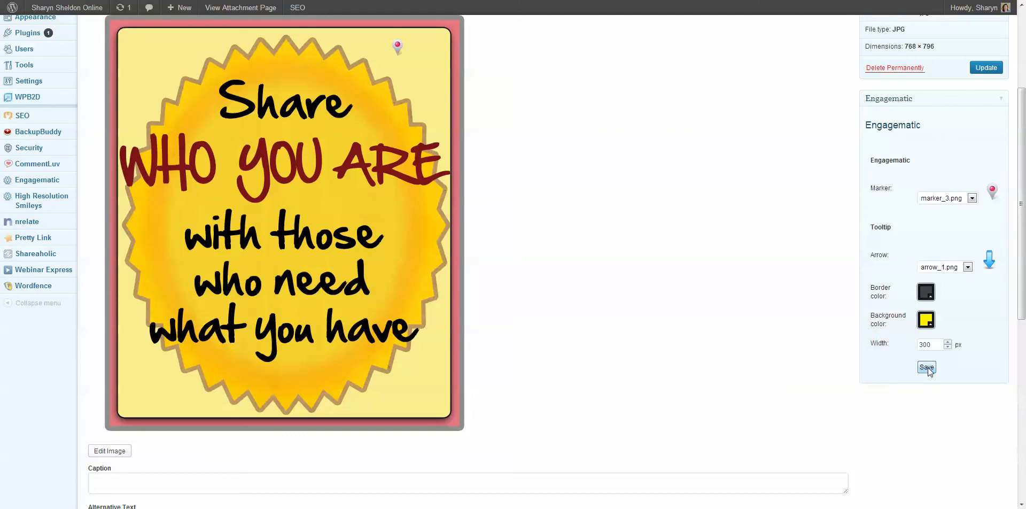
{"action": "left_click", "coordinate": [927, 367]}
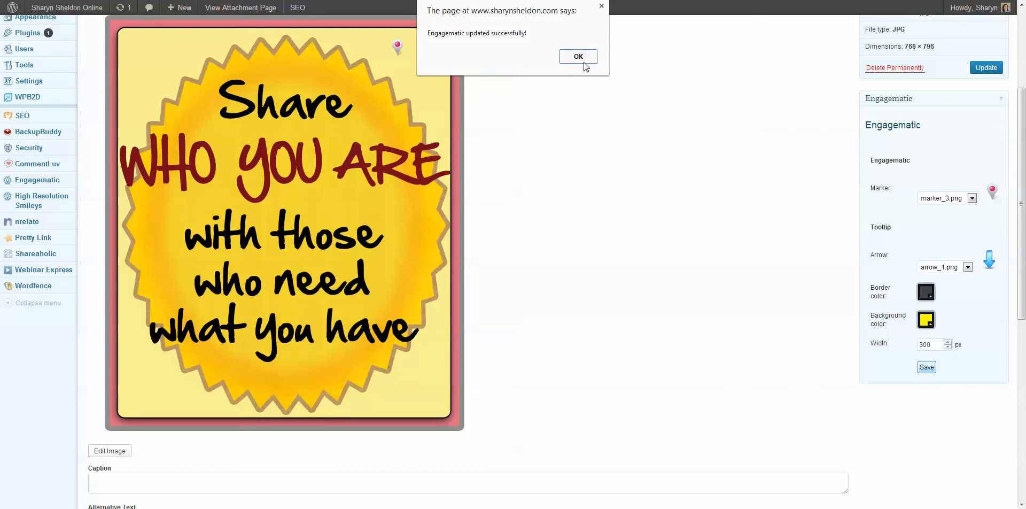
{"action": "left_click", "coordinate": [578, 56]}
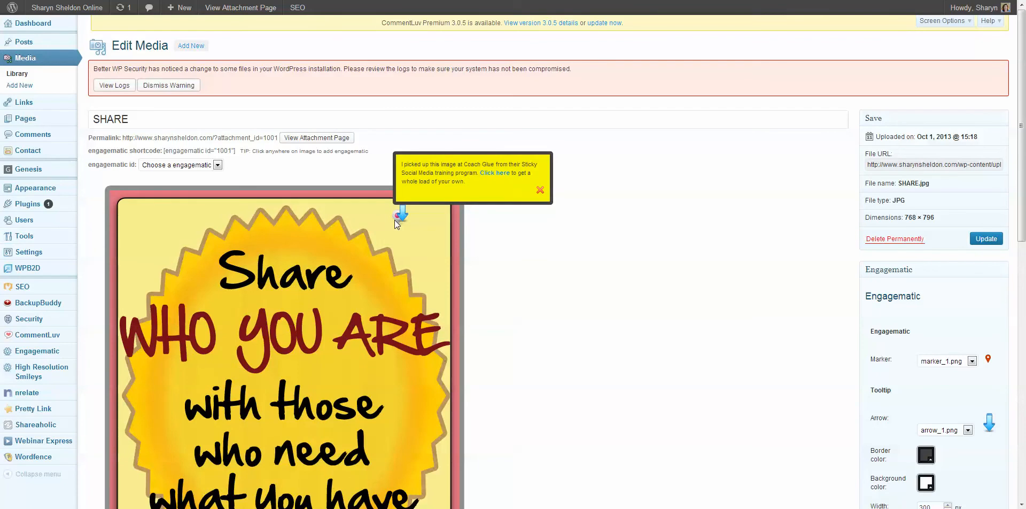
{"action": "mouse_move", "coordinate": [412, 232]}
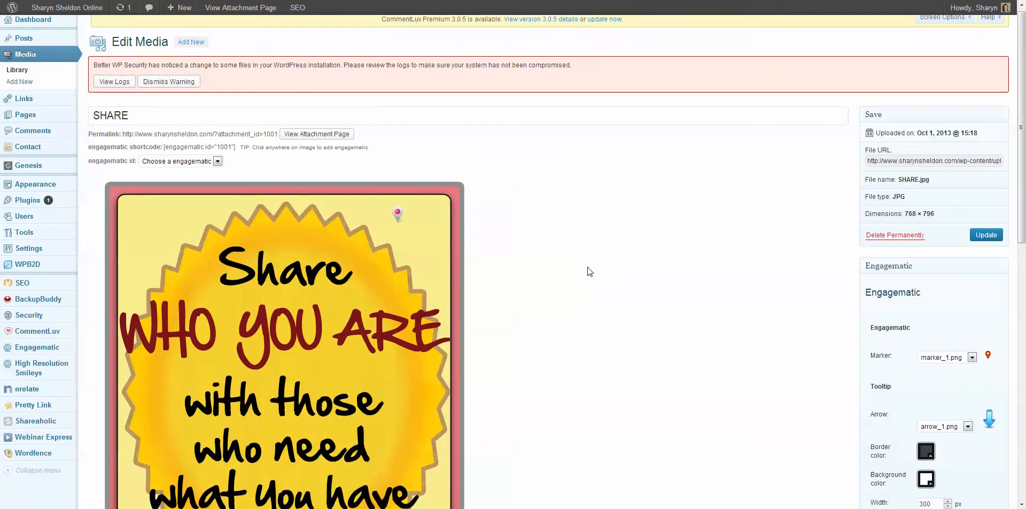
Scroll the Edit Media page and return to the draft post's editor.
{"action": "scroll", "scroll_direction": "down", "scroll_amount": 3}
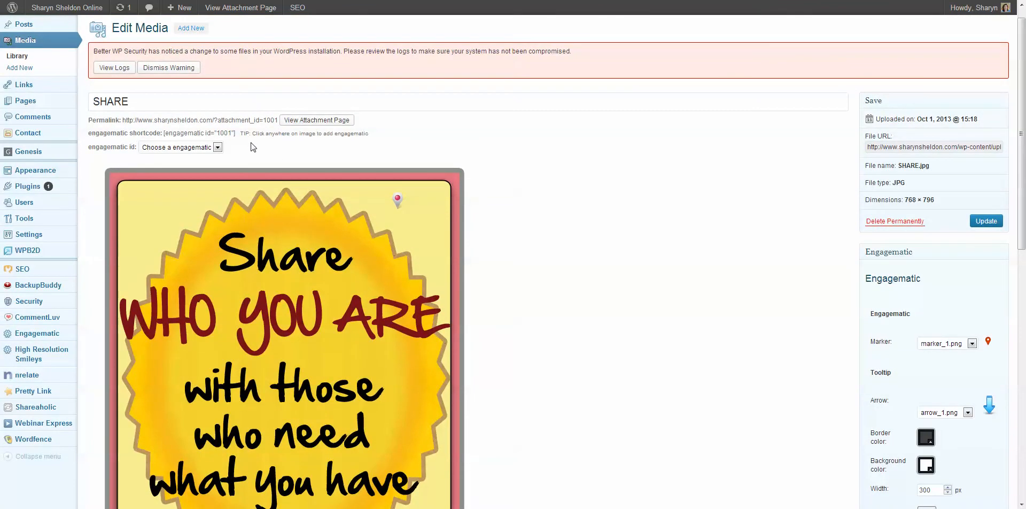
{"action": "mouse_move", "coordinate": [165, 131]}
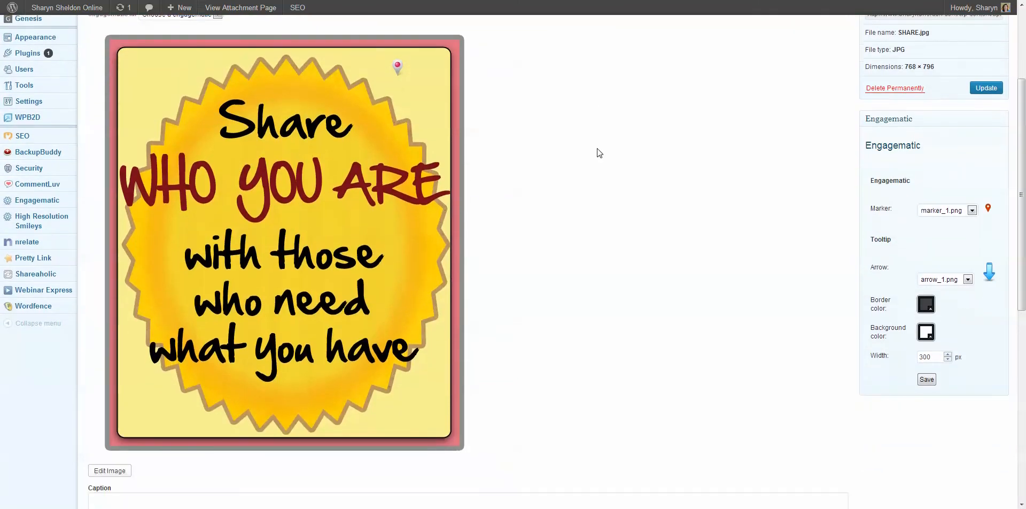
{"action": "scroll", "scroll_direction": "down", "scroll_amount": 3}
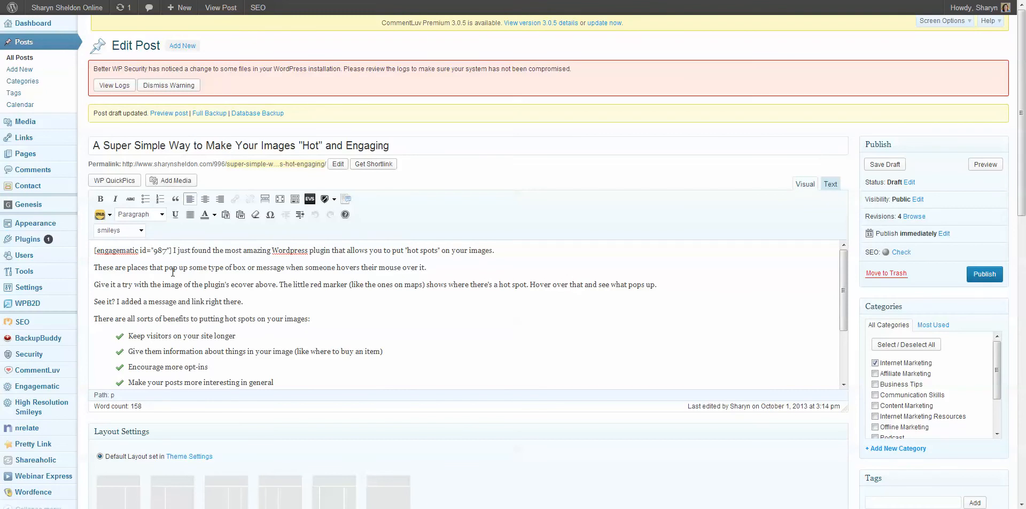
Insert [engagematic id="1001"] on a new line after the examples sentence.
{"action": "scroll", "scroll_direction": "down", "scroll_amount": 3}
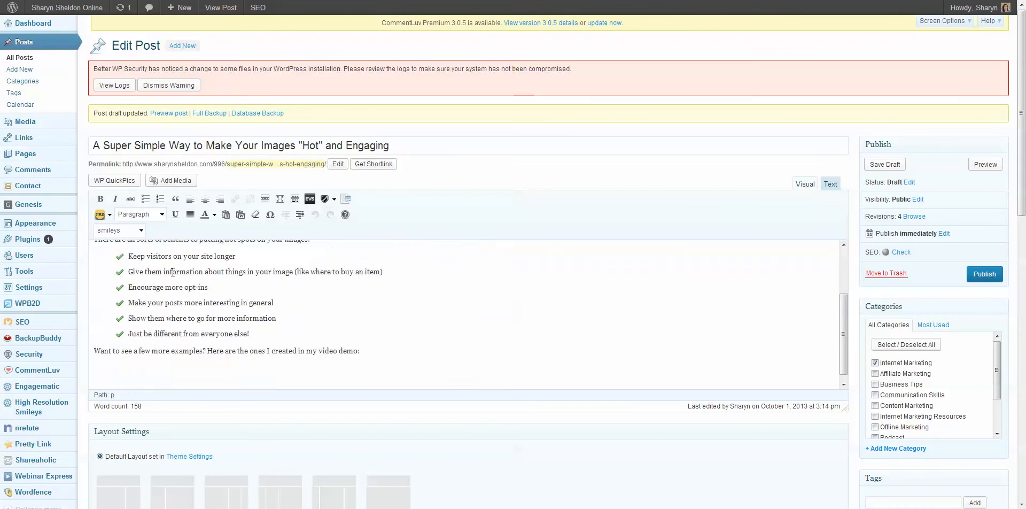
{"action": "scroll", "scroll_direction": "down", "scroll_amount": 3}
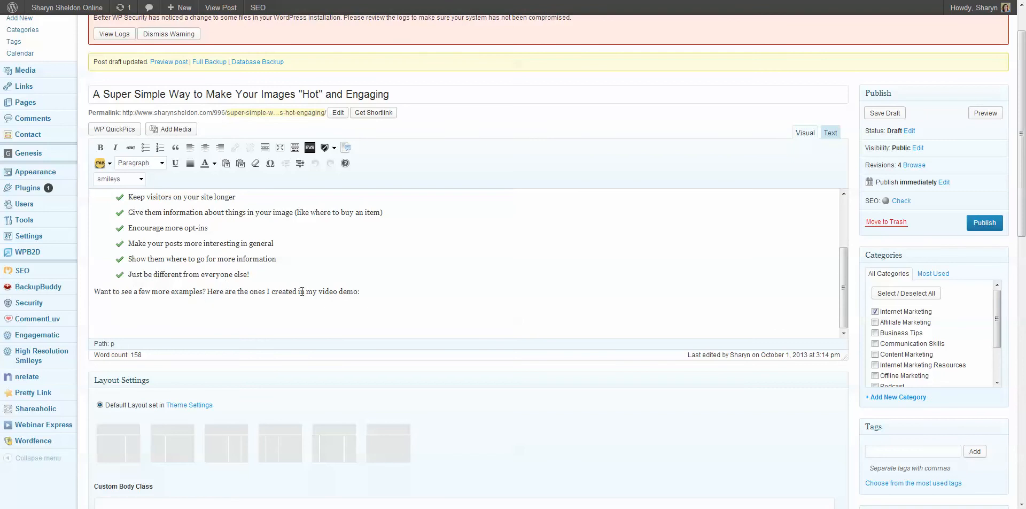
{"action": "left_click", "coordinate": [96, 308]}
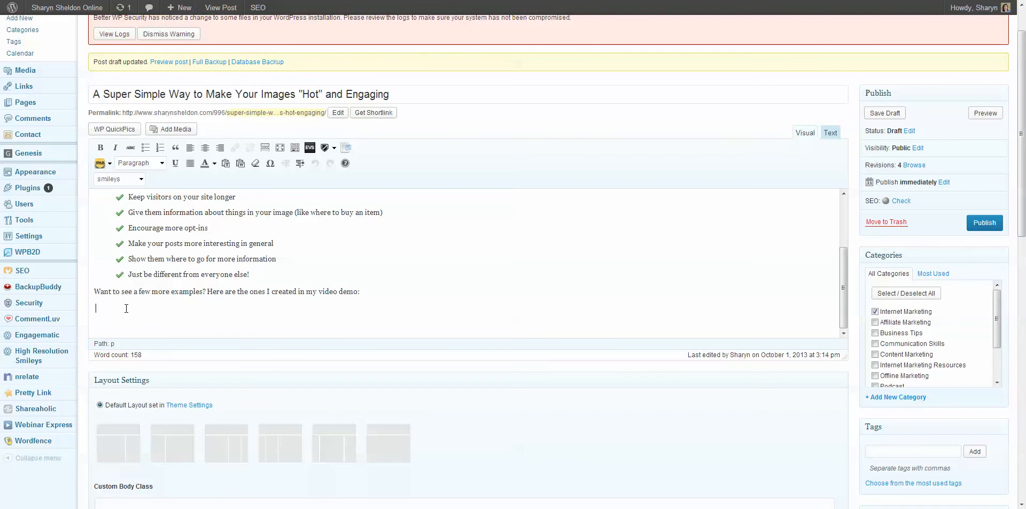
{"action": "type", "text": "[engagematic id=\"1001\"]"}
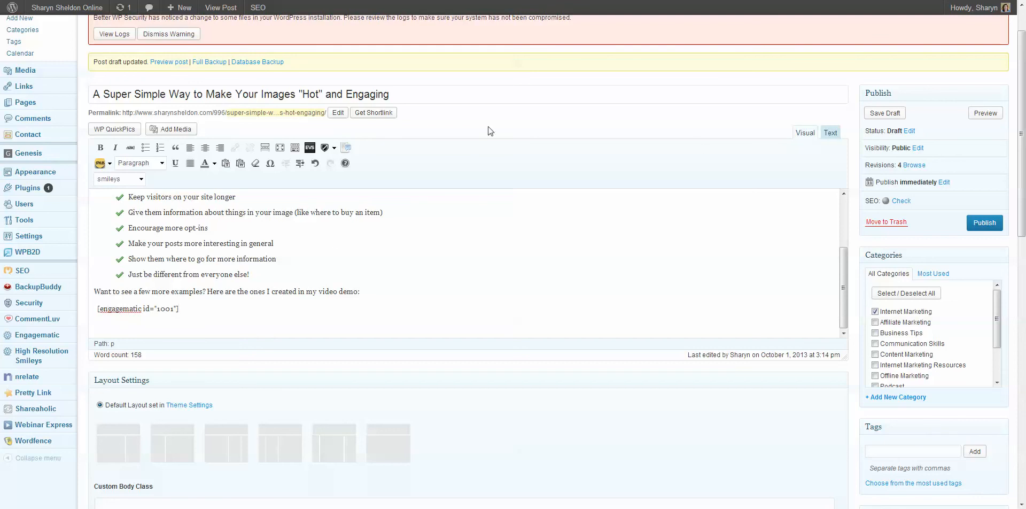
Save the post as a draft and open its preview.
{"action": "left_click", "coordinate": [884, 113]}
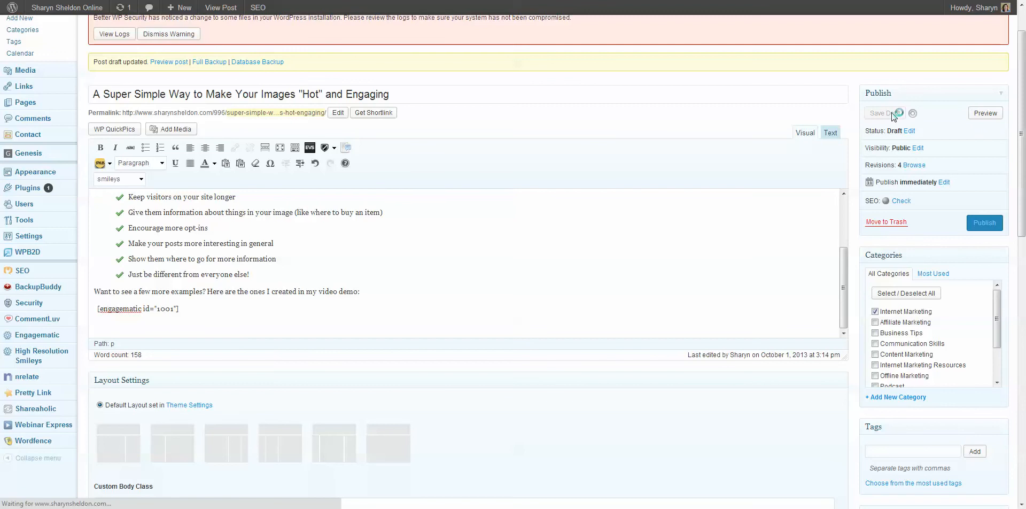
{"action": "left_click", "coordinate": [880, 113]}
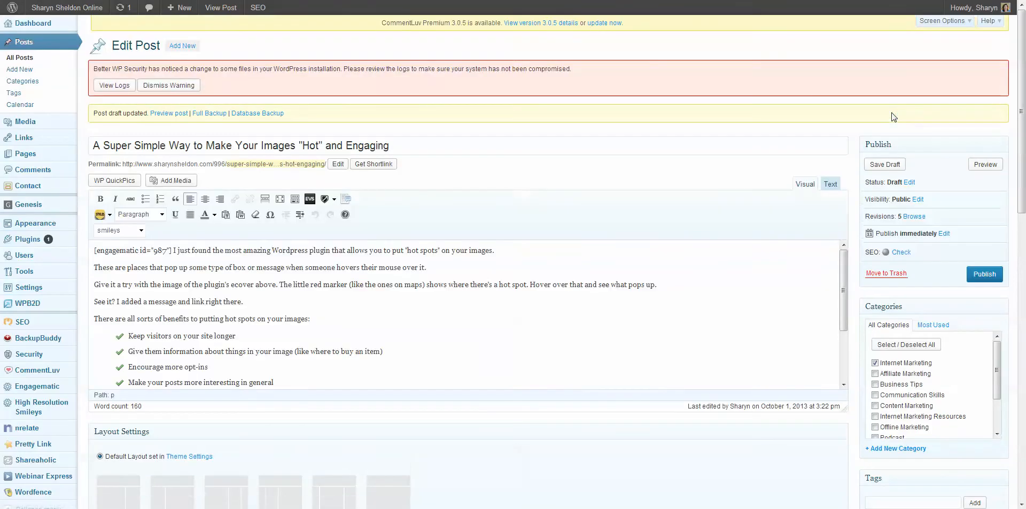
{"action": "mouse_move", "coordinate": [169, 113]}
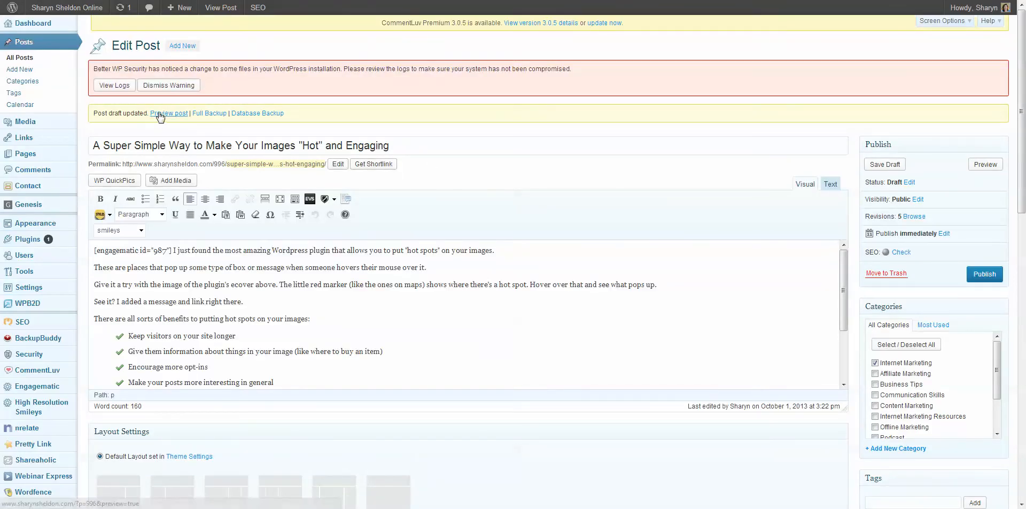
{"action": "left_click", "coordinate": [170, 113]}
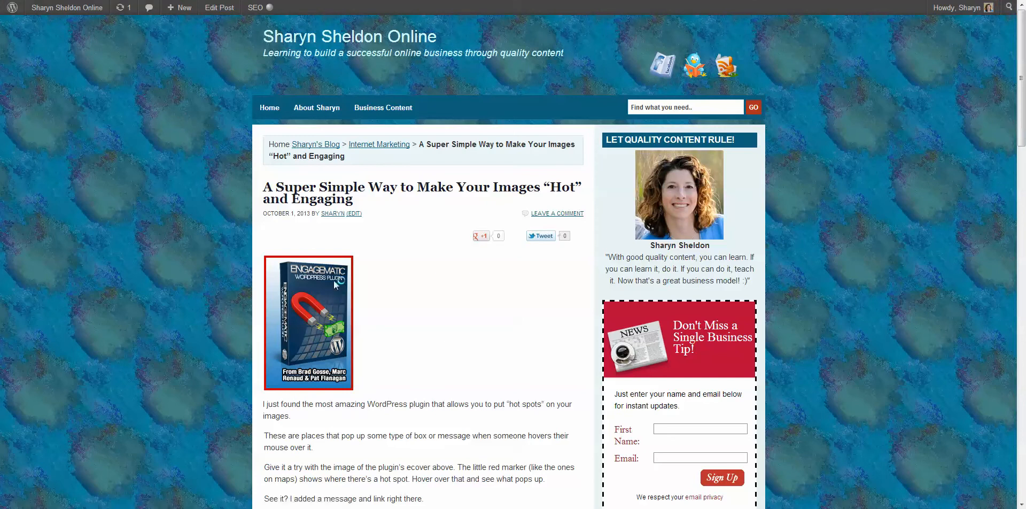
{"action": "mouse_move", "coordinate": [338, 297]}
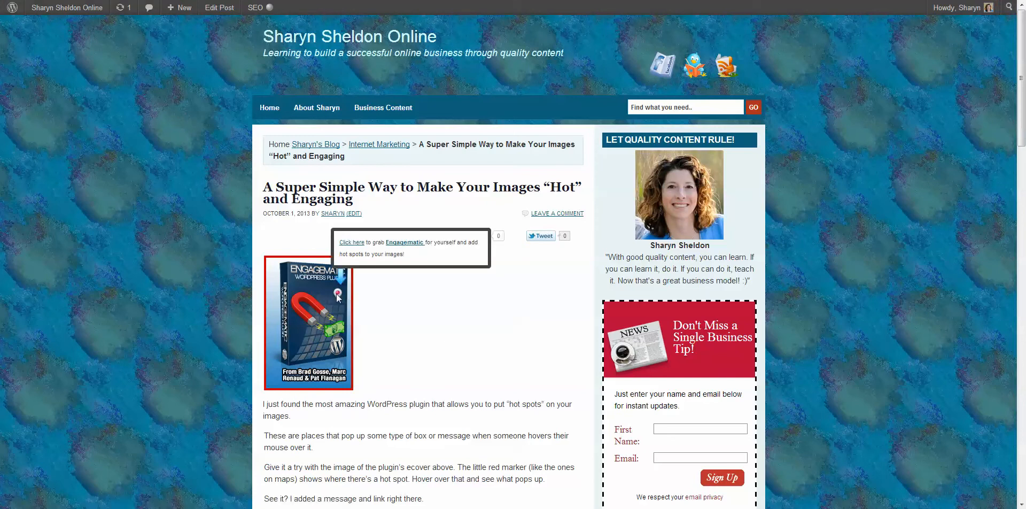
{"action": "mouse_move", "coordinate": [412, 330]}
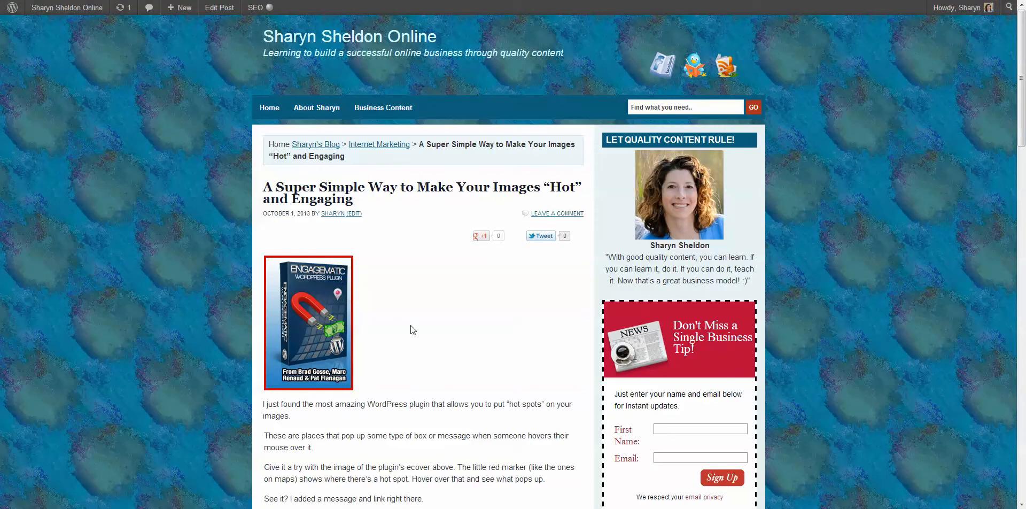
Scroll the preview to test the SHARE image's yellow hotspot popup.
{"action": "scroll", "scroll_direction": "down", "scroll_amount": 3}
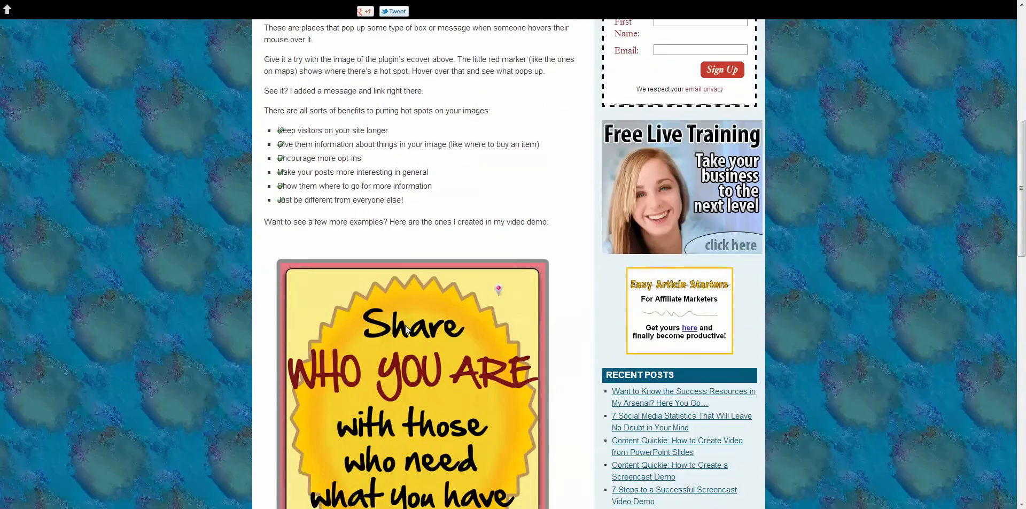
{"action": "scroll", "scroll_direction": "down", "scroll_amount": 3}
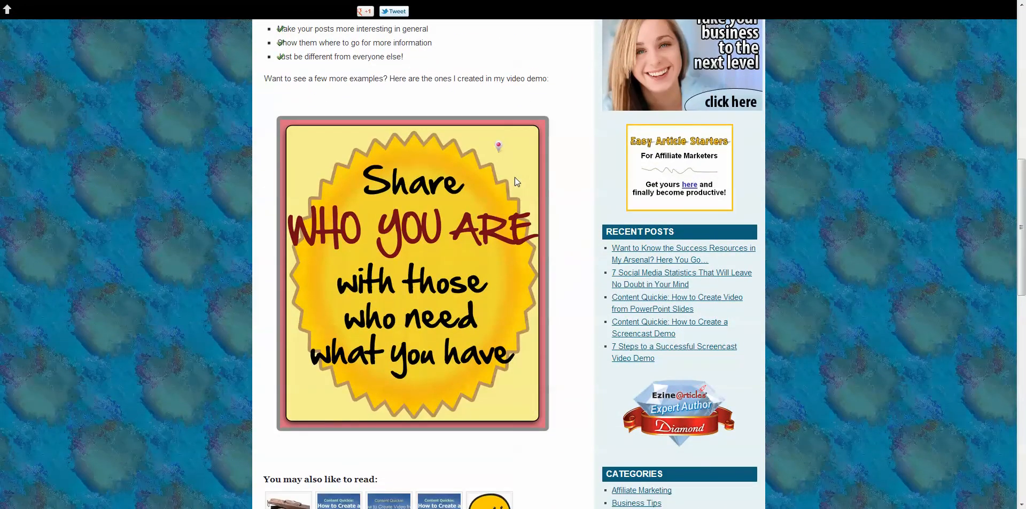
{"action": "mouse_move", "coordinate": [483, 162]}
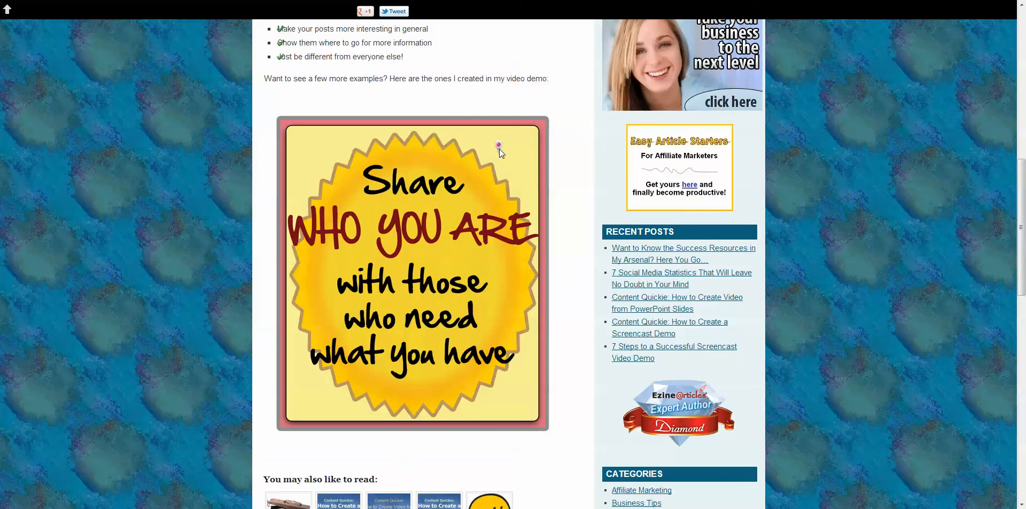
{"action": "mouse_move", "coordinate": [499, 145]}
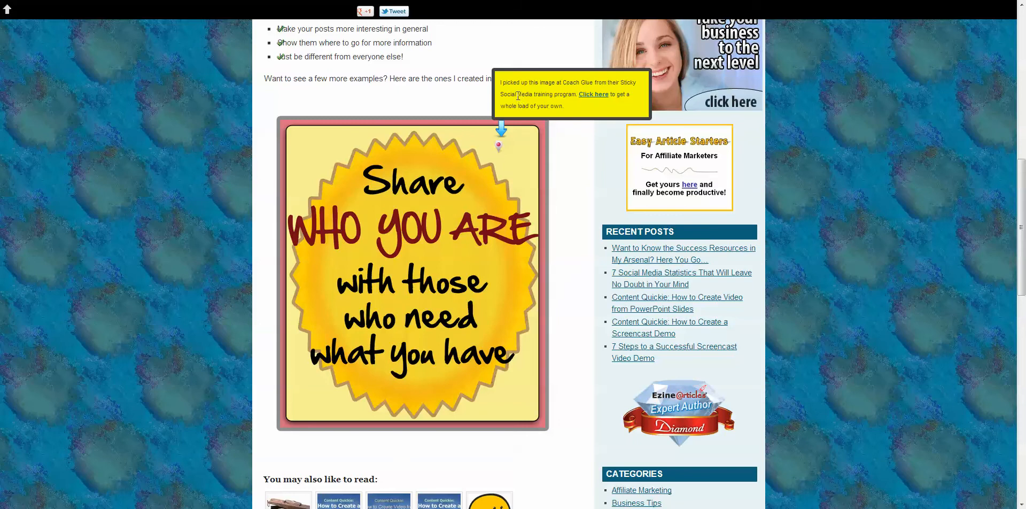
{"action": "mouse_move", "coordinate": [593, 96]}
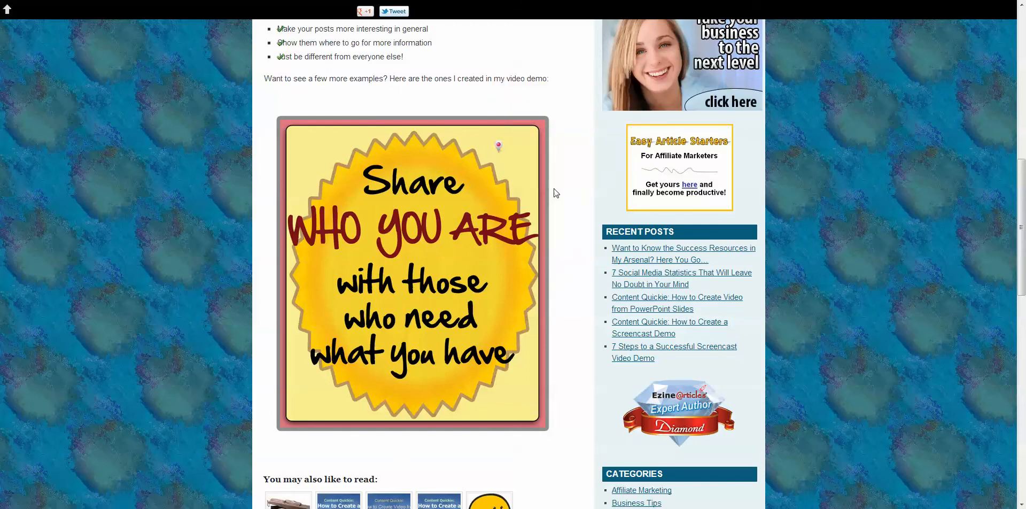
{"action": "scroll", "scroll_direction": "down", "scroll_amount": 3}
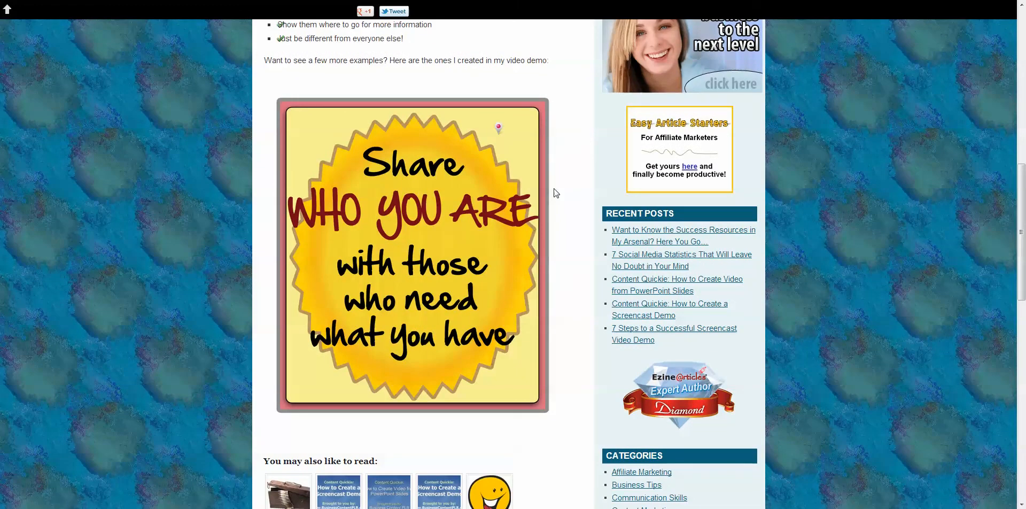
{"action": "mouse_move", "coordinate": [650, 55]}
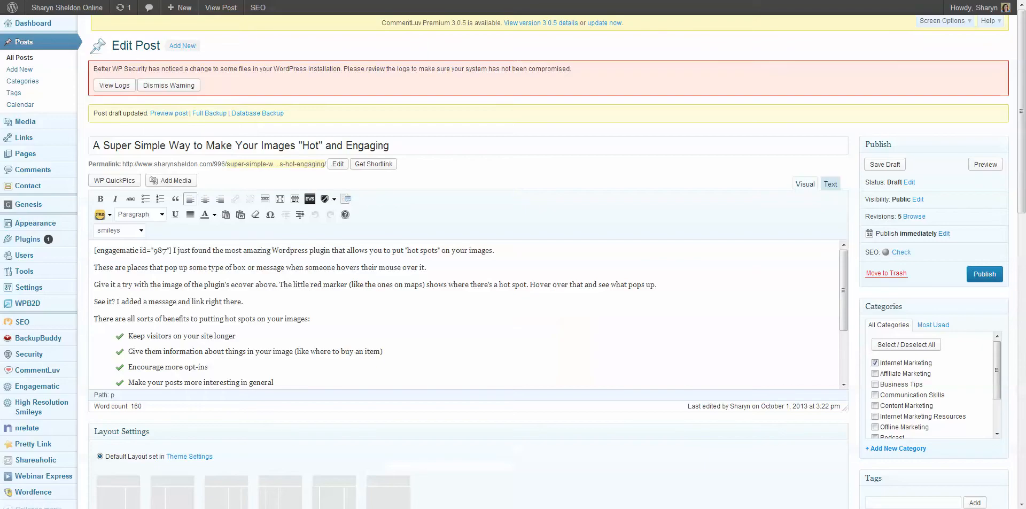
Add the line "Here's one where I inserted a link" below the first engagematic shortcode.
{"action": "scroll", "scroll_direction": "down", "scroll_amount": 3}
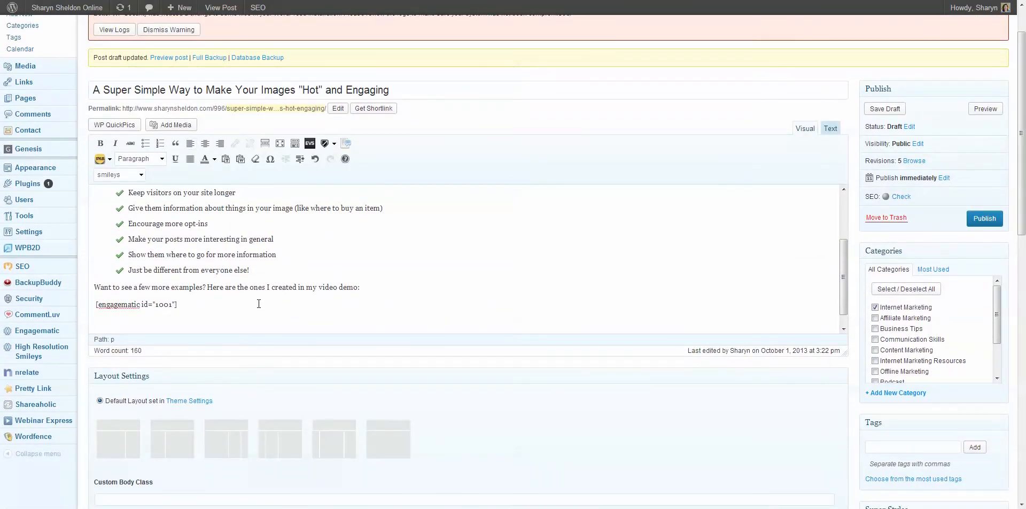
{"action": "type", "text": "Here's"}
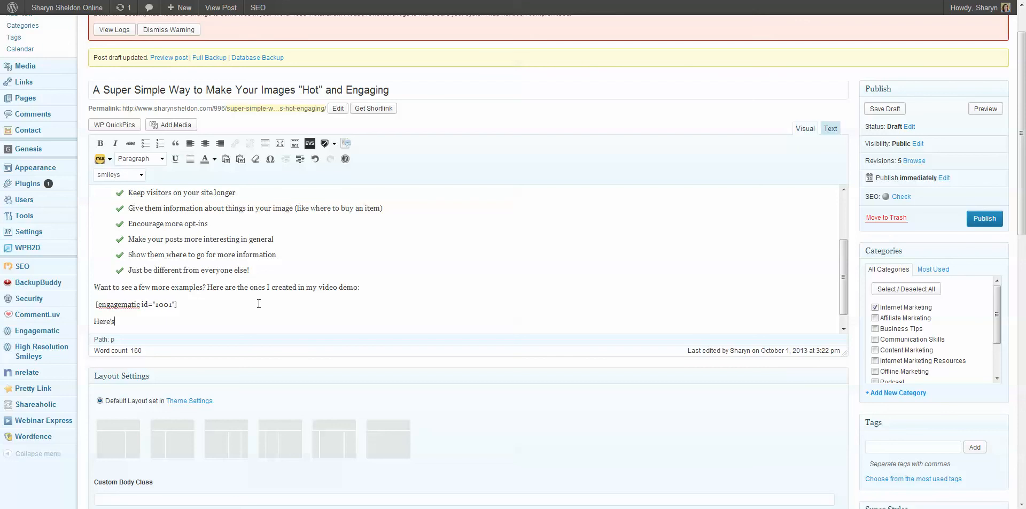
{"action": "type", "text": "one where I i"}
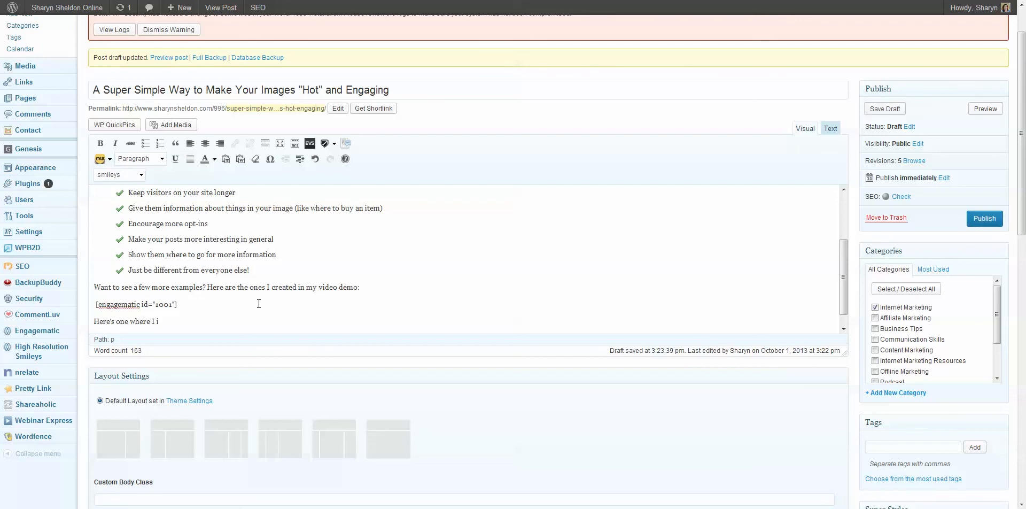
{"action": "type", "text": "nserted a link"}
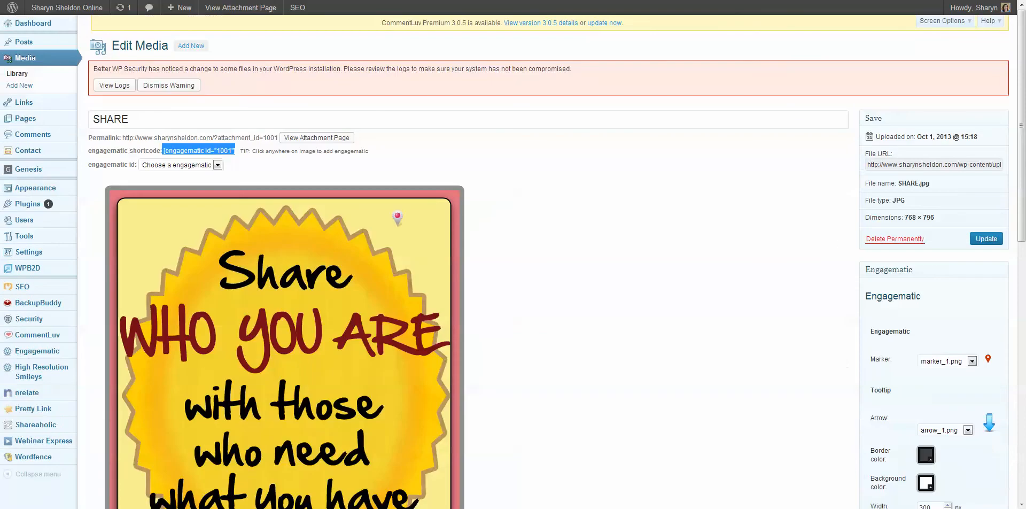
{"action": "mouse_move", "coordinate": [20, 86]}
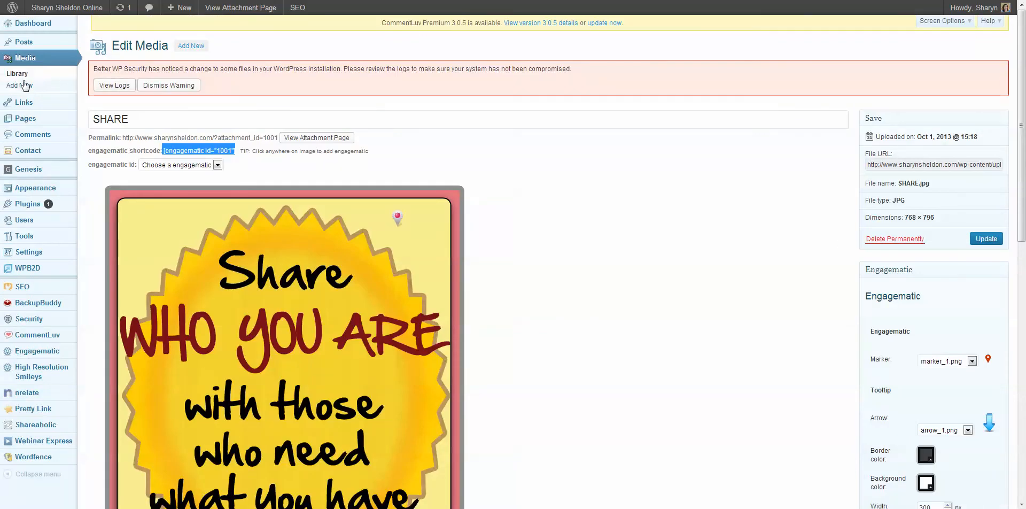
Open the custom thumb fonts image's edit screen, preview its video popup, and close the hotspot box.
{"action": "left_click", "coordinate": [17, 74]}
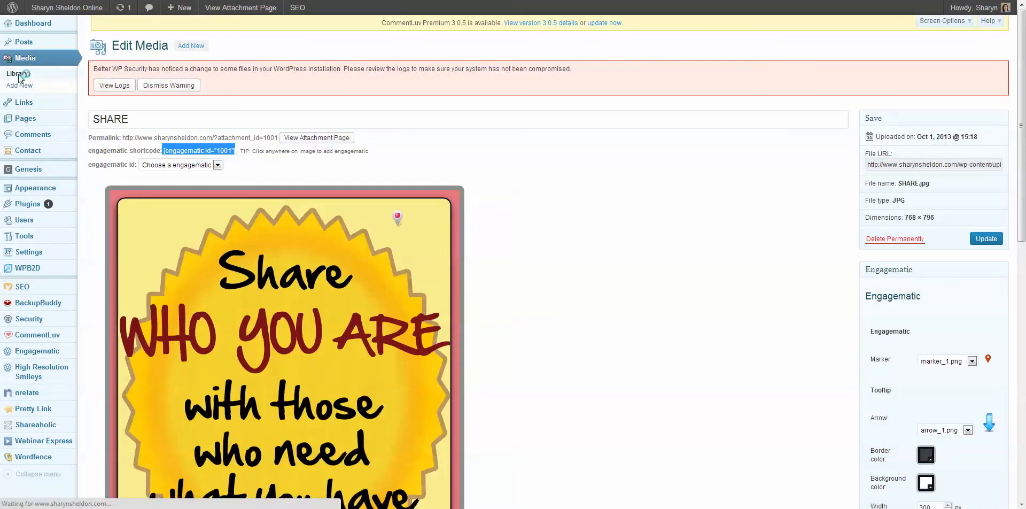
{"action": "left_click", "coordinate": [17, 73]}
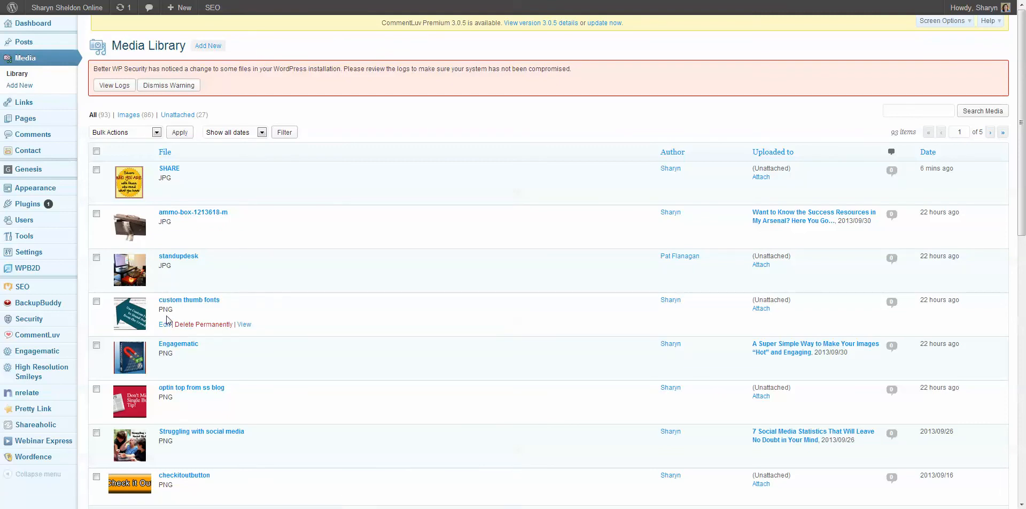
{"action": "left_click", "coordinate": [163, 324]}
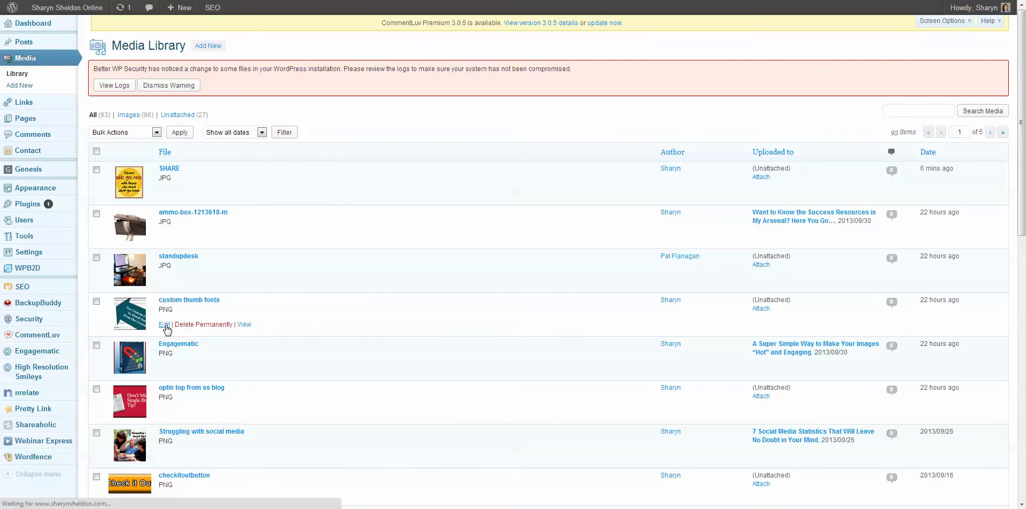
{"action": "left_click", "coordinate": [163, 324]}
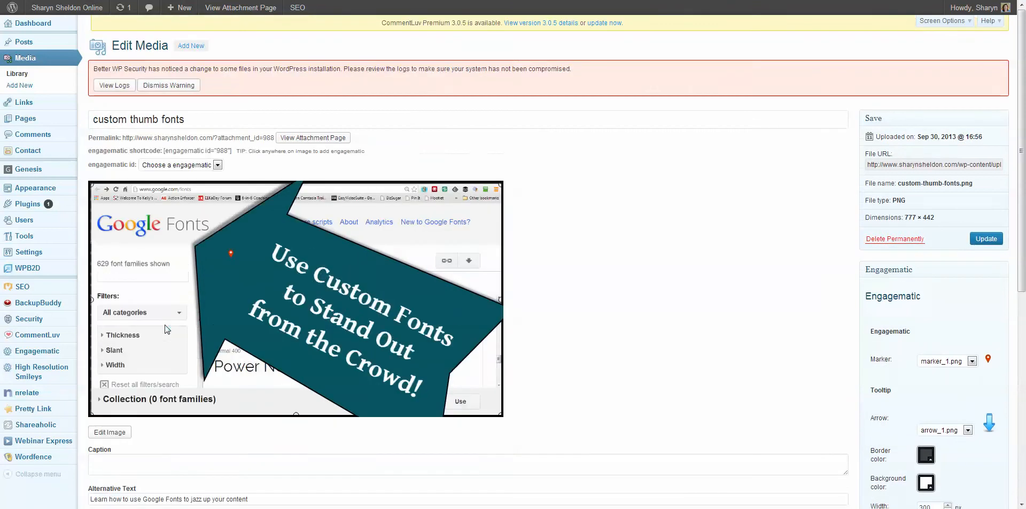
{"action": "mouse_move", "coordinate": [193, 200]}
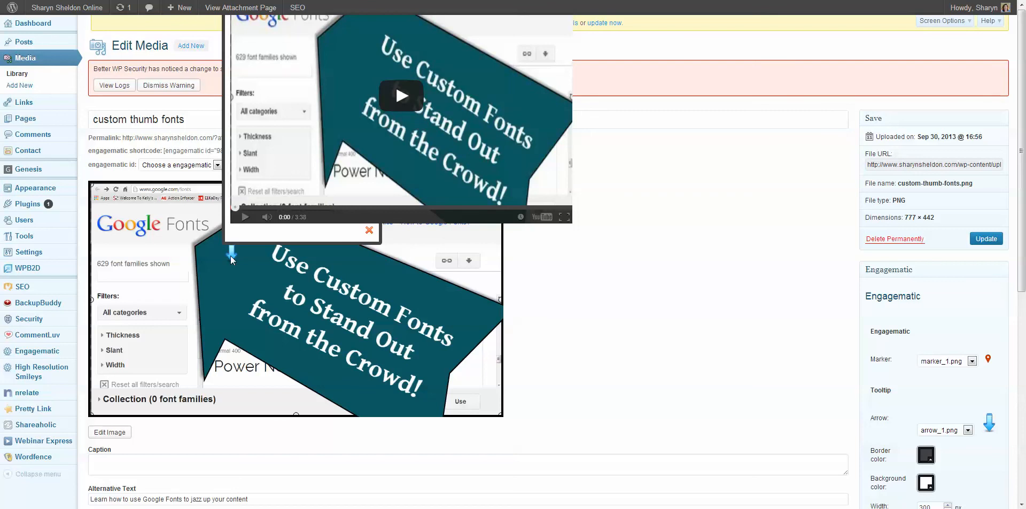
{"action": "left_click", "coordinate": [368, 229]}
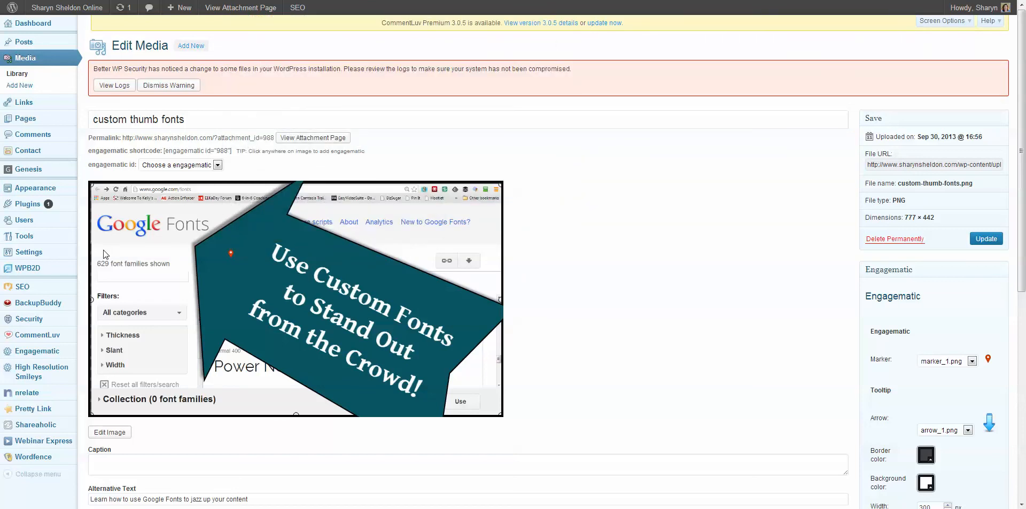
{"action": "mouse_move", "coordinate": [172, 314]}
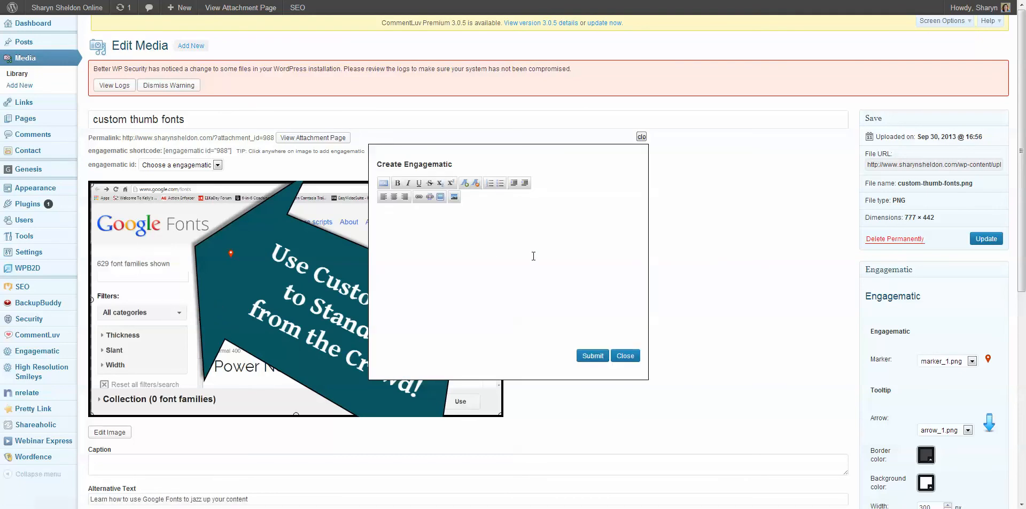
{"action": "mouse_move", "coordinate": [201, 320]}
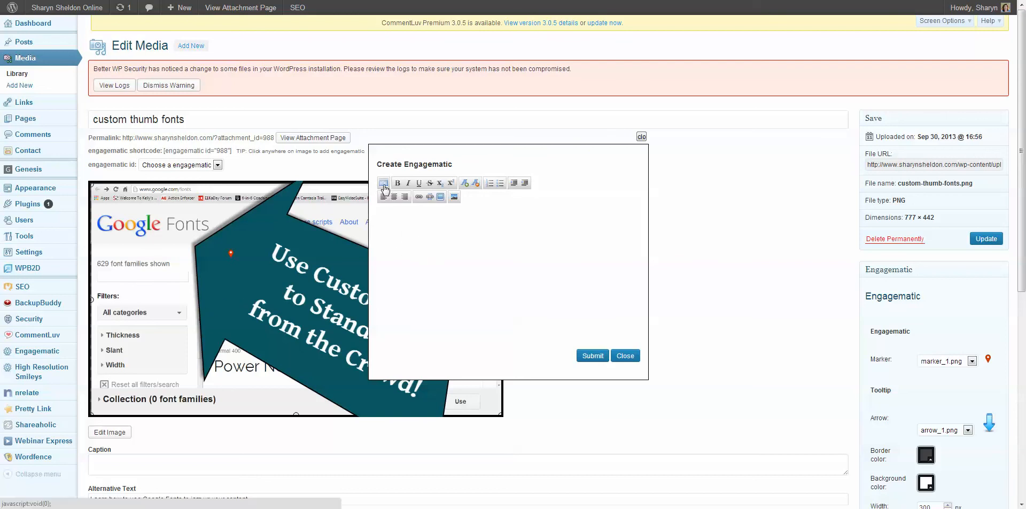
{"action": "mouse_move", "coordinate": [385, 183]}
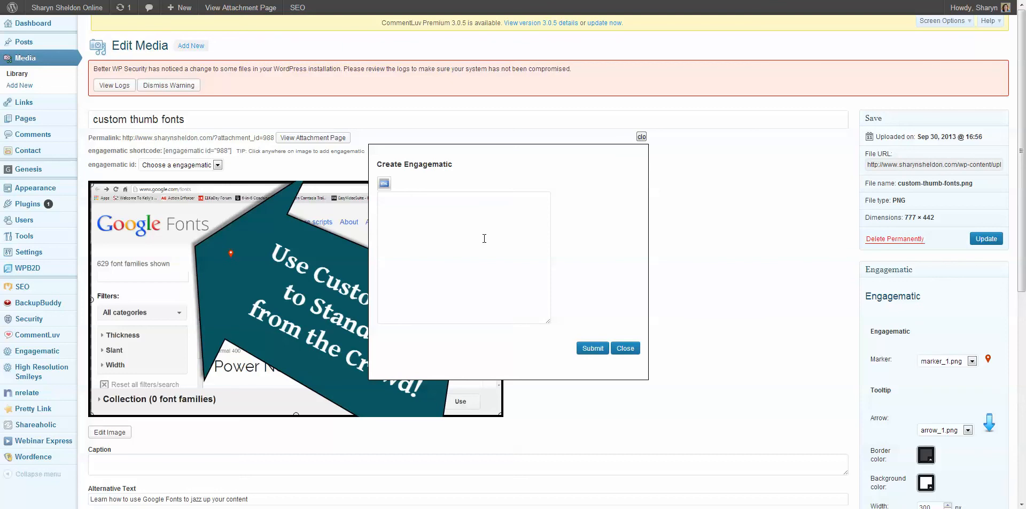
{"action": "mouse_move", "coordinate": [596, 264]}
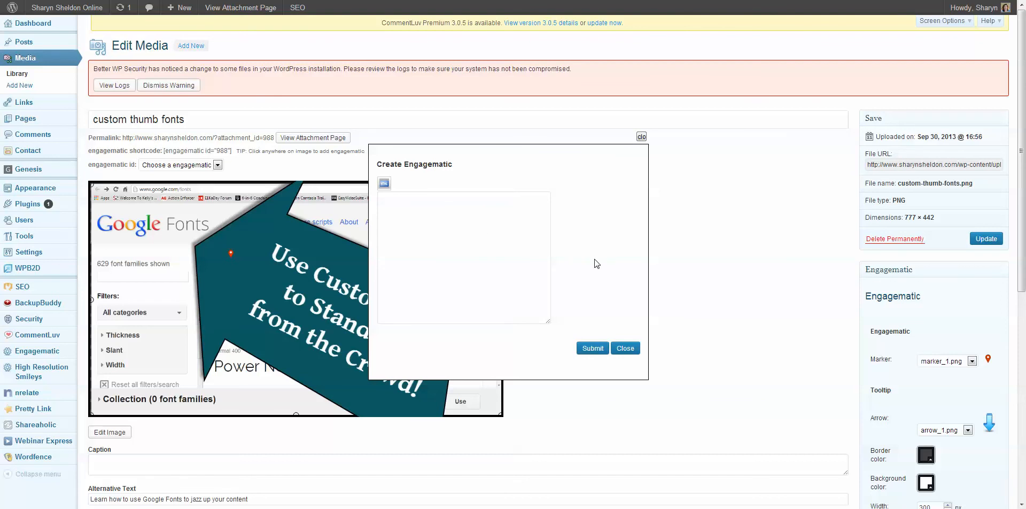
{"action": "left_click", "coordinate": [624, 348]}
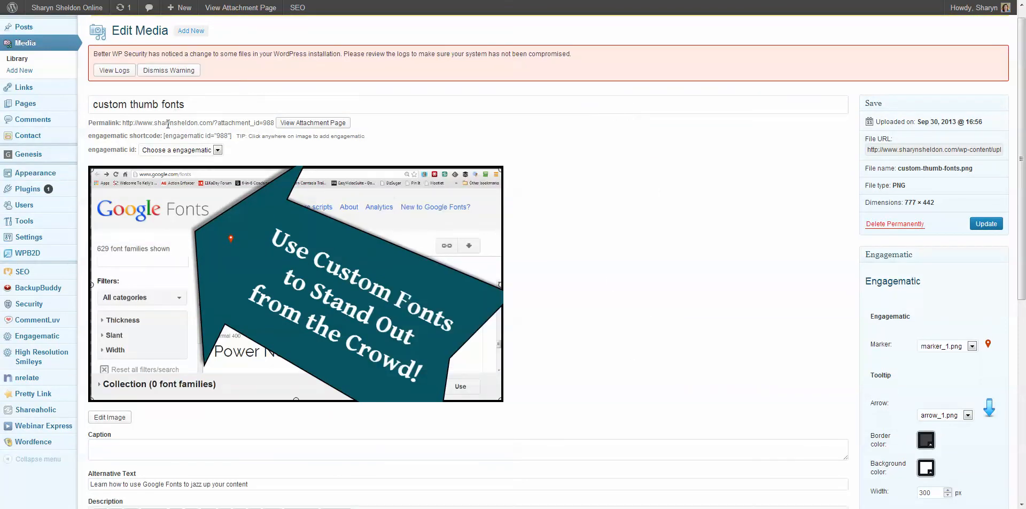
Copy the image's engagematic shortcode, finish the video example sentence, and save the draft.
{"action": "double_click", "coordinate": [189, 136]}
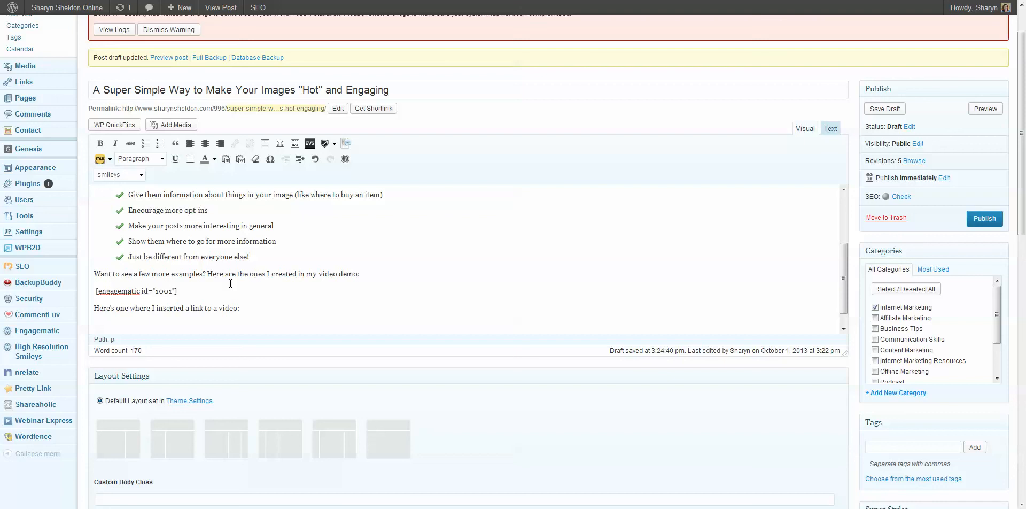
{"action": "left_click", "coordinate": [884, 108]}
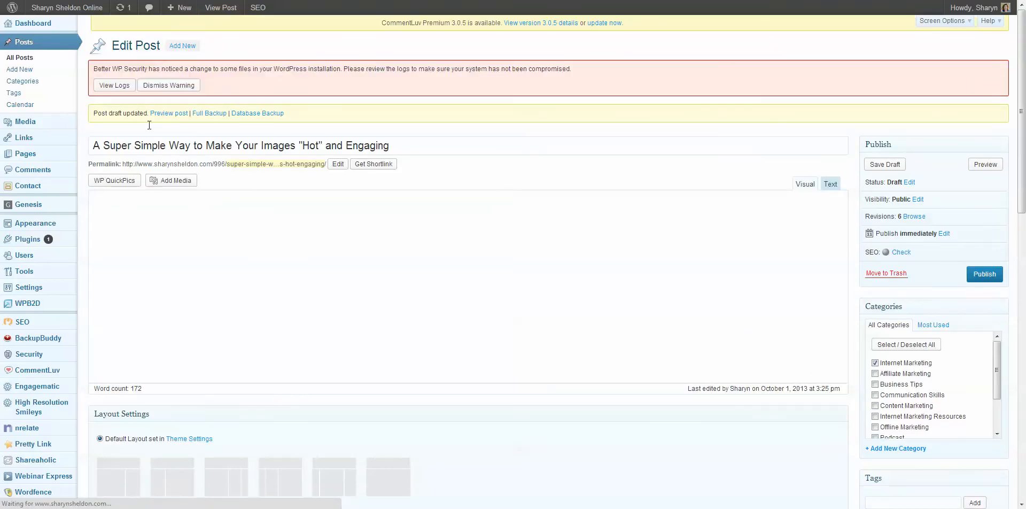
{"action": "left_click", "coordinate": [804, 183]}
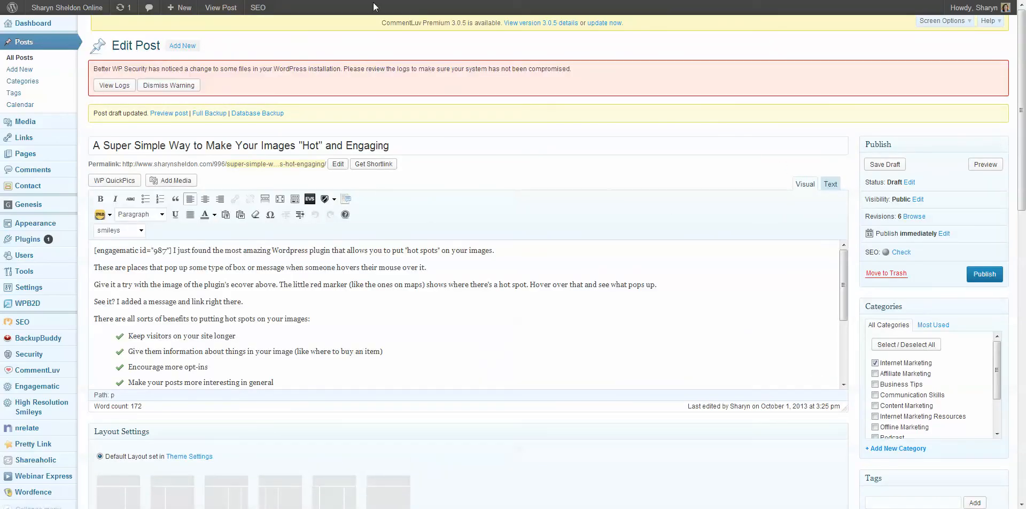
{"action": "left_click", "coordinate": [168, 112]}
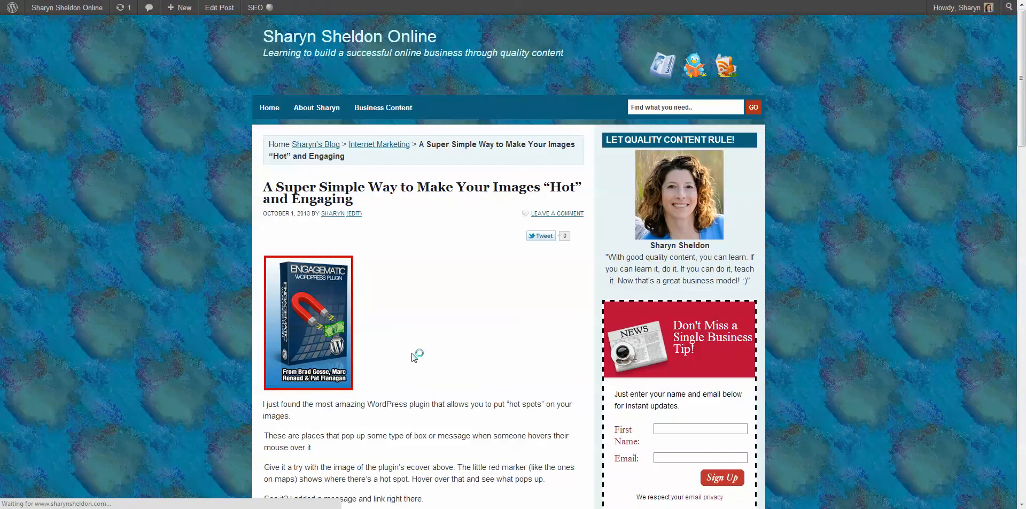
{"action": "scroll", "scroll_direction": "down", "scroll_amount": 3}
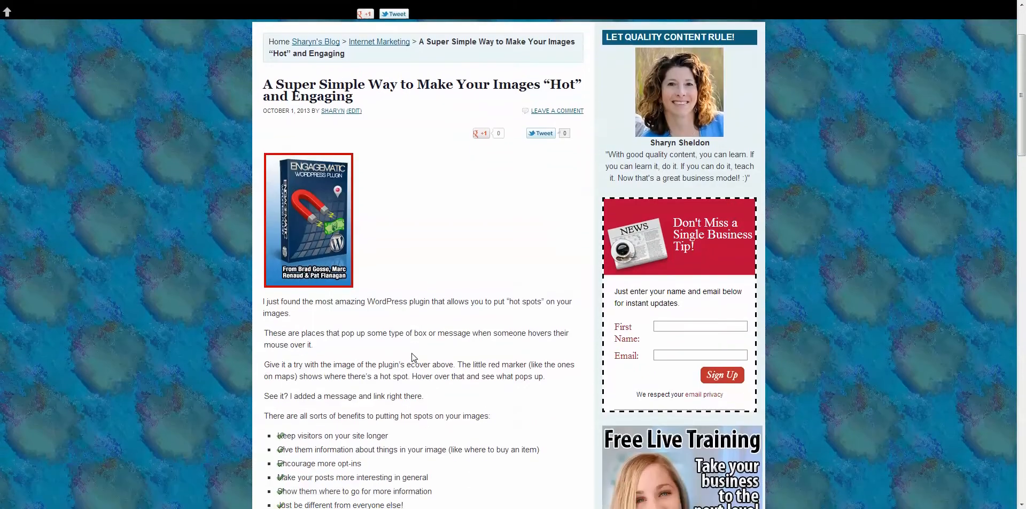
{"action": "scroll", "scroll_direction": "down", "scroll_amount": 3}
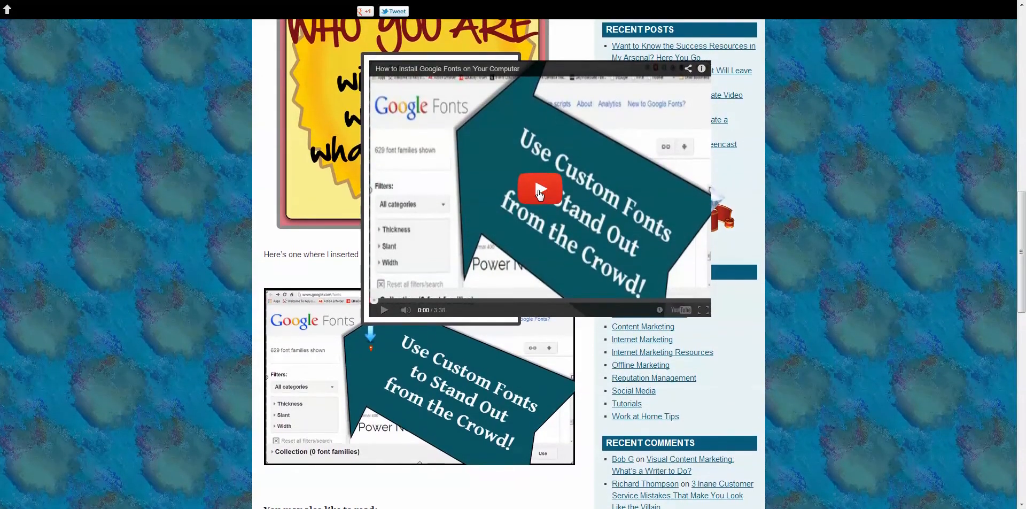
{"action": "left_click", "coordinate": [539, 189]}
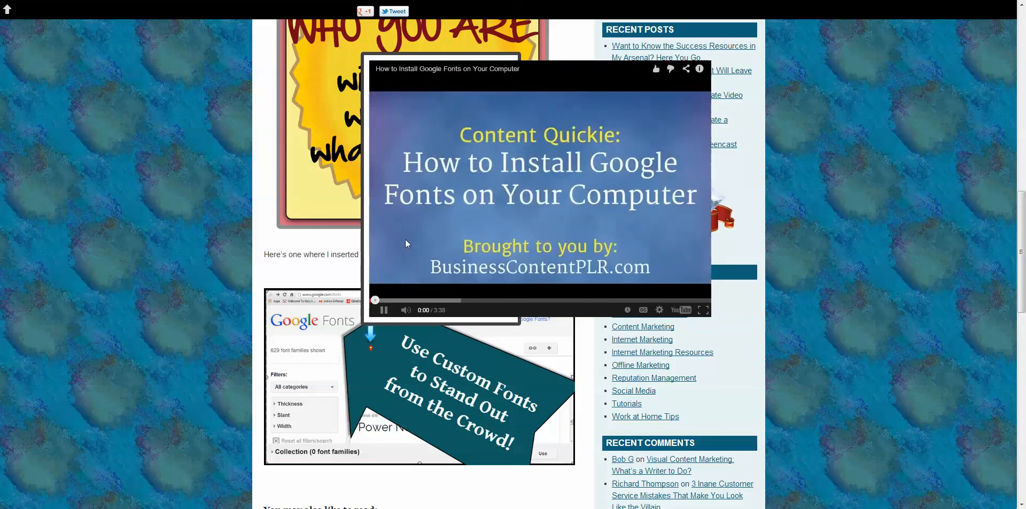
{"action": "left_click", "coordinate": [383, 310]}
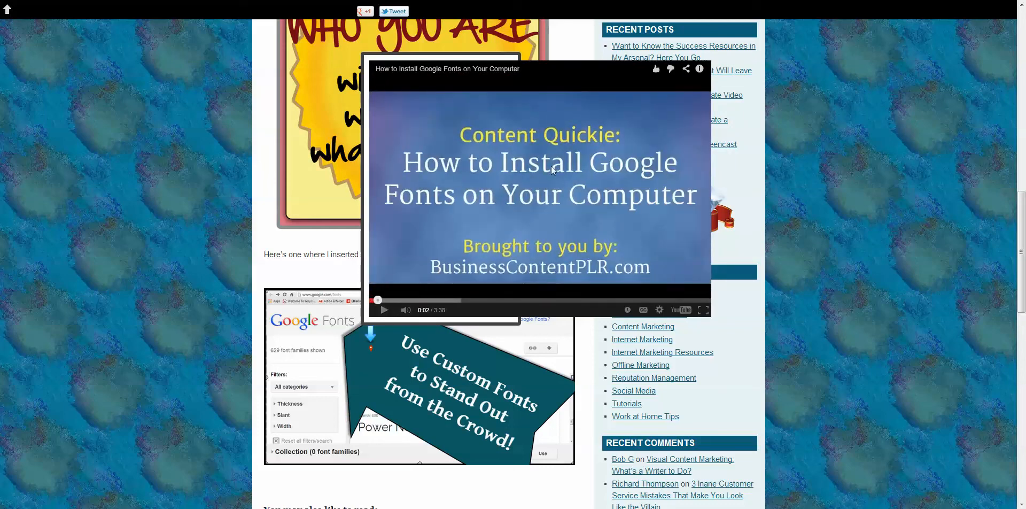
{"action": "mouse_move", "coordinate": [387, 252]}
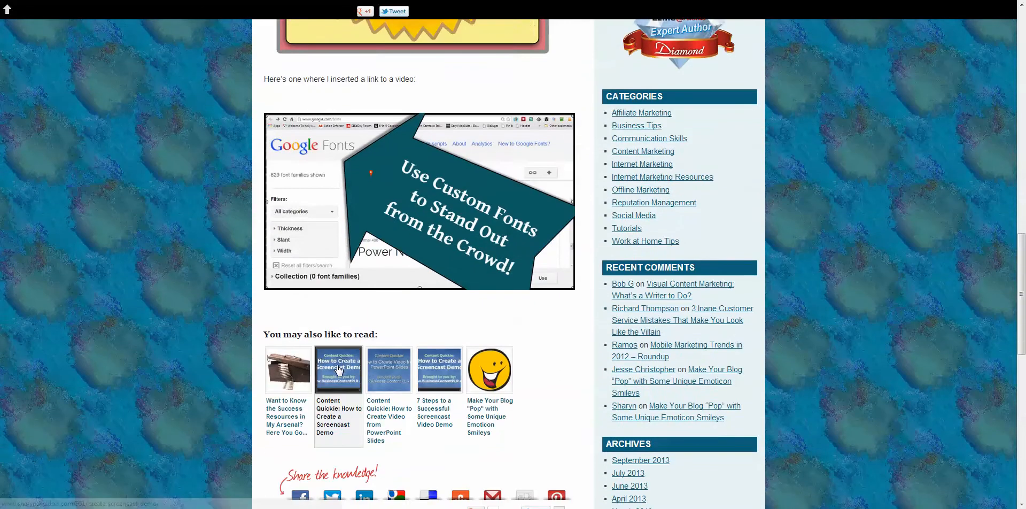
{"action": "scroll", "scroll_direction": "down", "scroll_amount": 3}
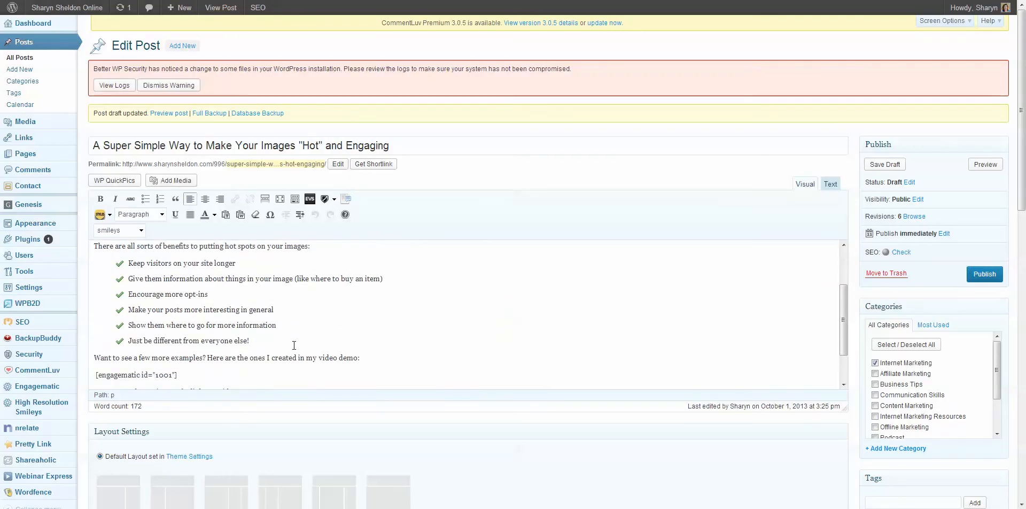
Add the line "And finally, here's one with an opt-in form" and return to custom thumb fonts.
{"action": "scroll", "scroll_direction": "down", "scroll_amount": 3}
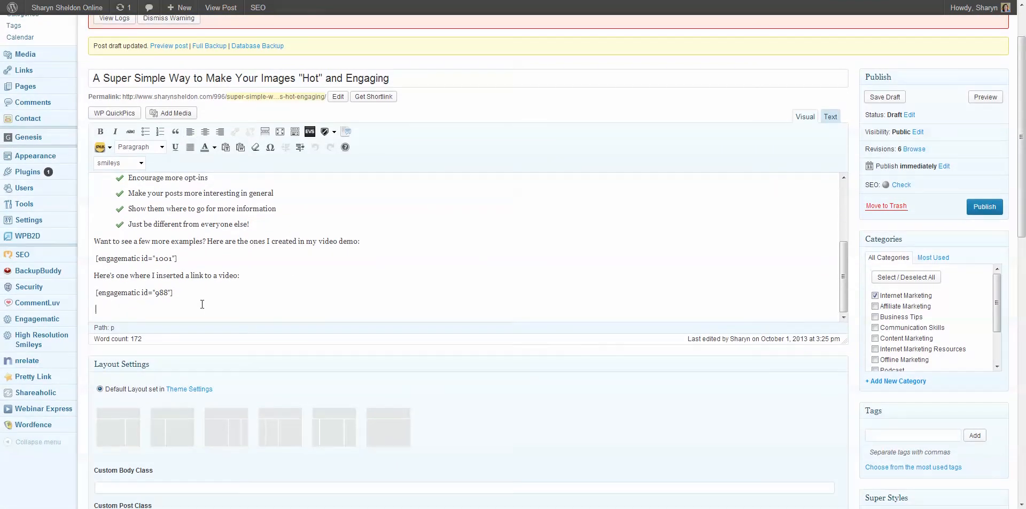
{"action": "type", "text": "And fi"}
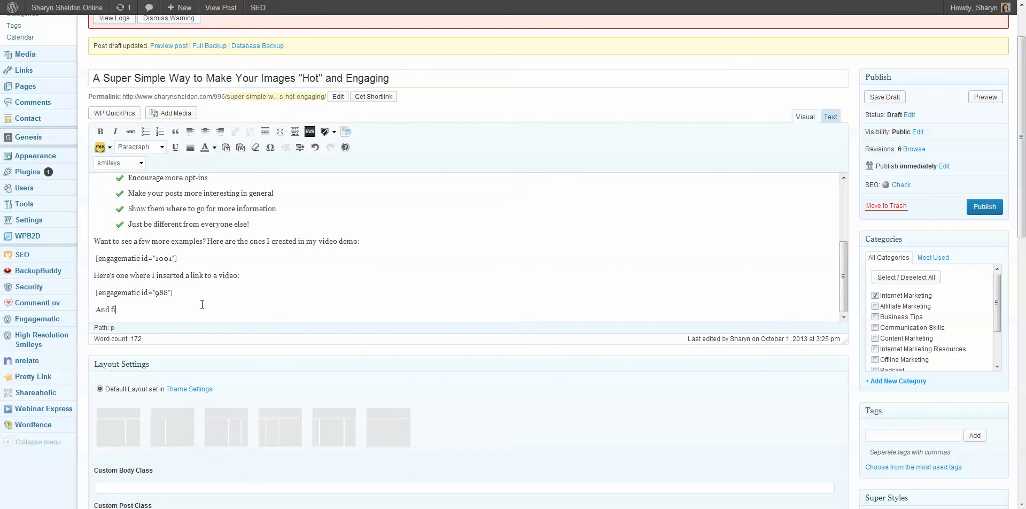
{"action": "type", "text": "nally, here's o"}
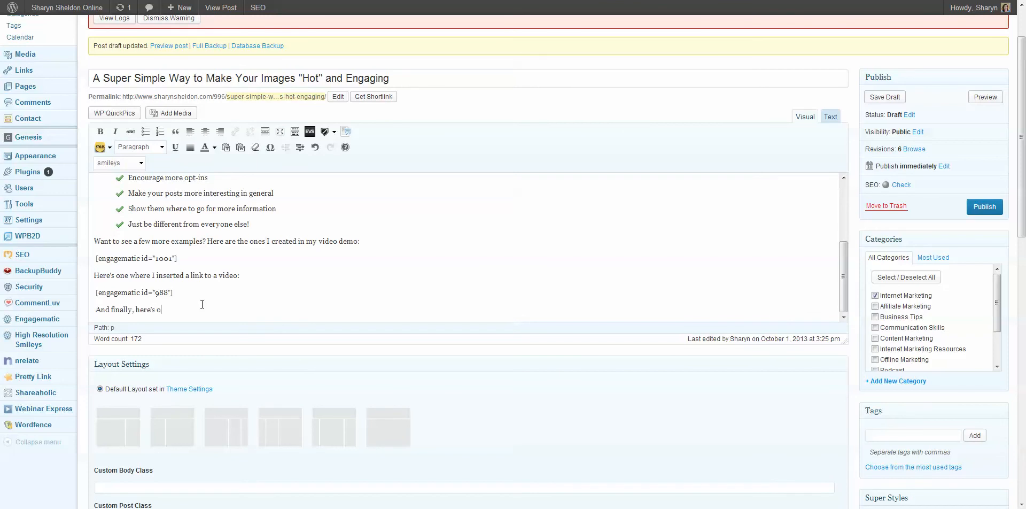
{"action": "type", "text": "ne with an opt"}
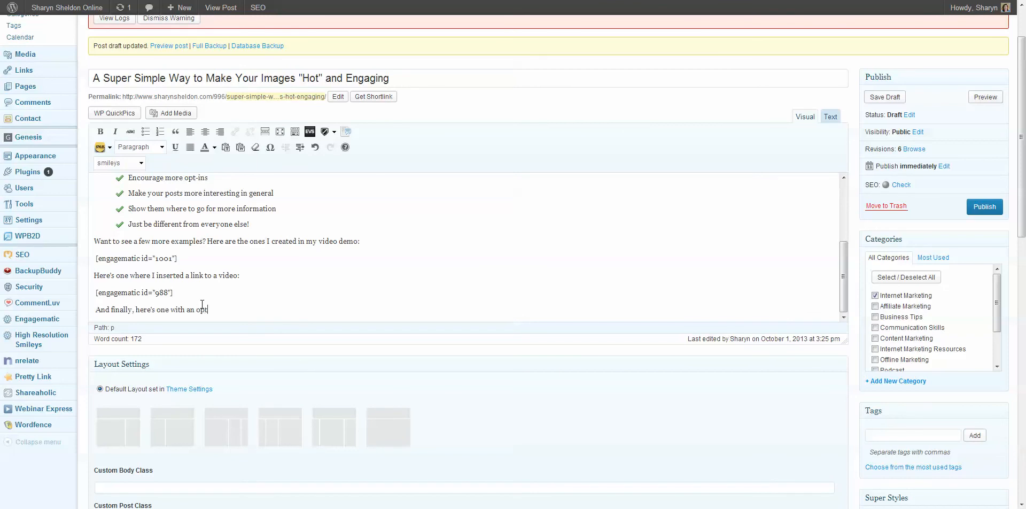
{"action": "type", "text": "-in form:"}
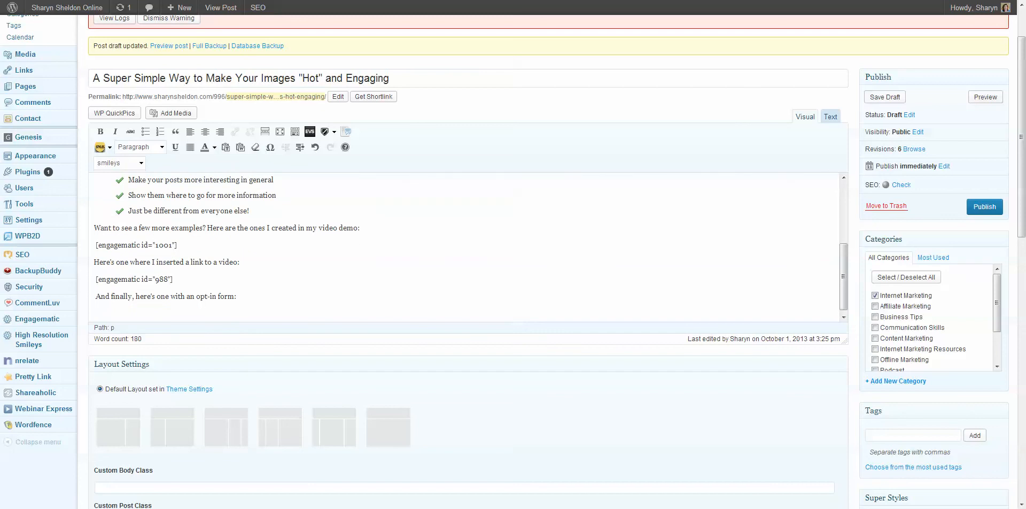
{"action": "left_click", "coordinate": [95, 313]}
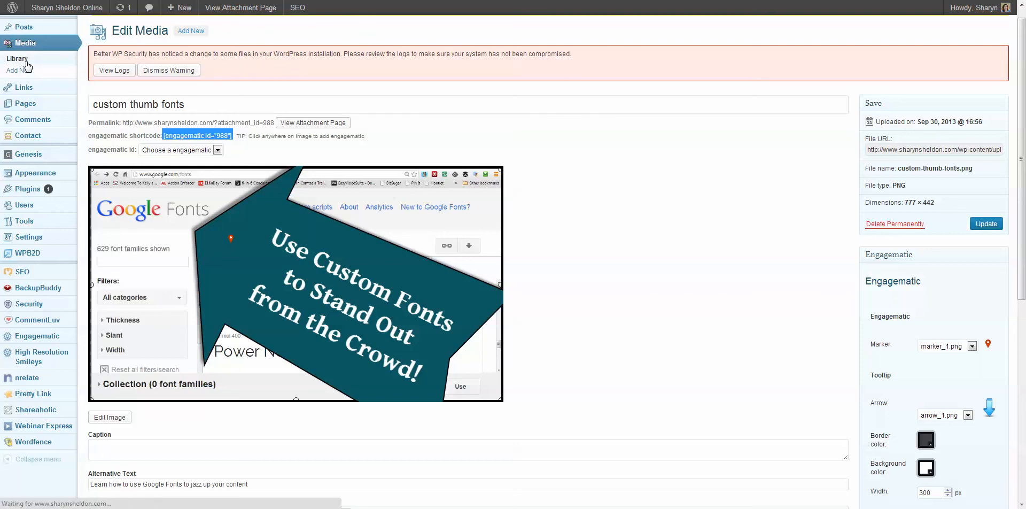
Scroll the Media Library and open the edit screen for 'optin top from ss blog'.
{"action": "left_click", "coordinate": [17, 58]}
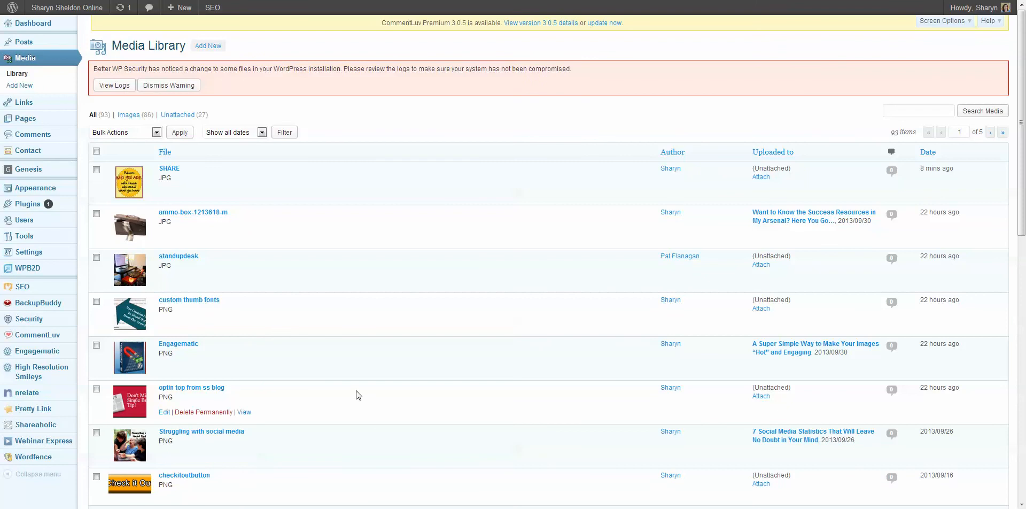
{"action": "scroll", "scroll_direction": "down", "scroll_amount": 3}
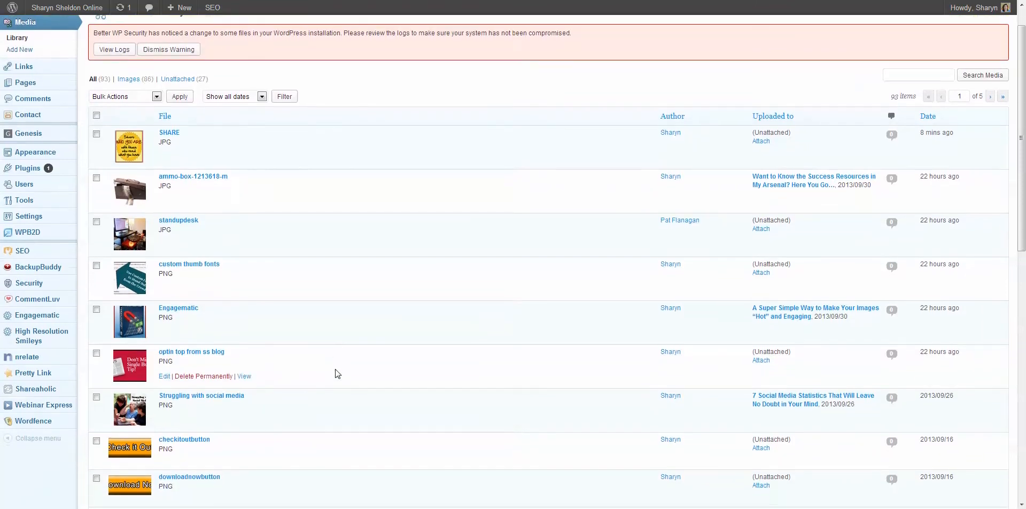
{"action": "scroll", "scroll_direction": "down", "scroll_amount": 3}
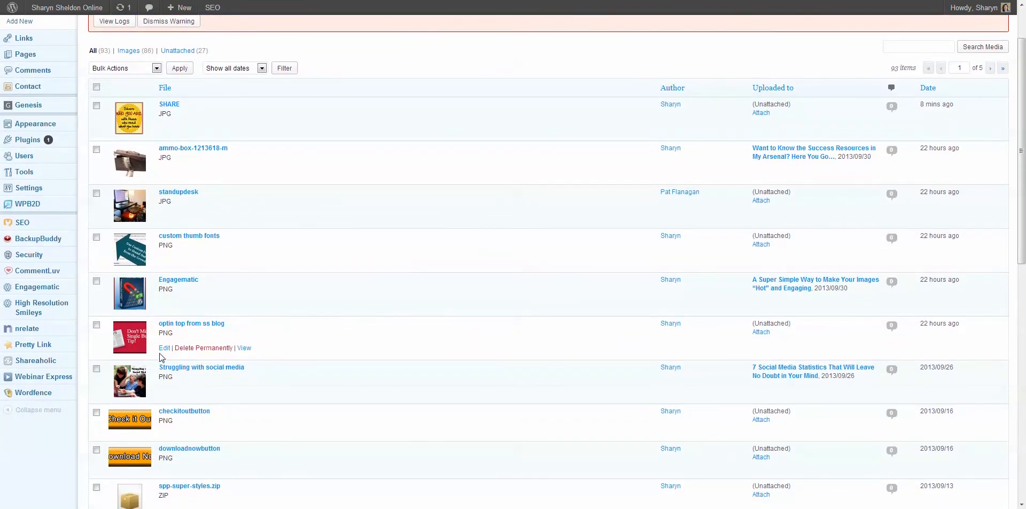
{"action": "left_click", "coordinate": [164, 347]}
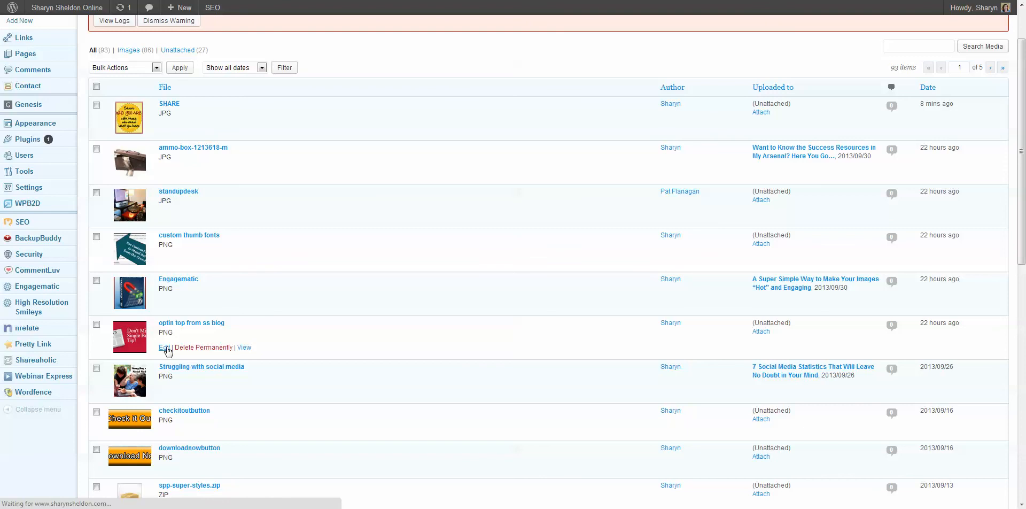
{"action": "left_click", "coordinate": [164, 347]}
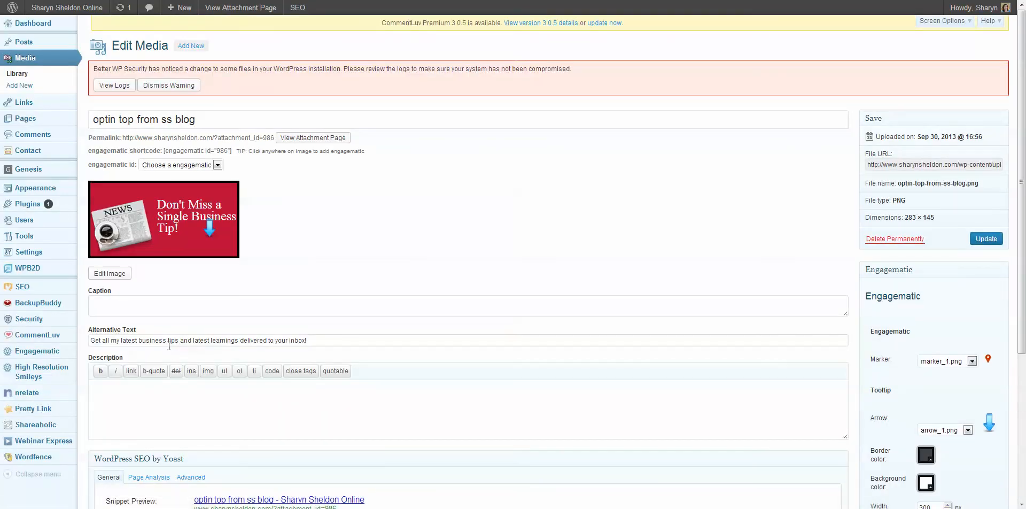
Preview the image's name-and-email opt-in popup, then open and close an empty Create Engagematic box.
{"action": "left_click", "coordinate": [164, 218]}
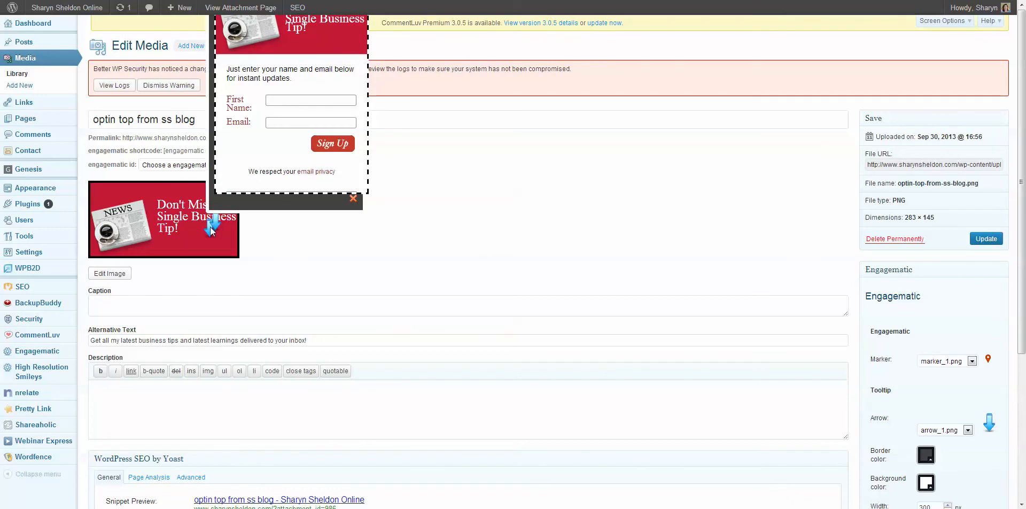
{"action": "left_click", "coordinate": [353, 199]}
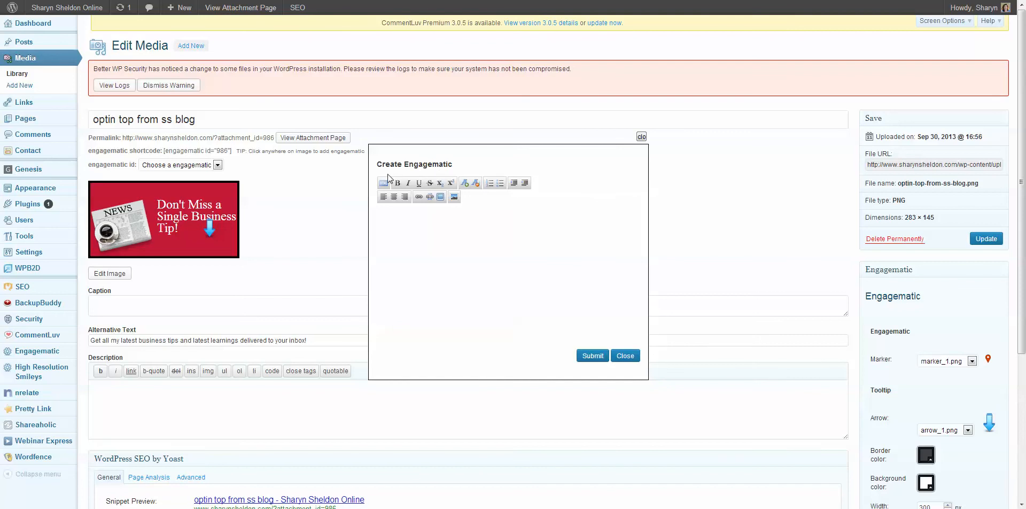
{"action": "left_click", "coordinate": [384, 183]}
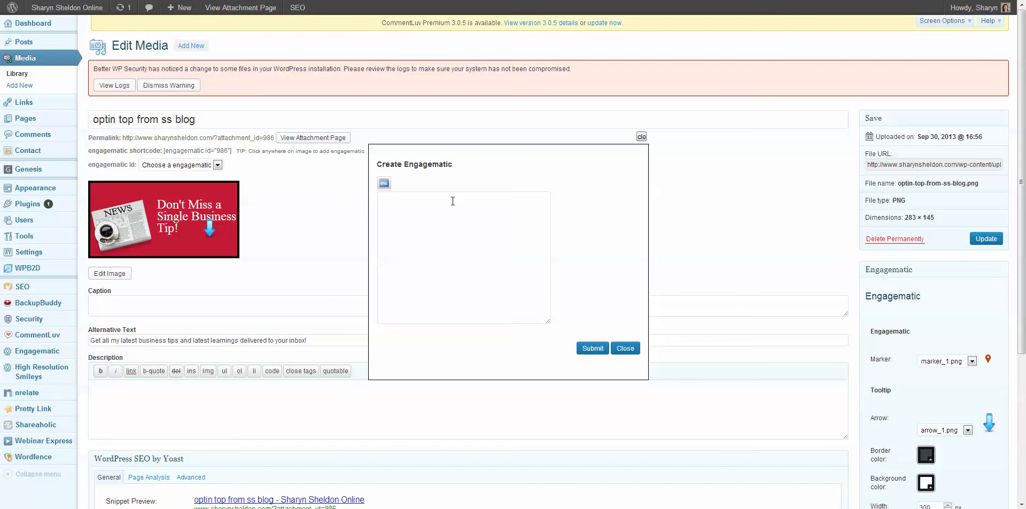
{"action": "mouse_move", "coordinate": [426, 207]}
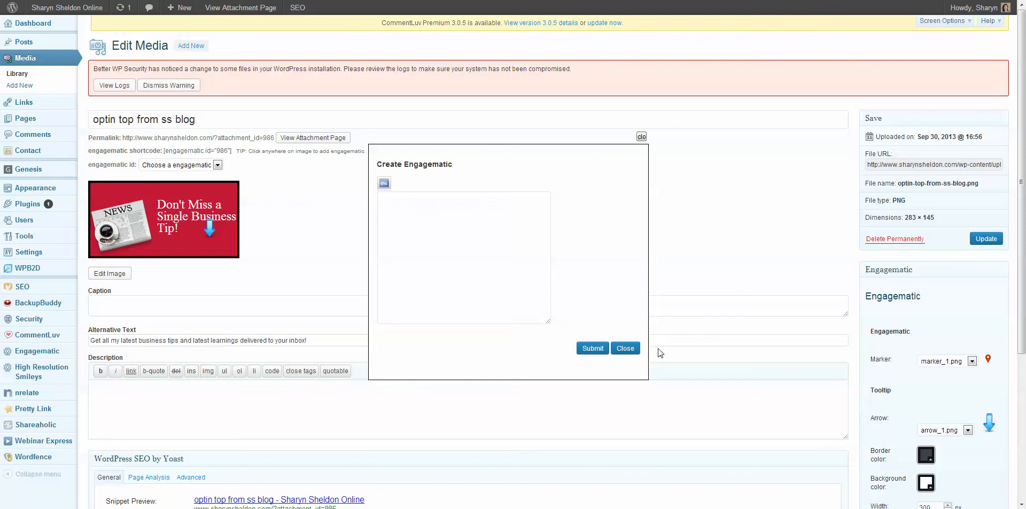
{"action": "left_click", "coordinate": [625, 348]}
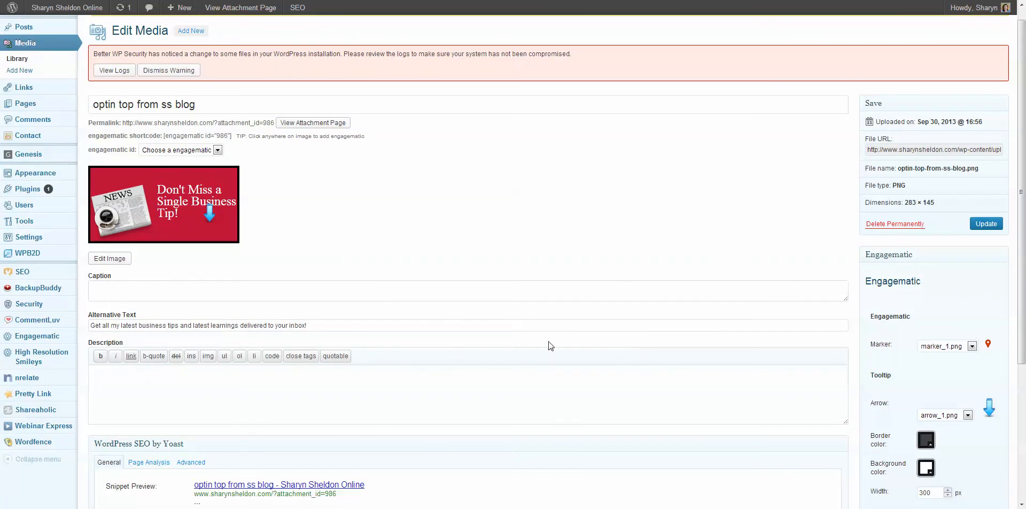
{"action": "mouse_move", "coordinate": [330, 231]}
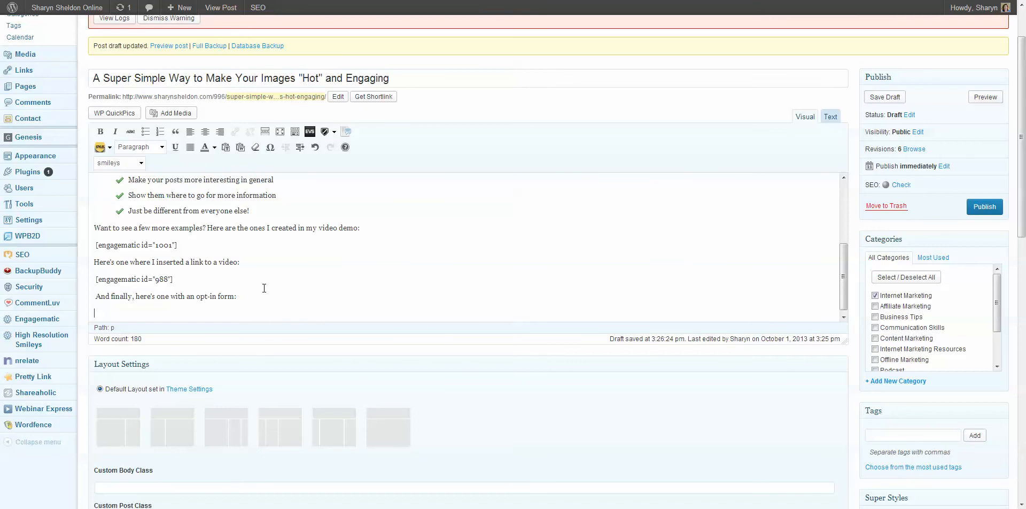
Insert [engagematic id="986"] under the opt-in line and preview the draft post.
{"action": "type", "text": "[engagematic id=\"986\"]"}
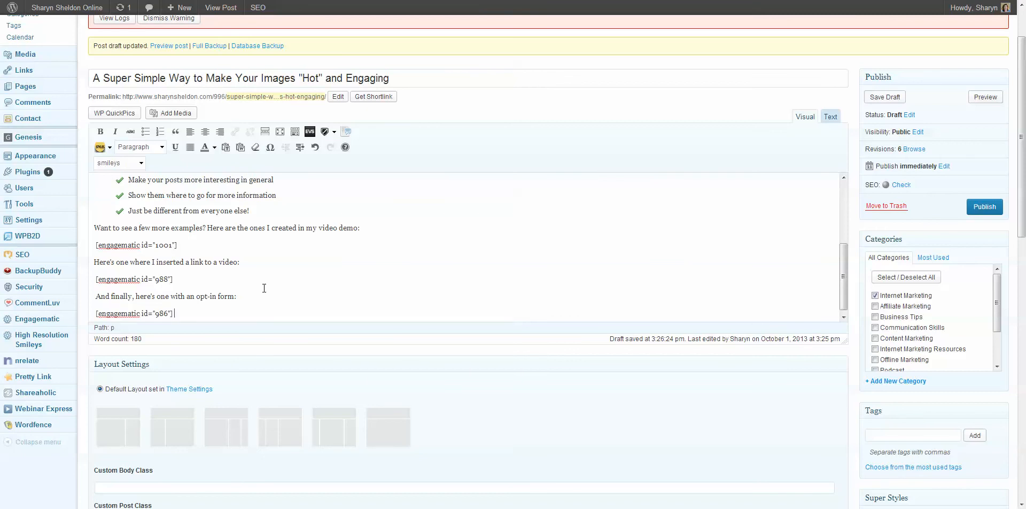
{"action": "left_click", "coordinate": [886, 97]}
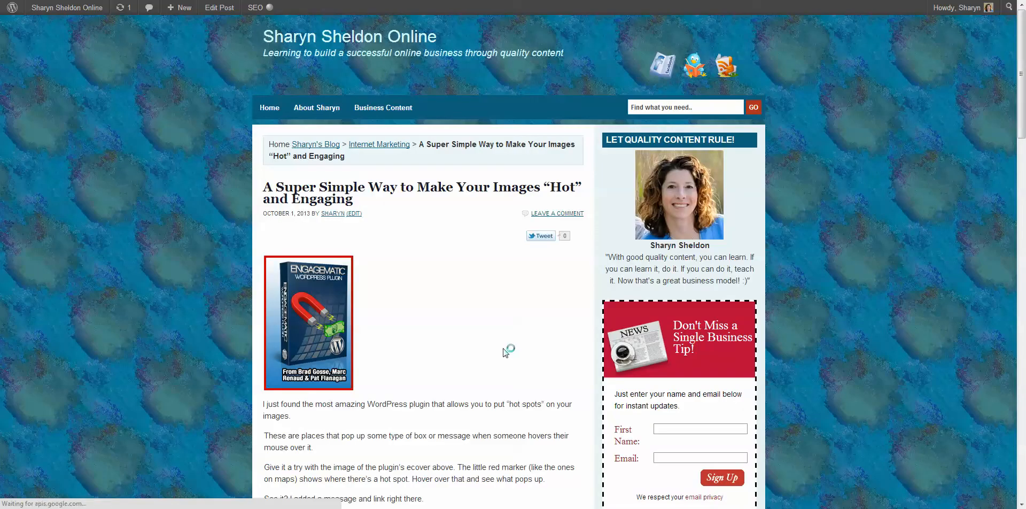
{"action": "scroll", "scroll_direction": "down", "scroll_amount": 3}
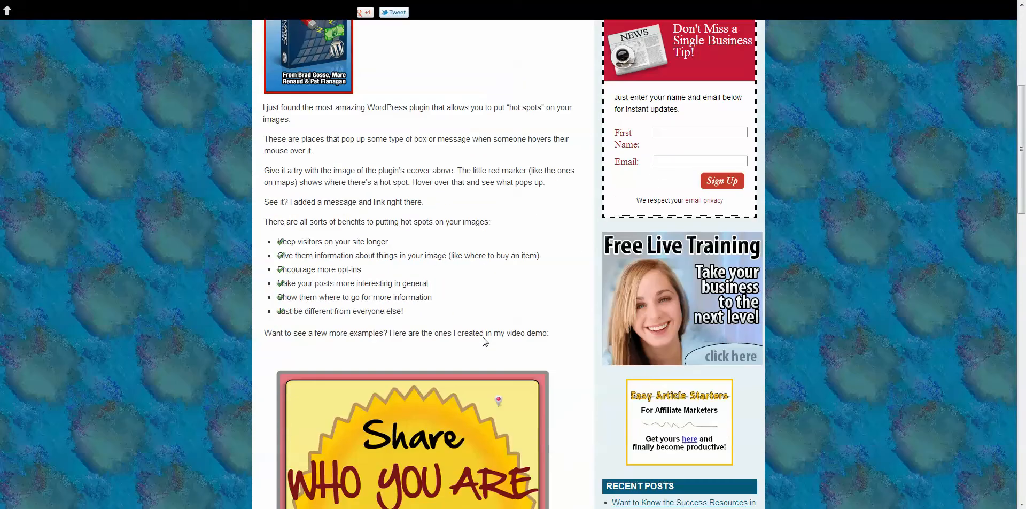
{"action": "scroll", "scroll_direction": "down", "scroll_amount": 3}
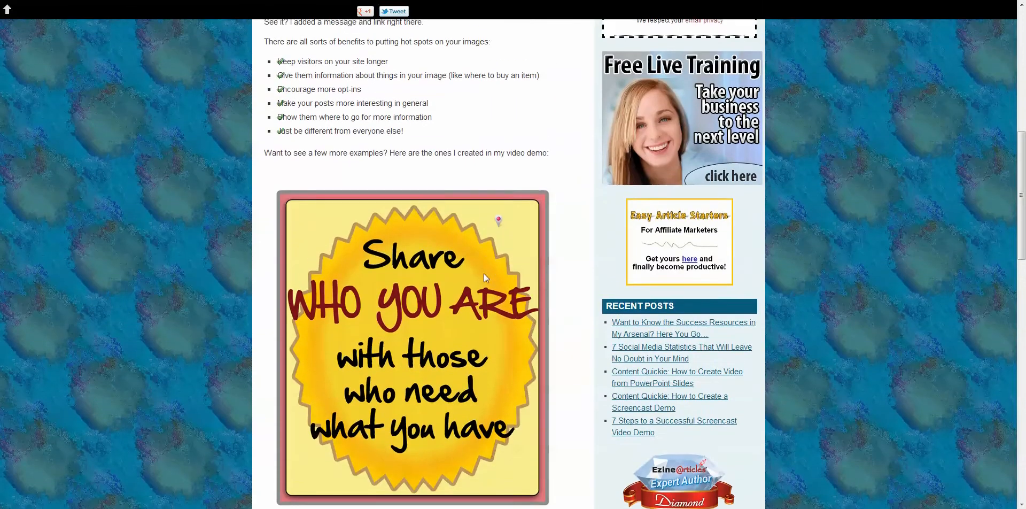
{"action": "scroll", "scroll_direction": "down", "scroll_amount": 3}
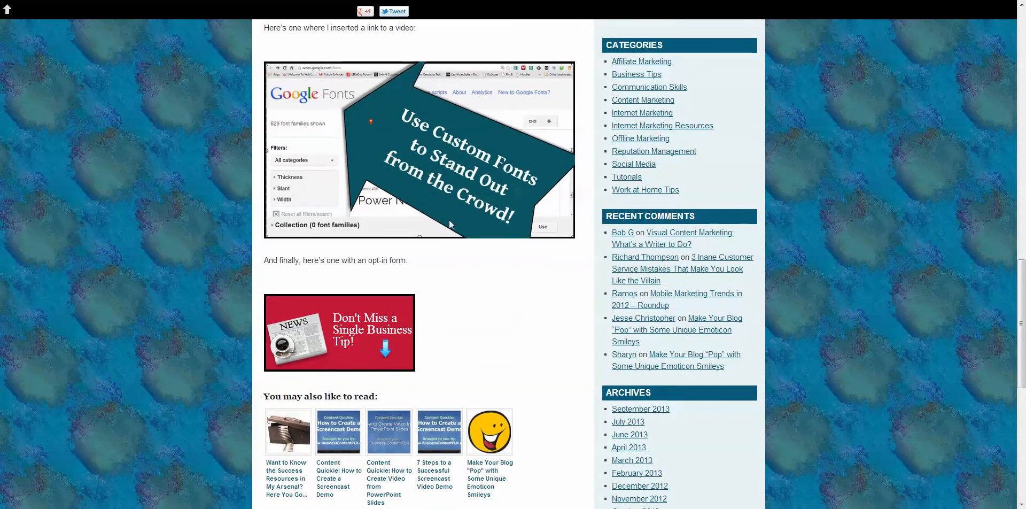
{"action": "mouse_move", "coordinate": [410, 328]}
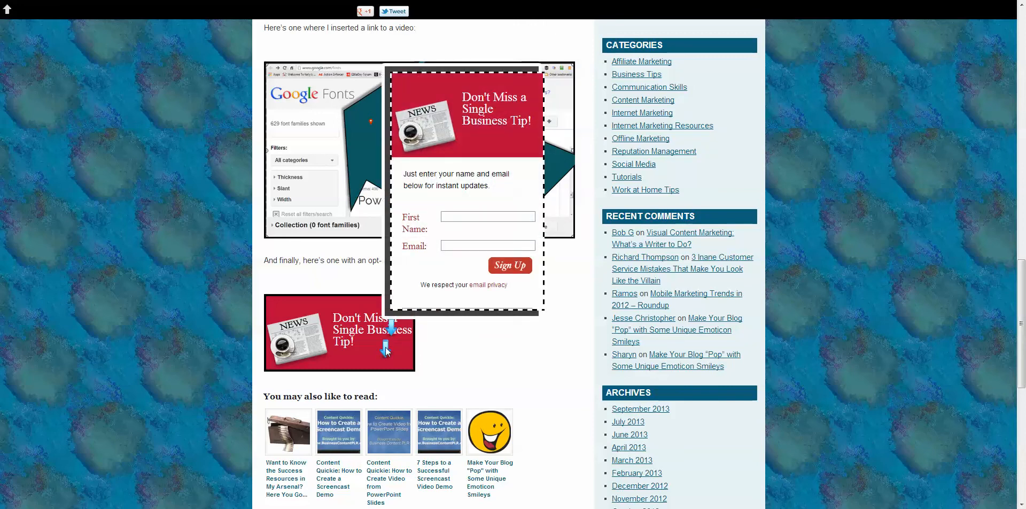
{"action": "left_click", "coordinate": [487, 216]}
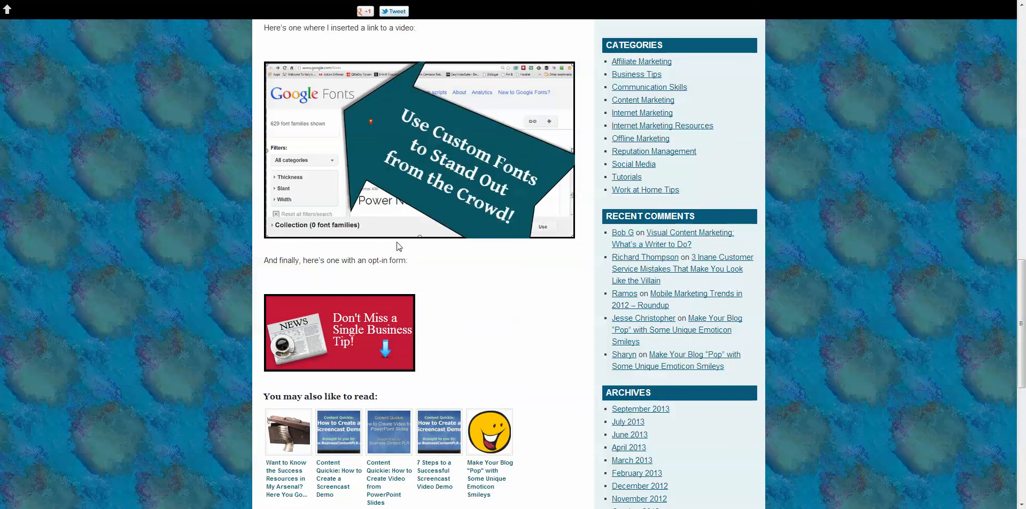
{"action": "mouse_move", "coordinate": [562, 338]}
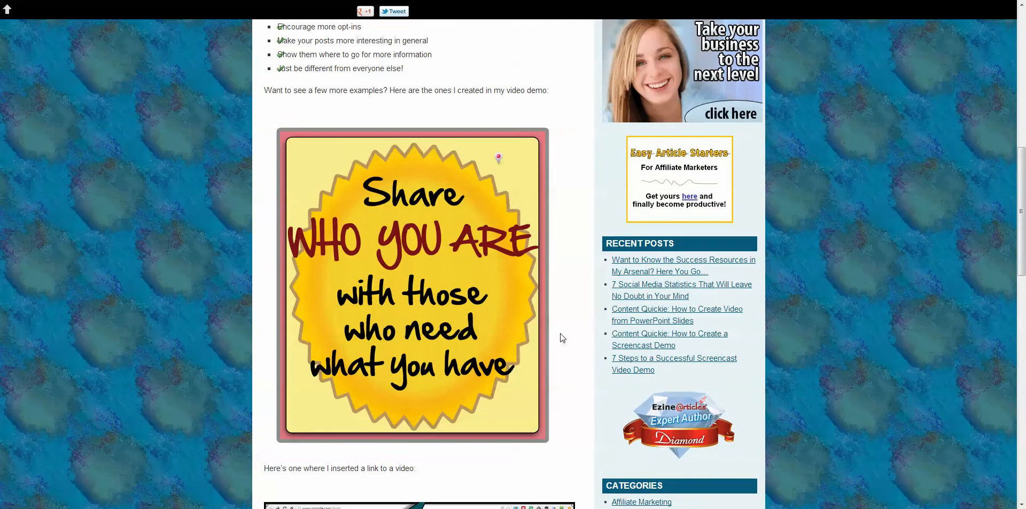
{"action": "mouse_move", "coordinate": [573, 245]}
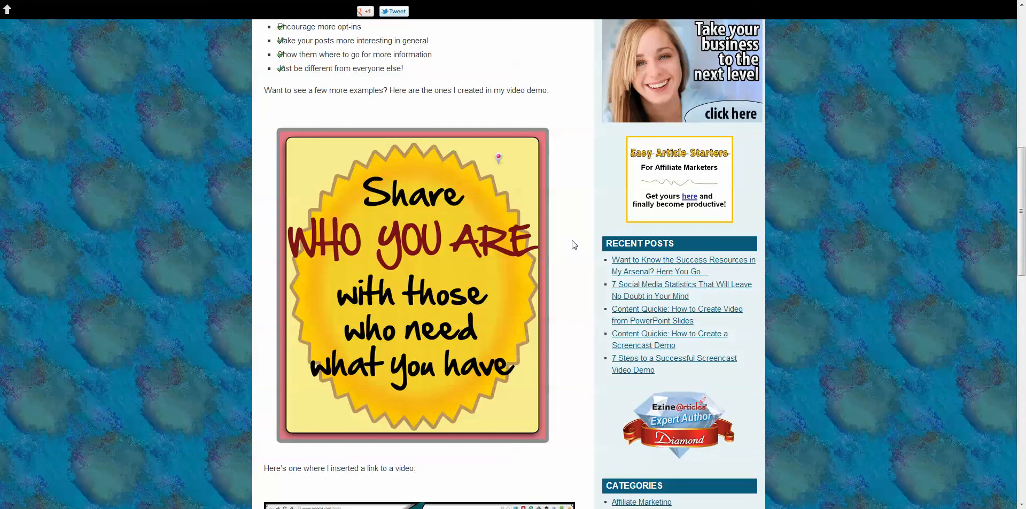
{"action": "mouse_move", "coordinate": [869, 79]}
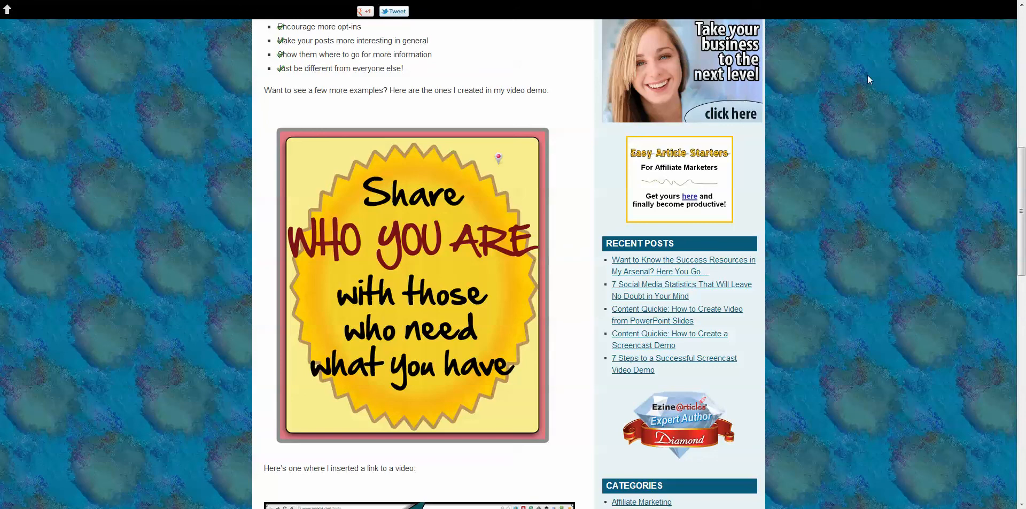